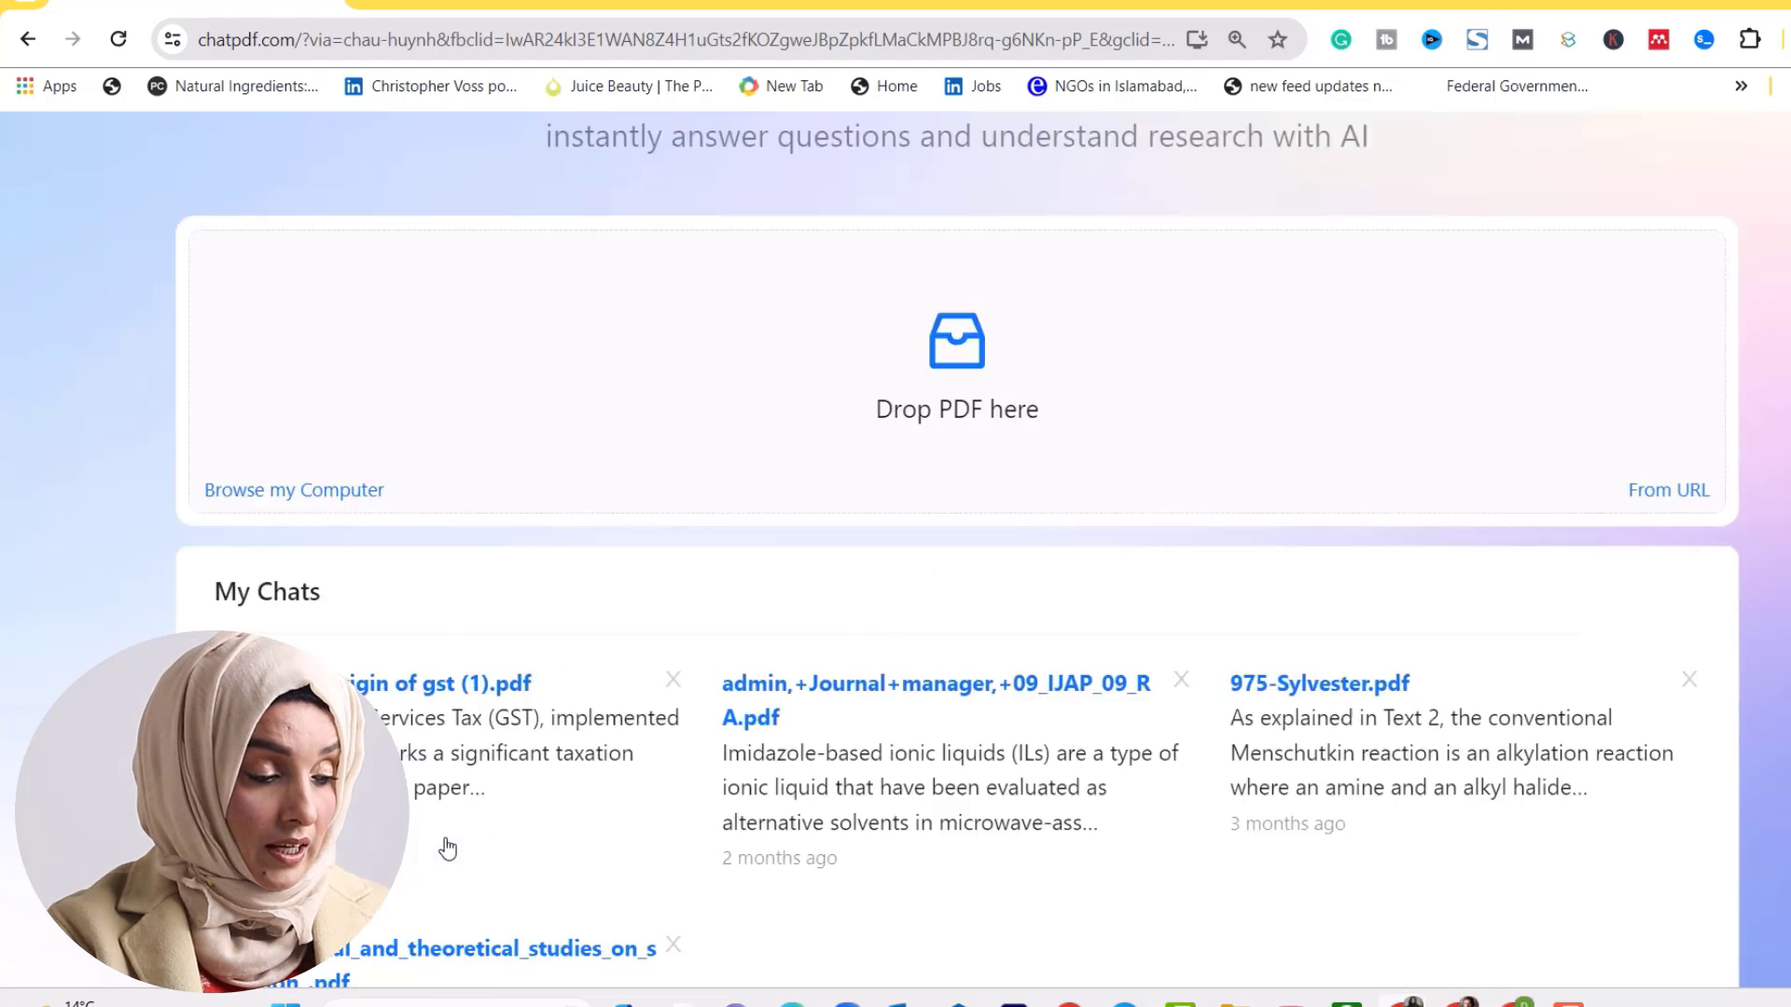
Upload the surface-chromium-on-terracotta-army-bronze-weapons PDF from the folder to start a ChatPDF chat
scroll(down, 3)
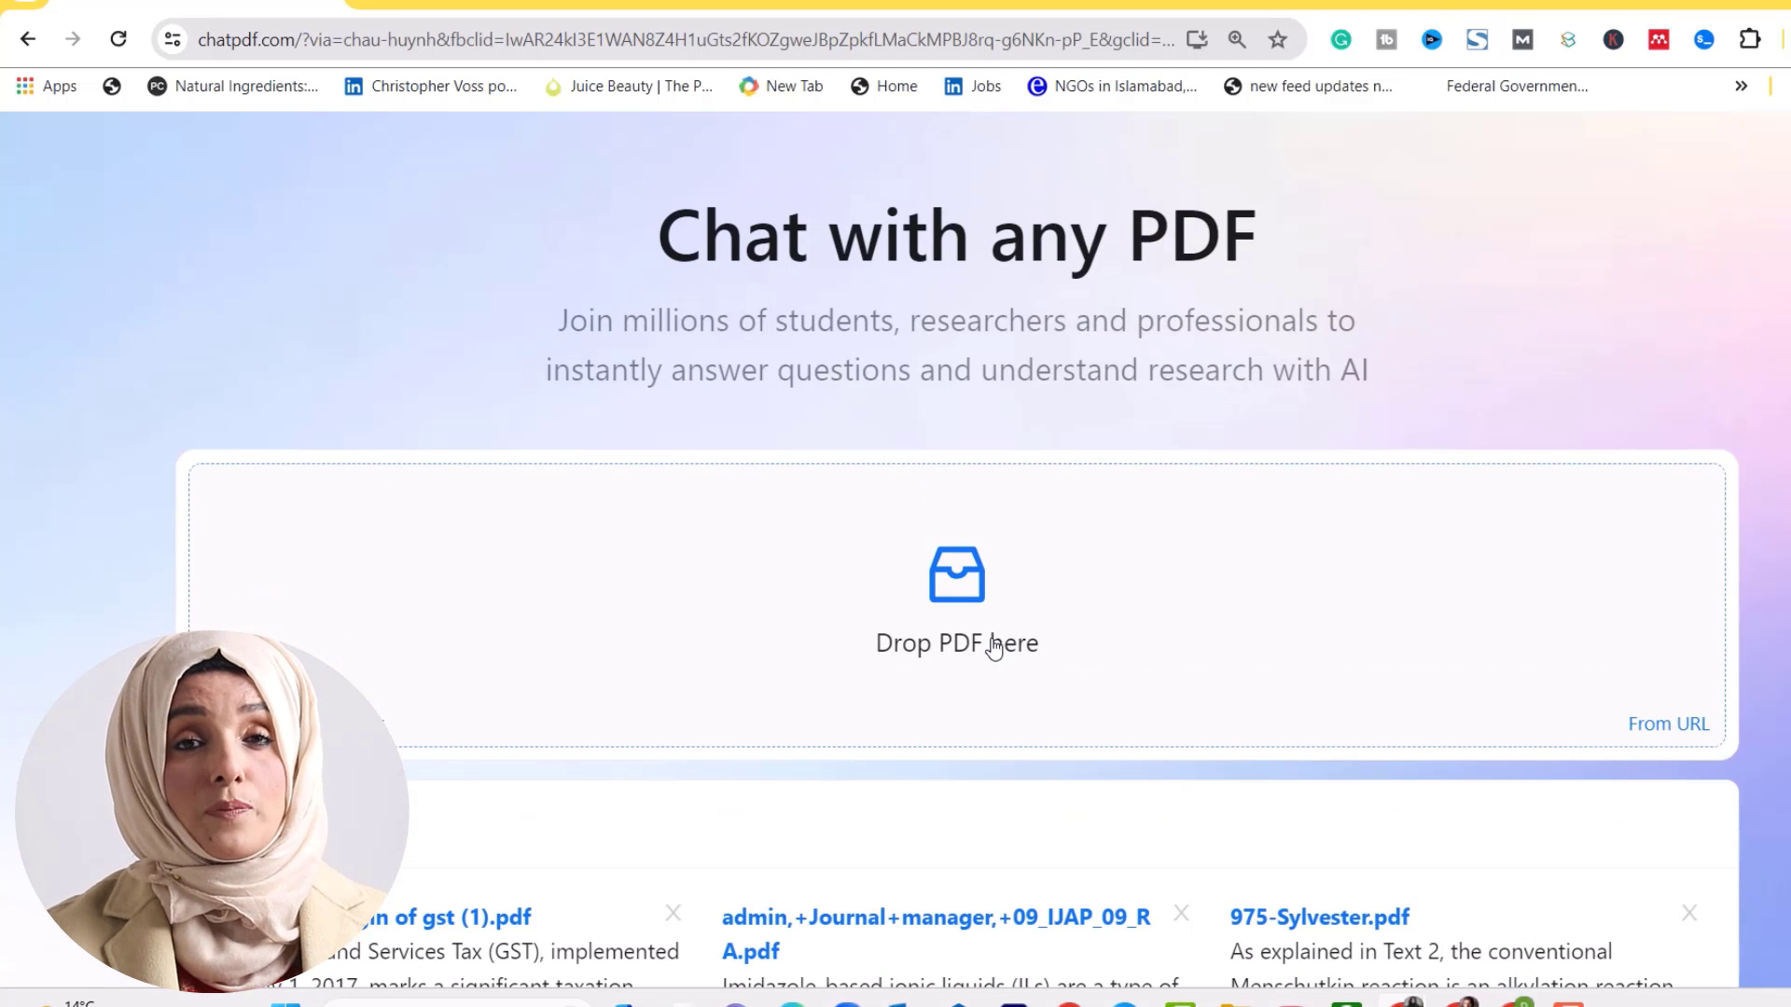
mouse_move(968, 628)
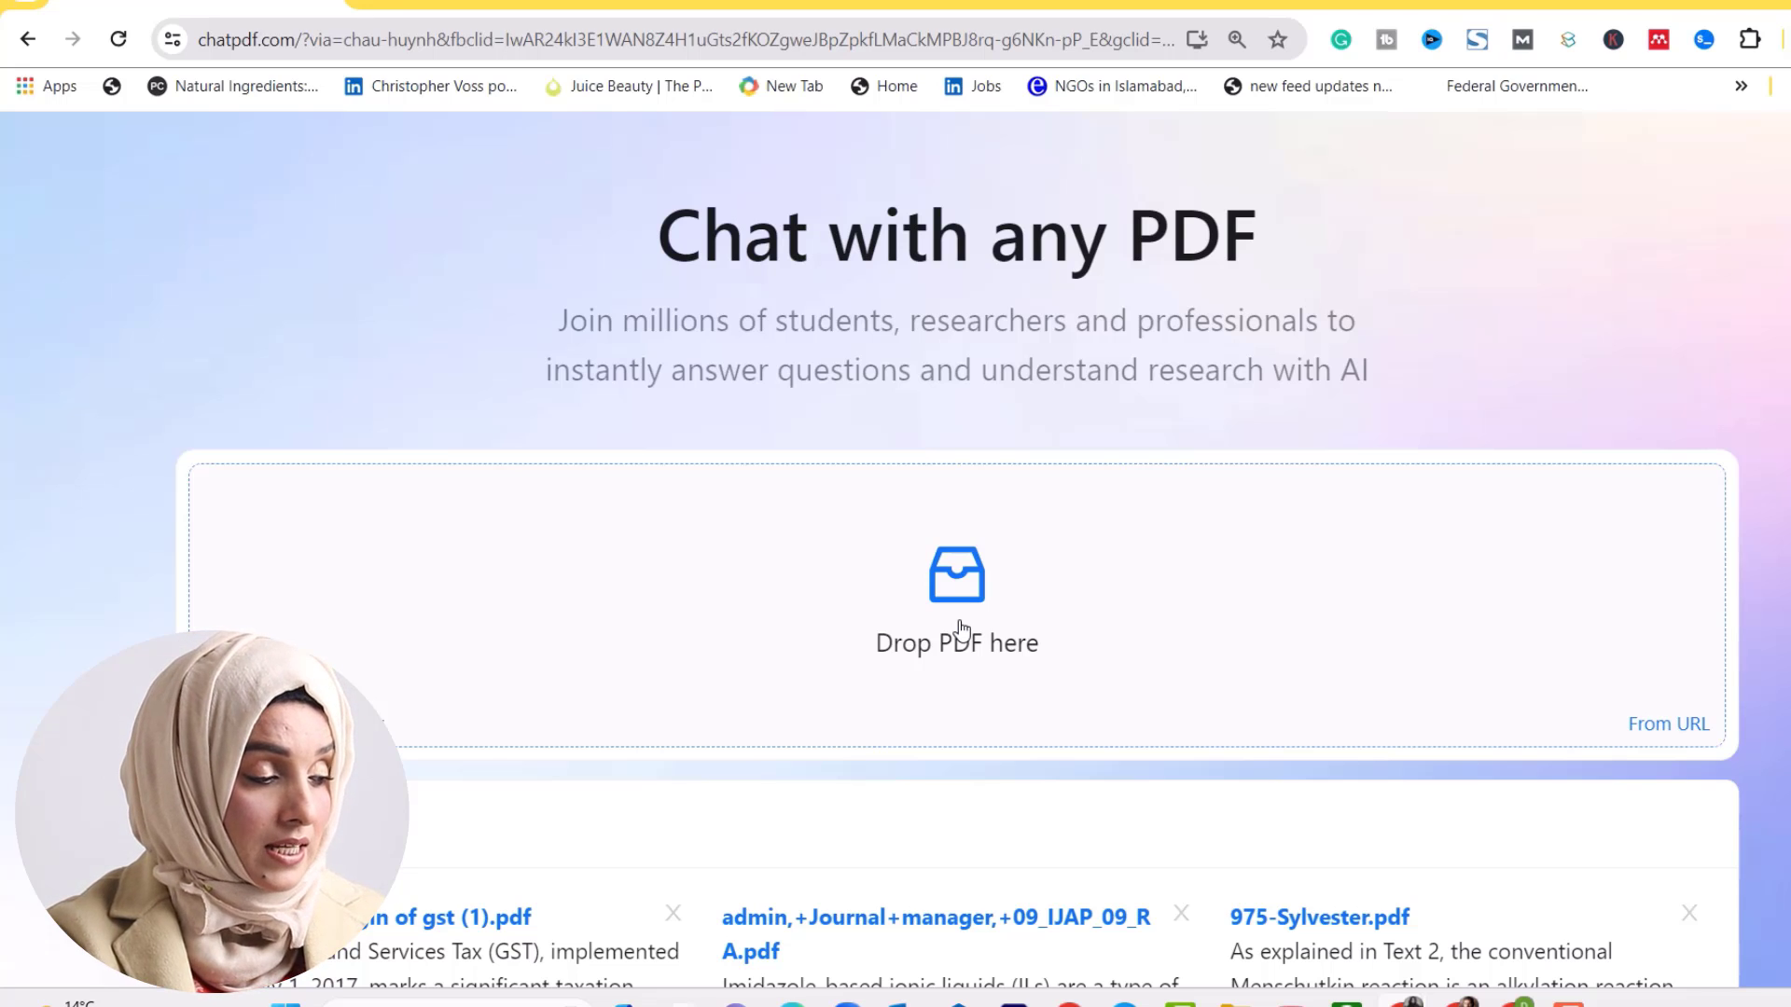
scroll(down, 3)
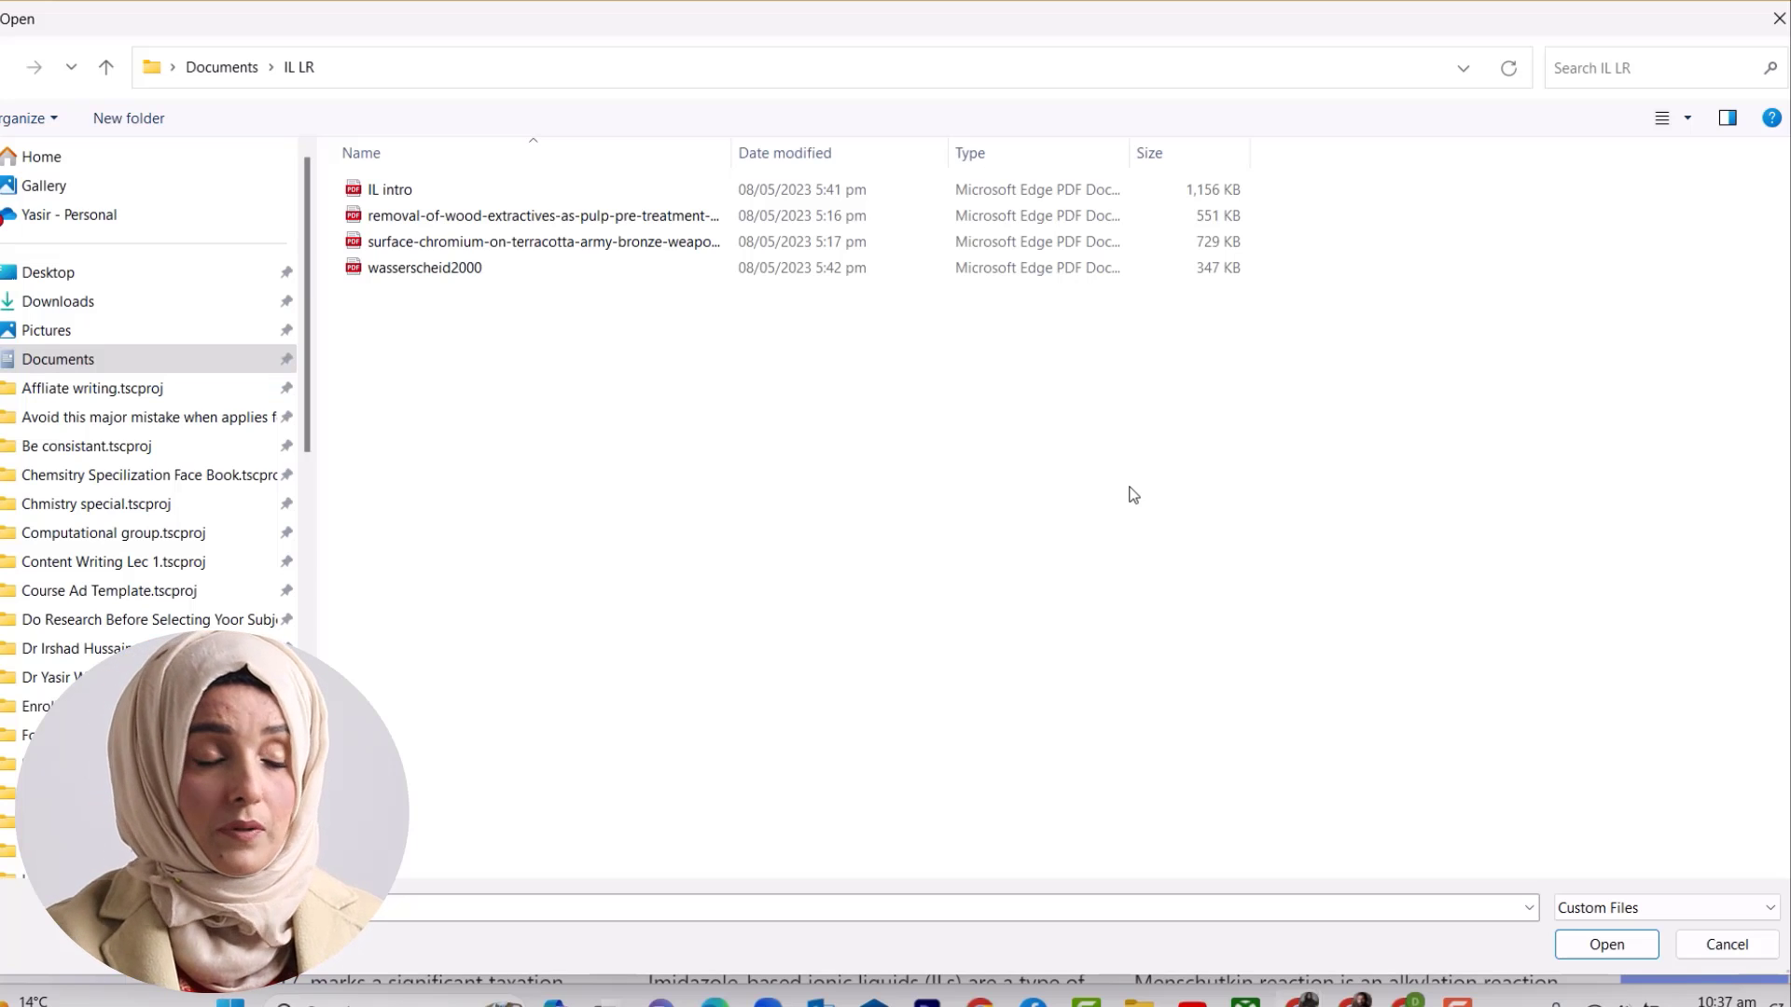
click(543, 217)
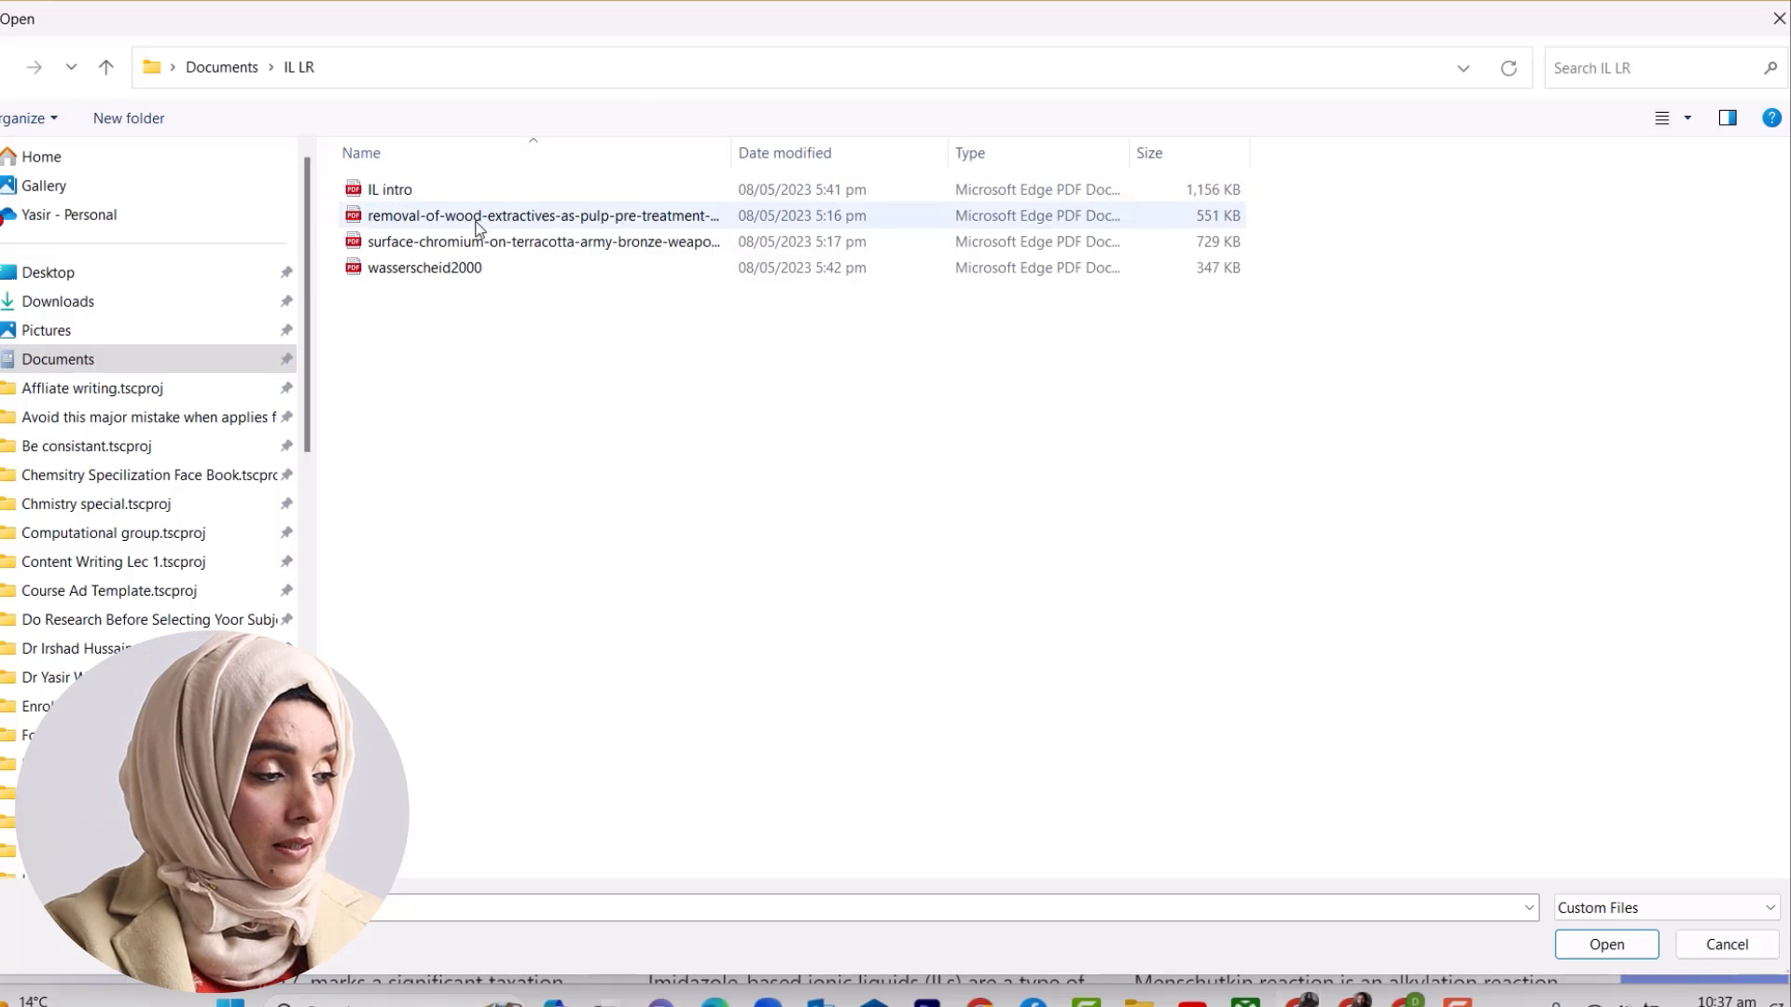
click(1605, 944)
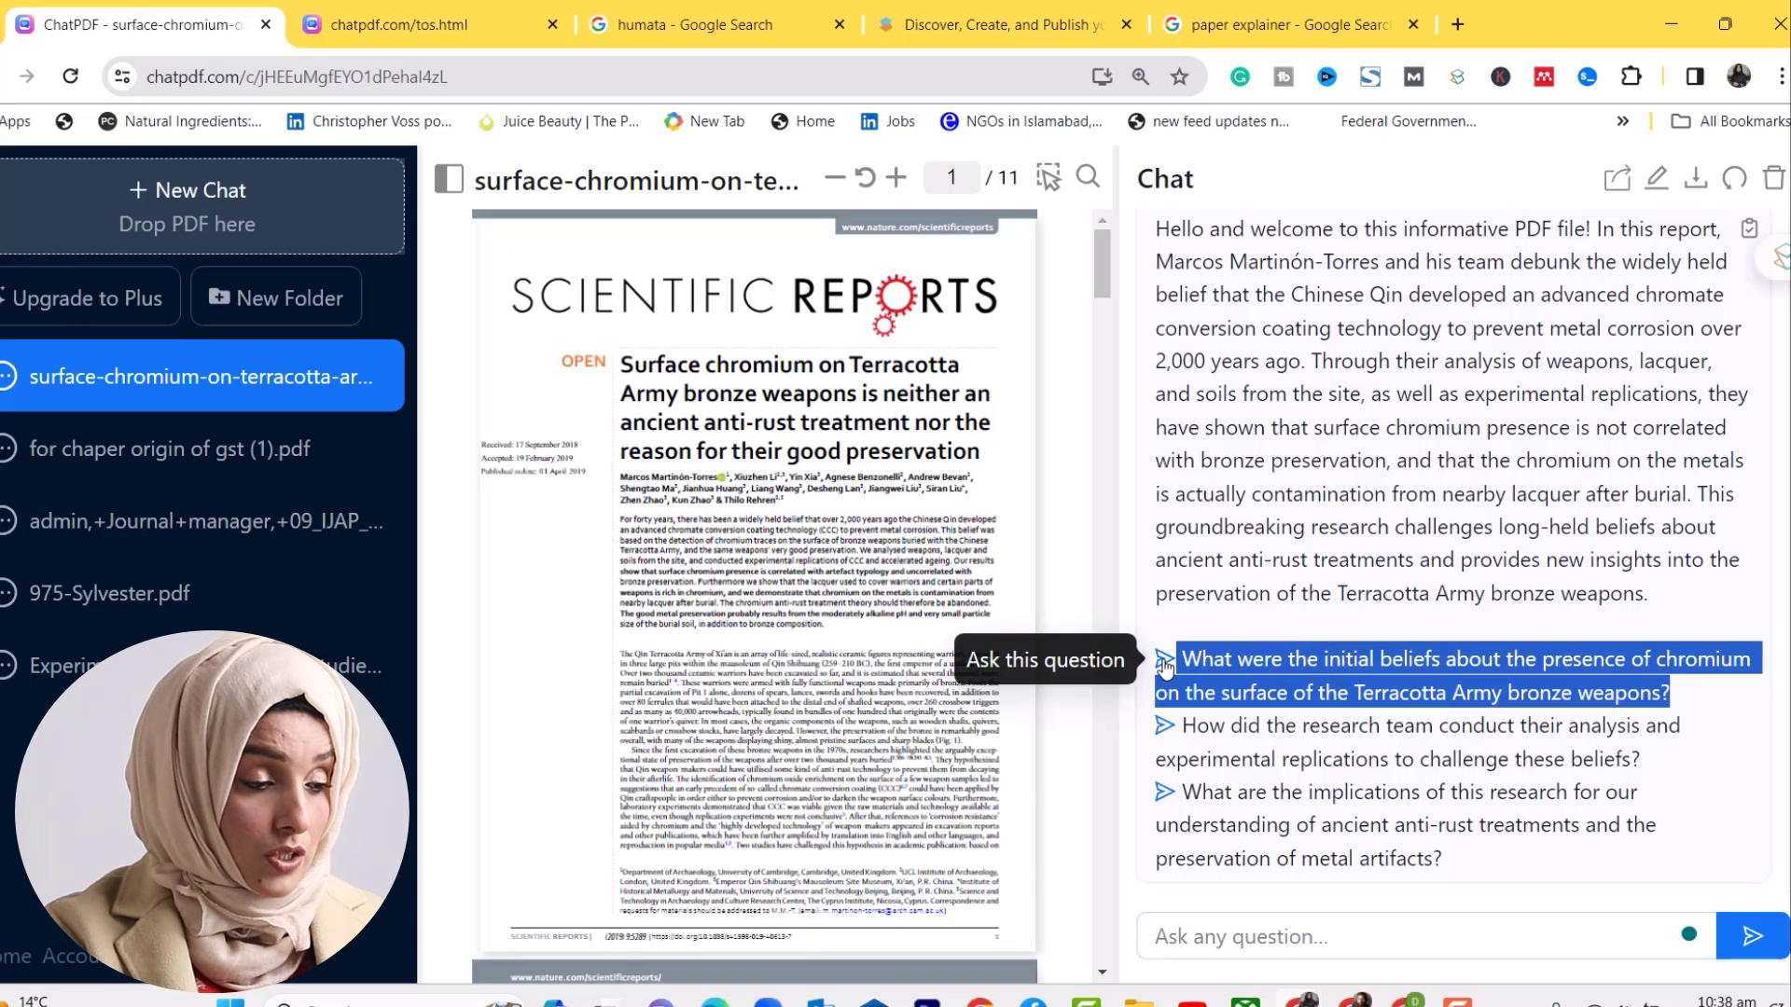
Ask the suggested question on initial chromium beliefs and review the cited answer
click(1422, 674)
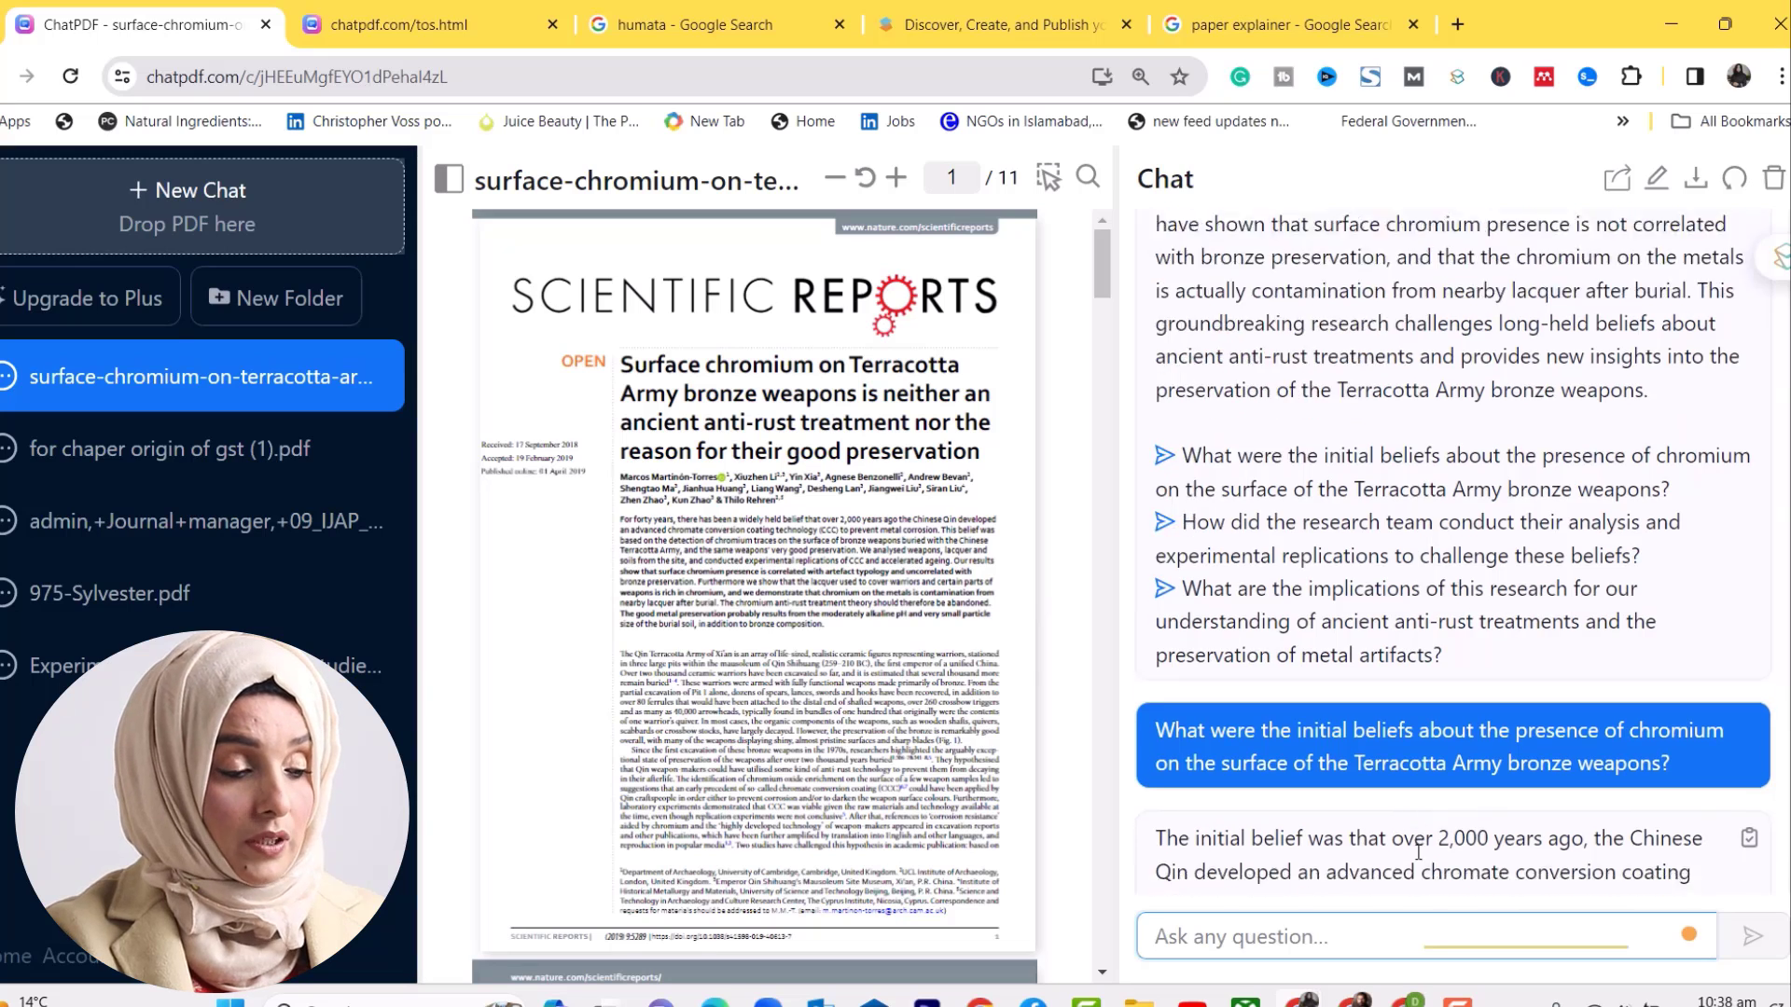
scroll(down, 3)
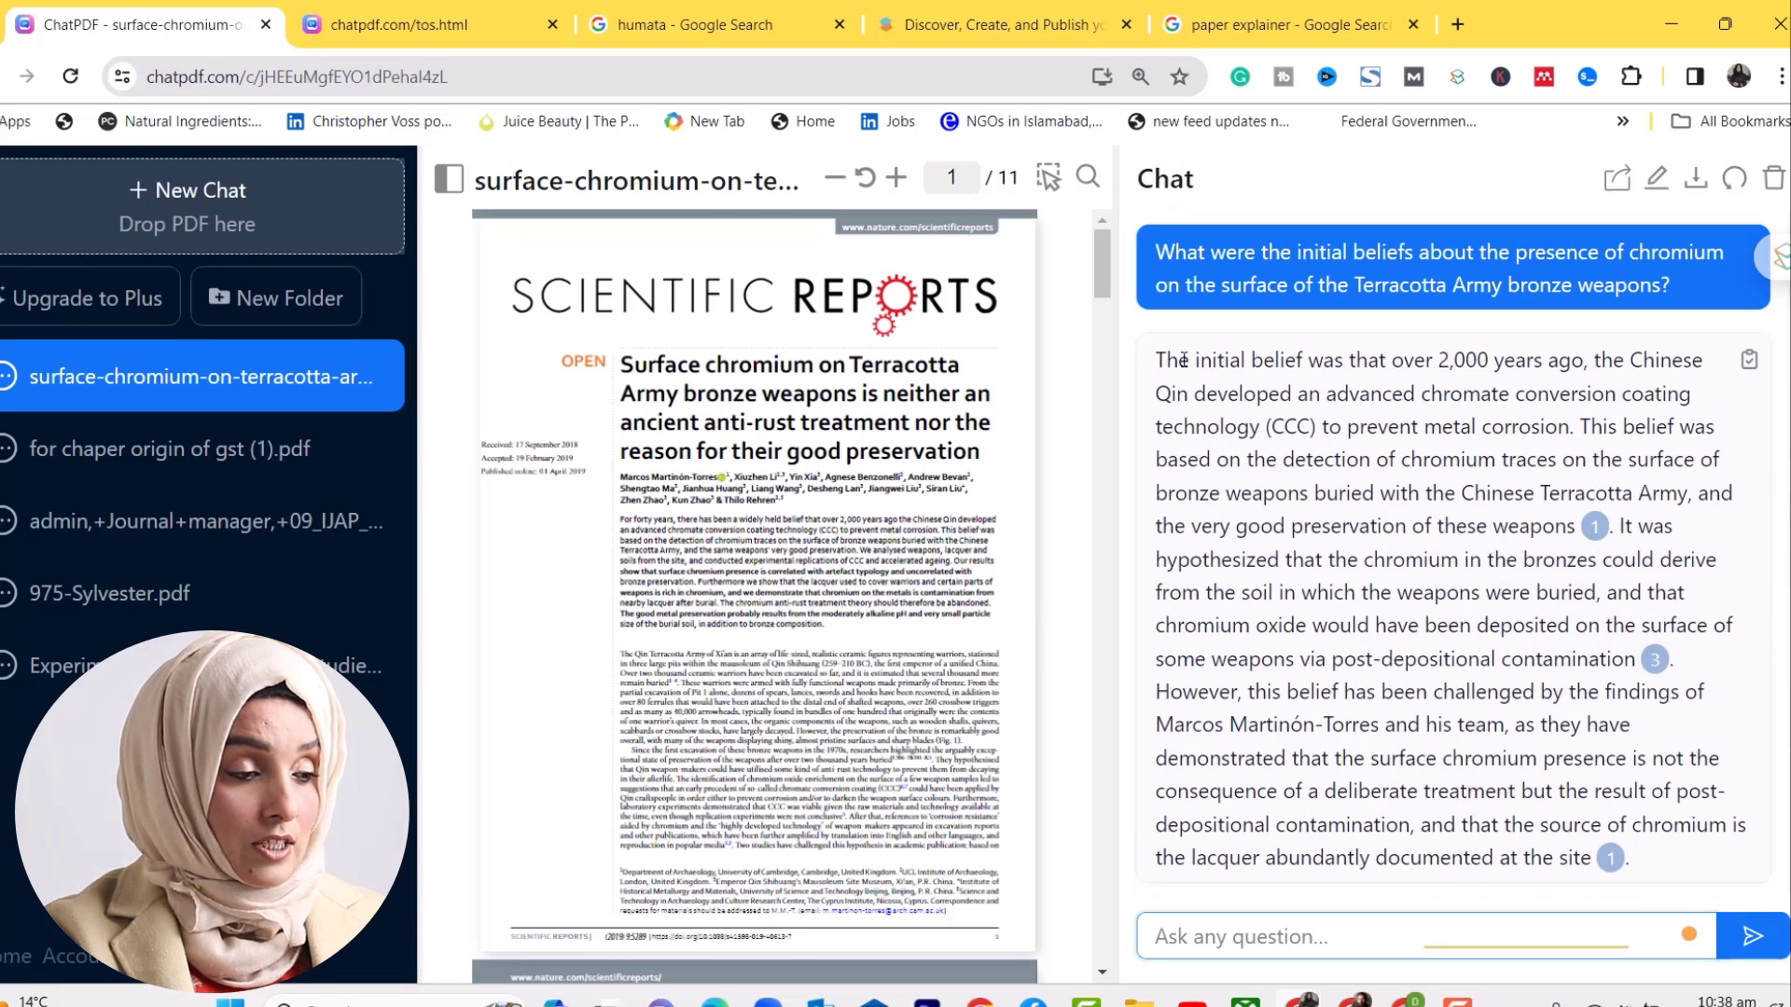
mouse_move(1595, 526)
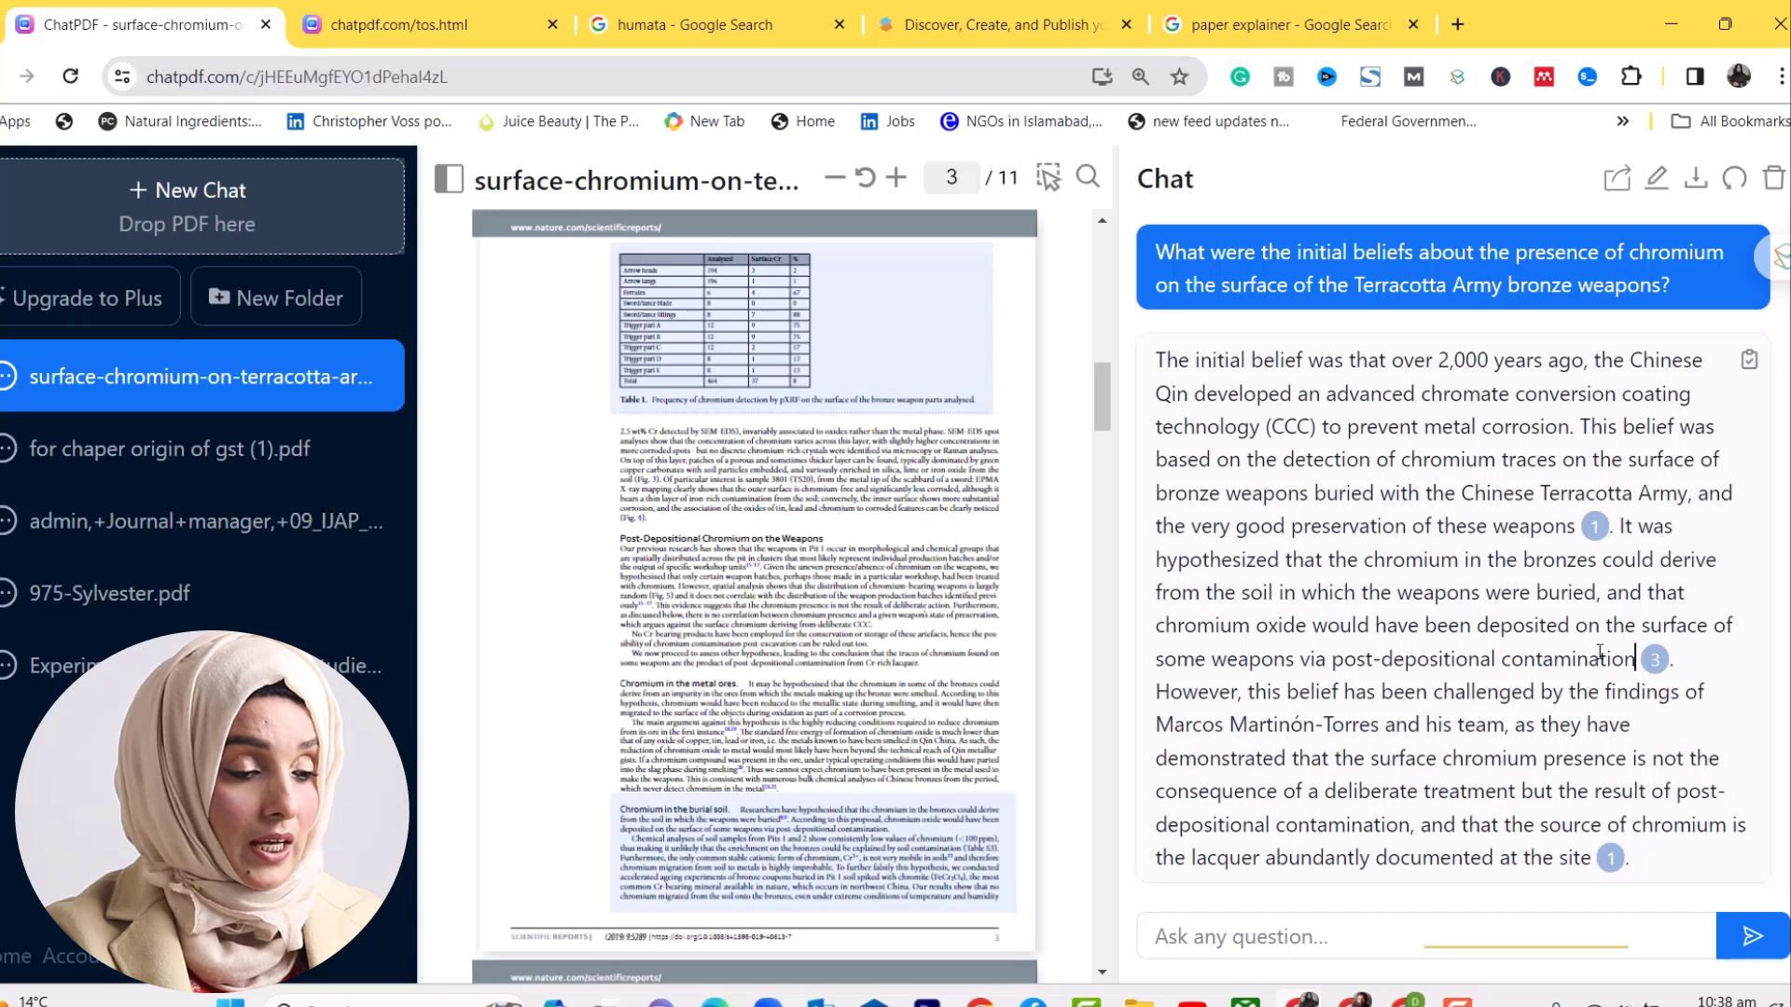
drag(1155, 527, 1618, 659)
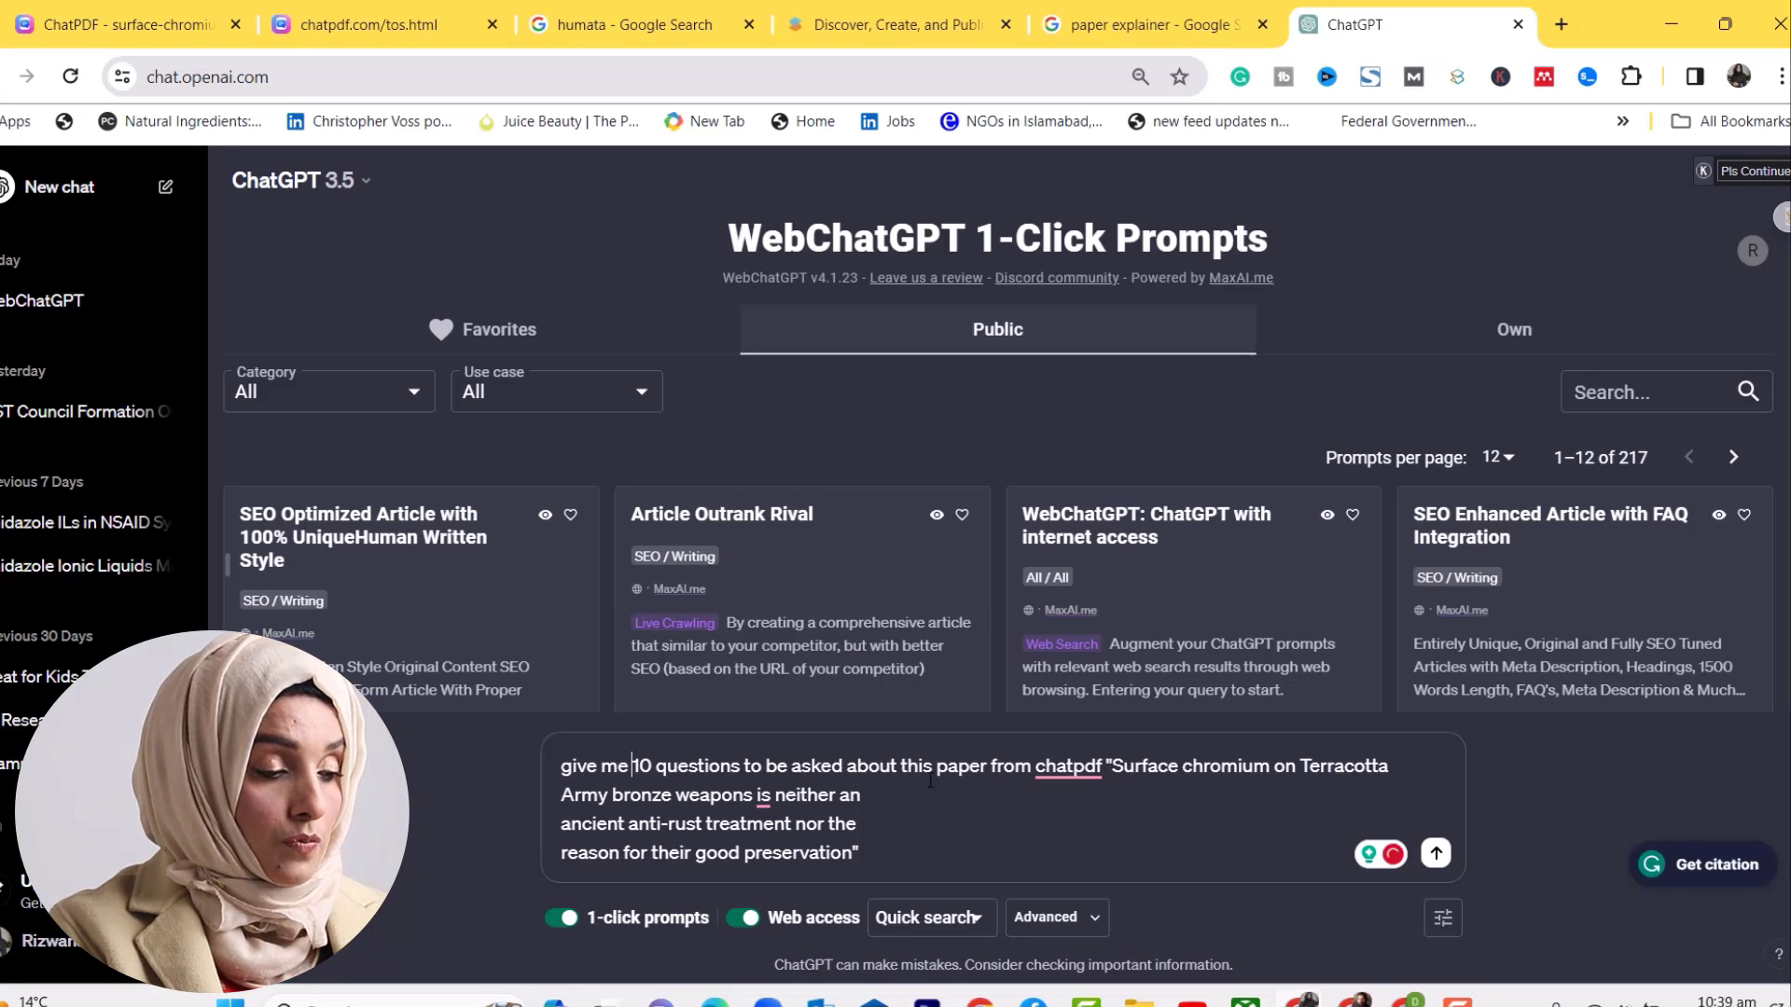
Fix the spelling suggestion in the ChatGPT prompt asking for 10 questions about the paper
right_click(1066, 765)
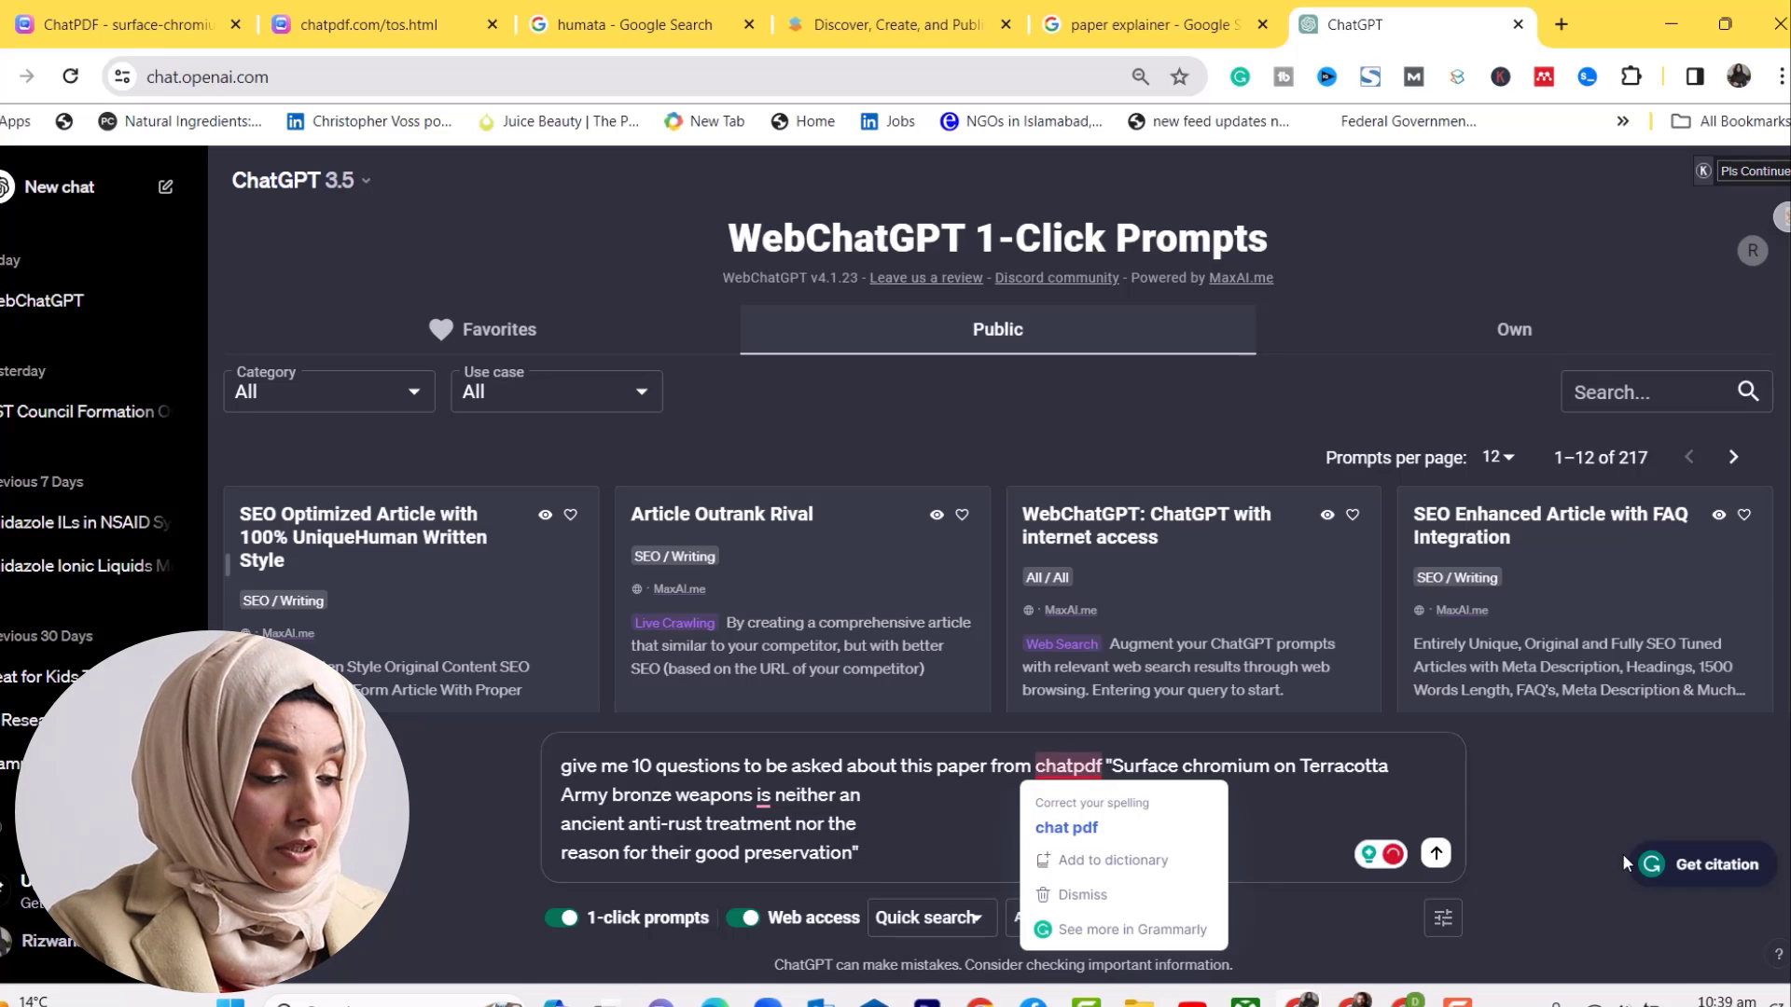
click(1436, 853)
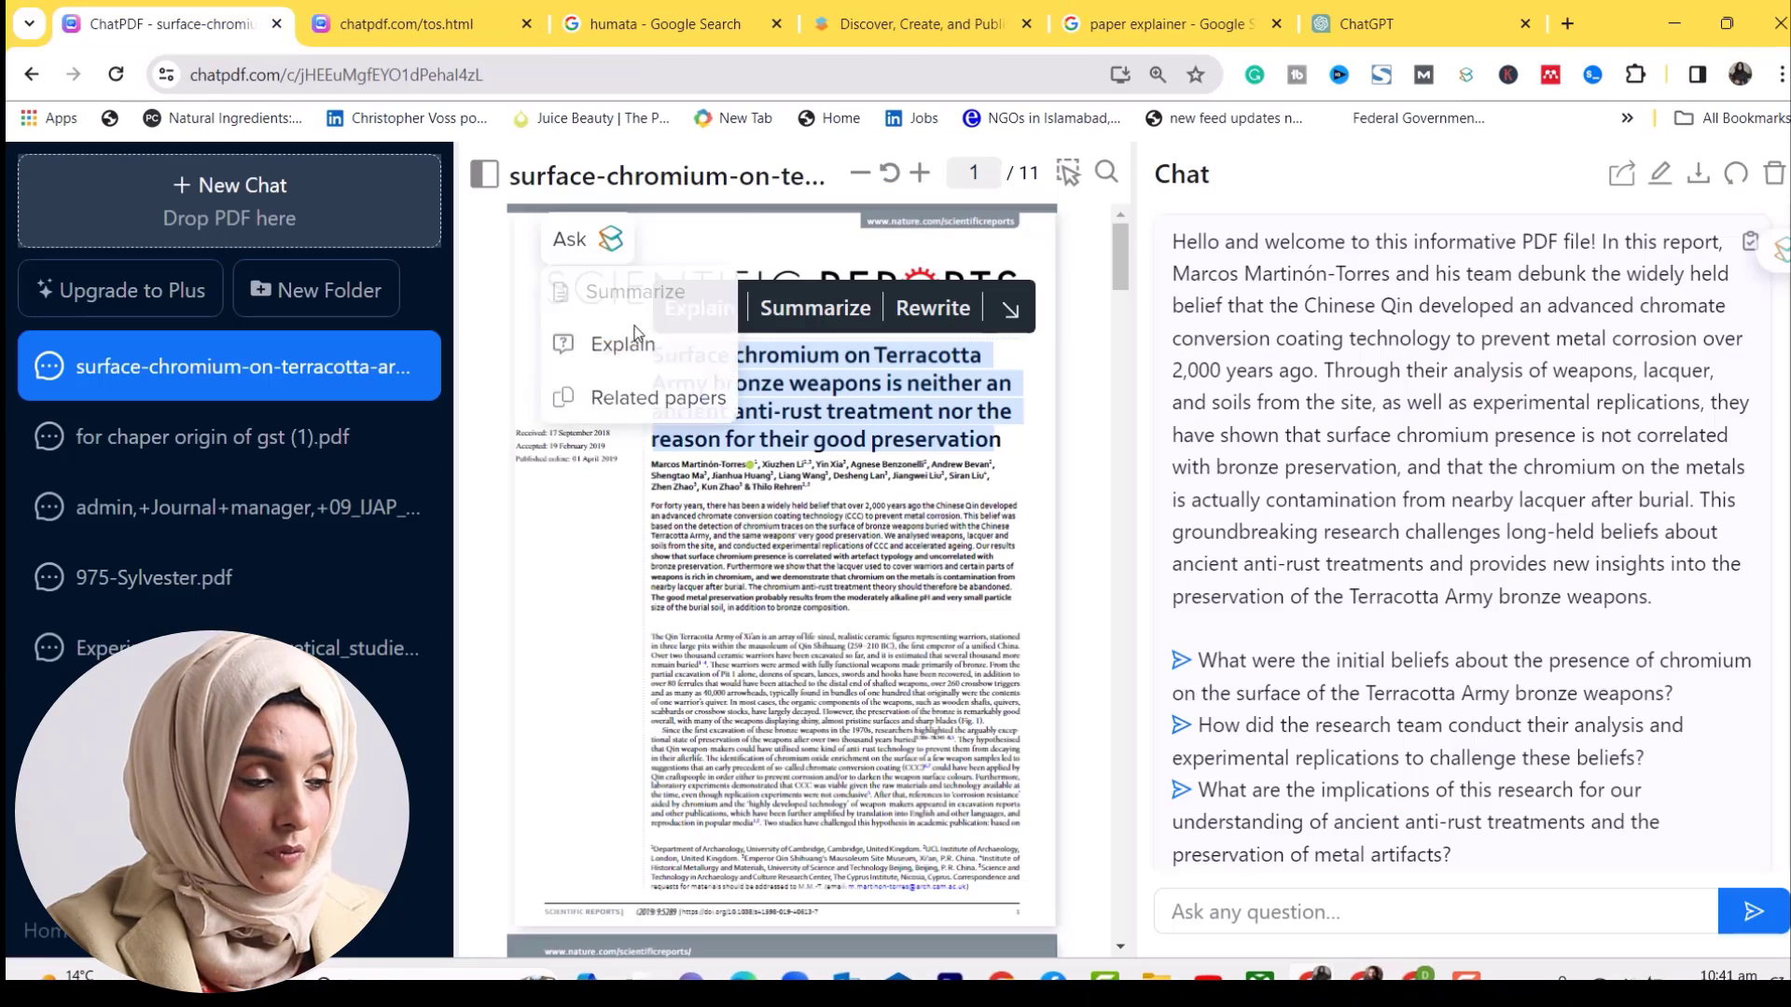
Select the paper's title to show the Explain / Summarize / Rewrite options
click(1470, 676)
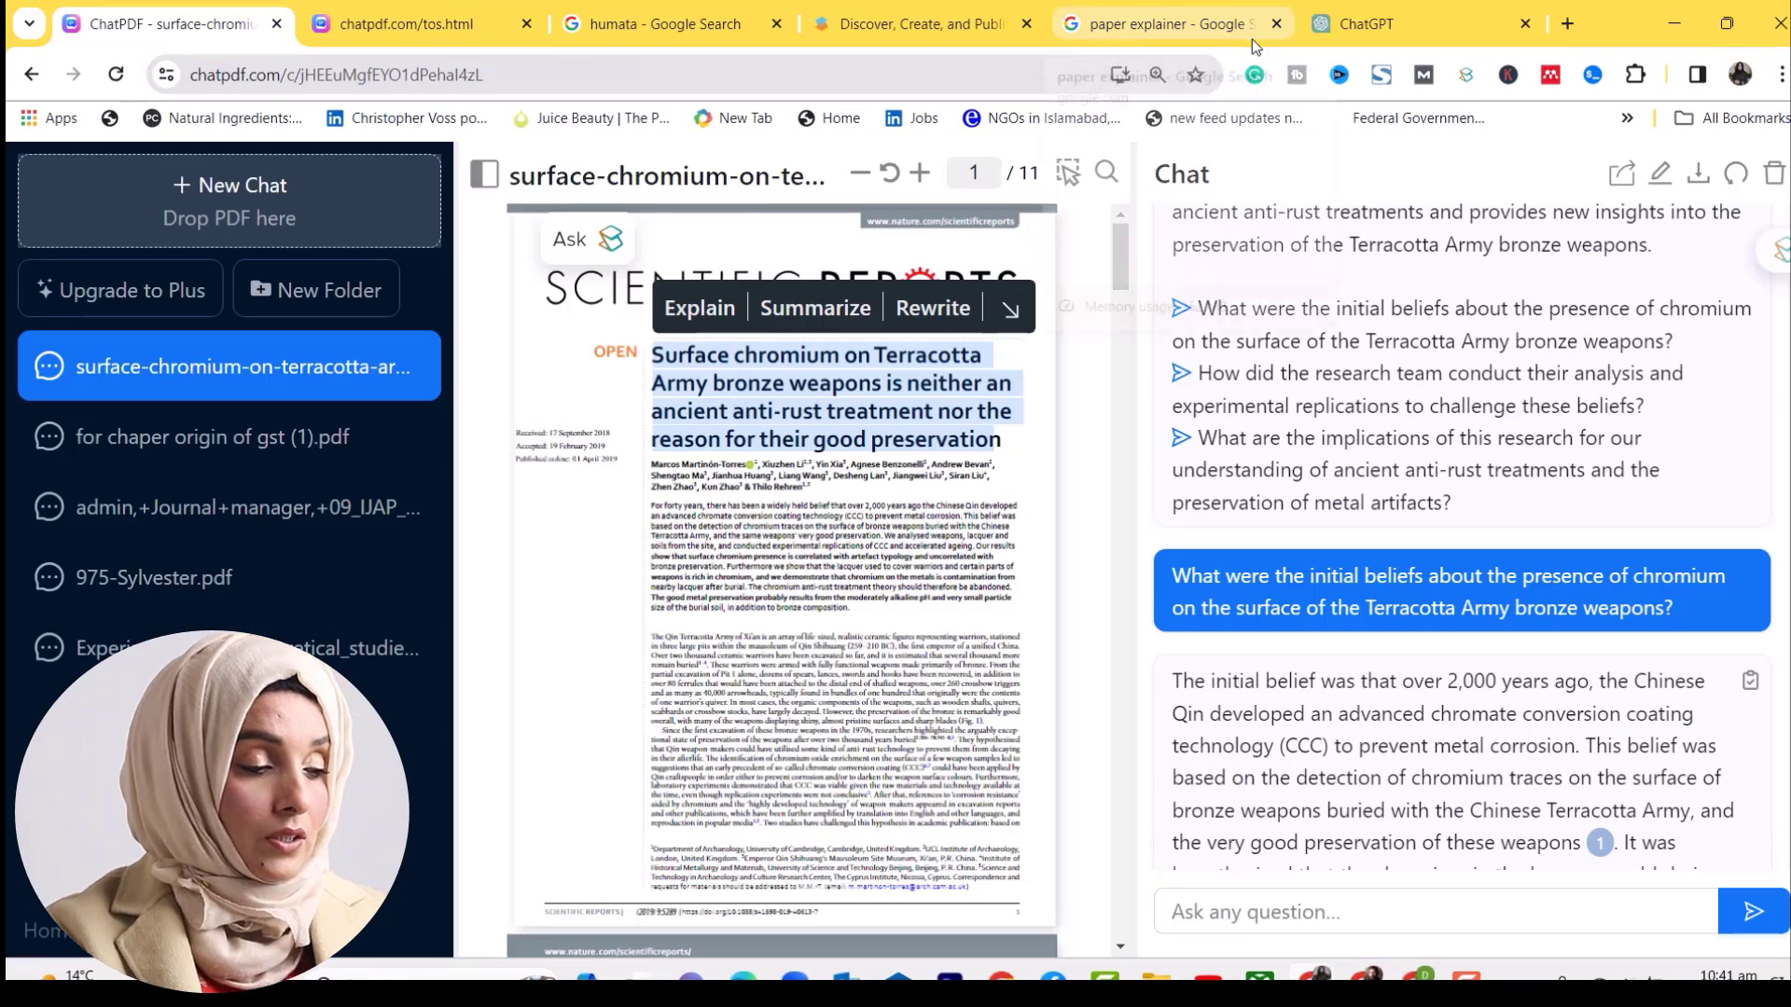
mouse_move(1165, 23)
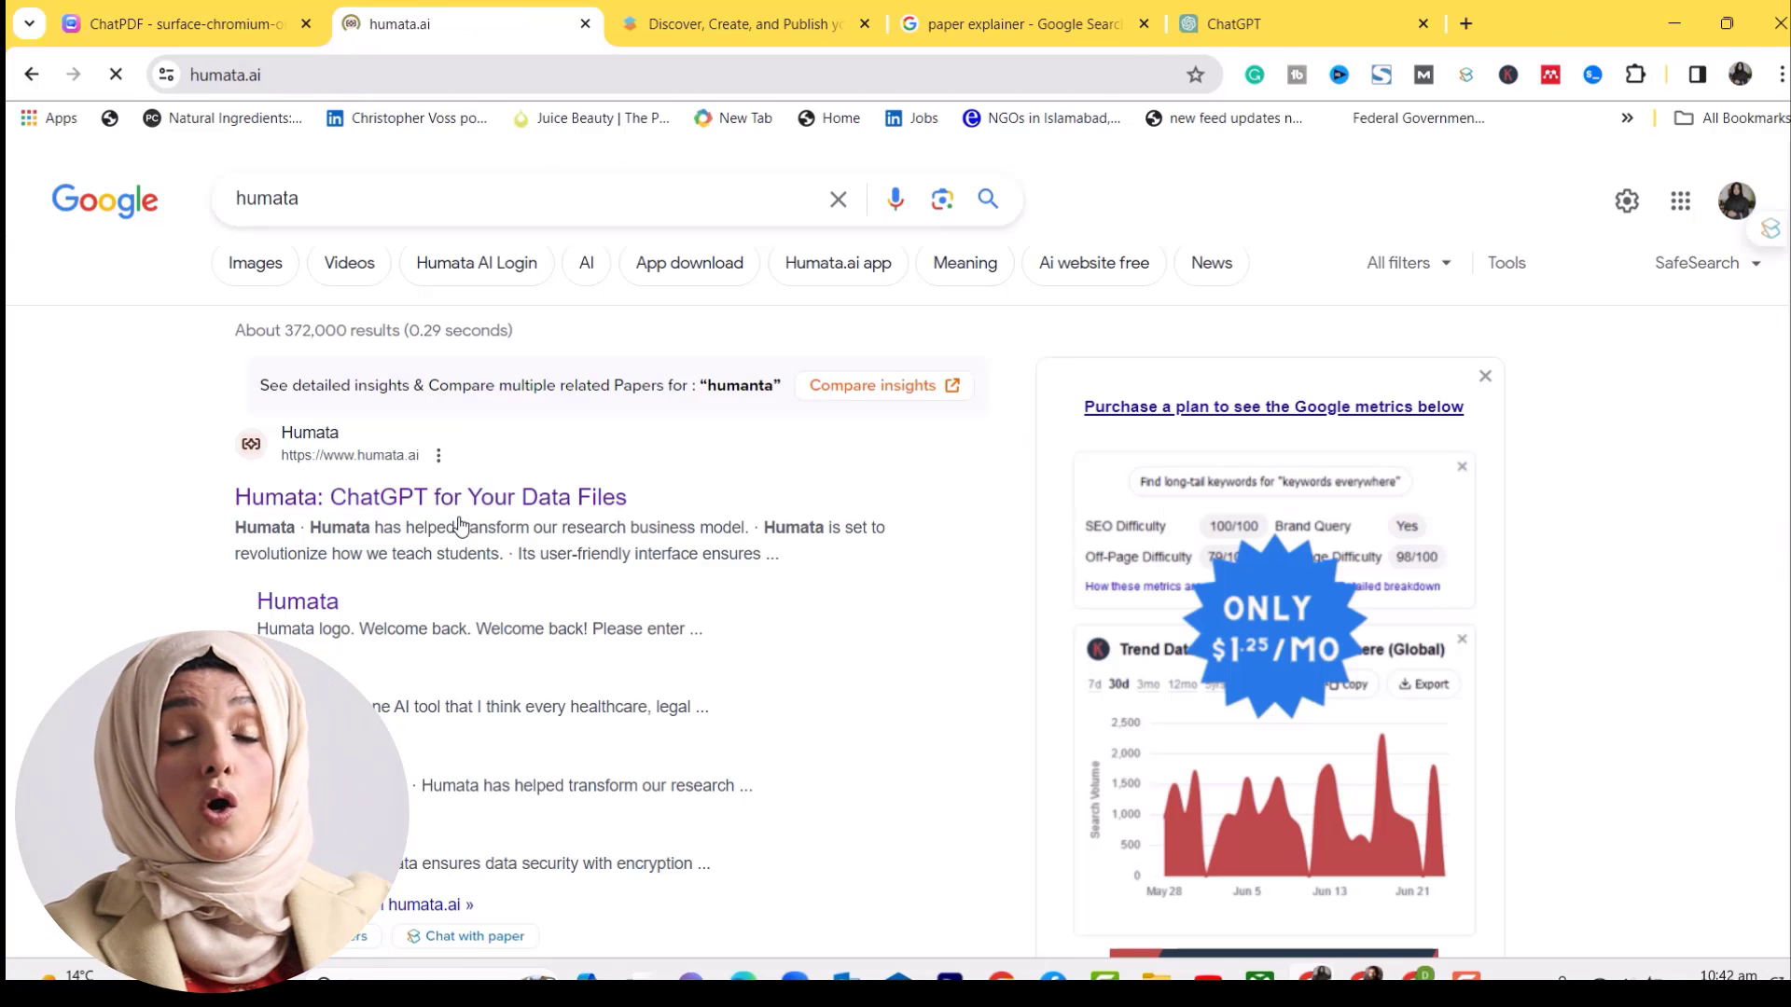
Go to Humata from the search results and begin signing in with credentials
click(430, 496)
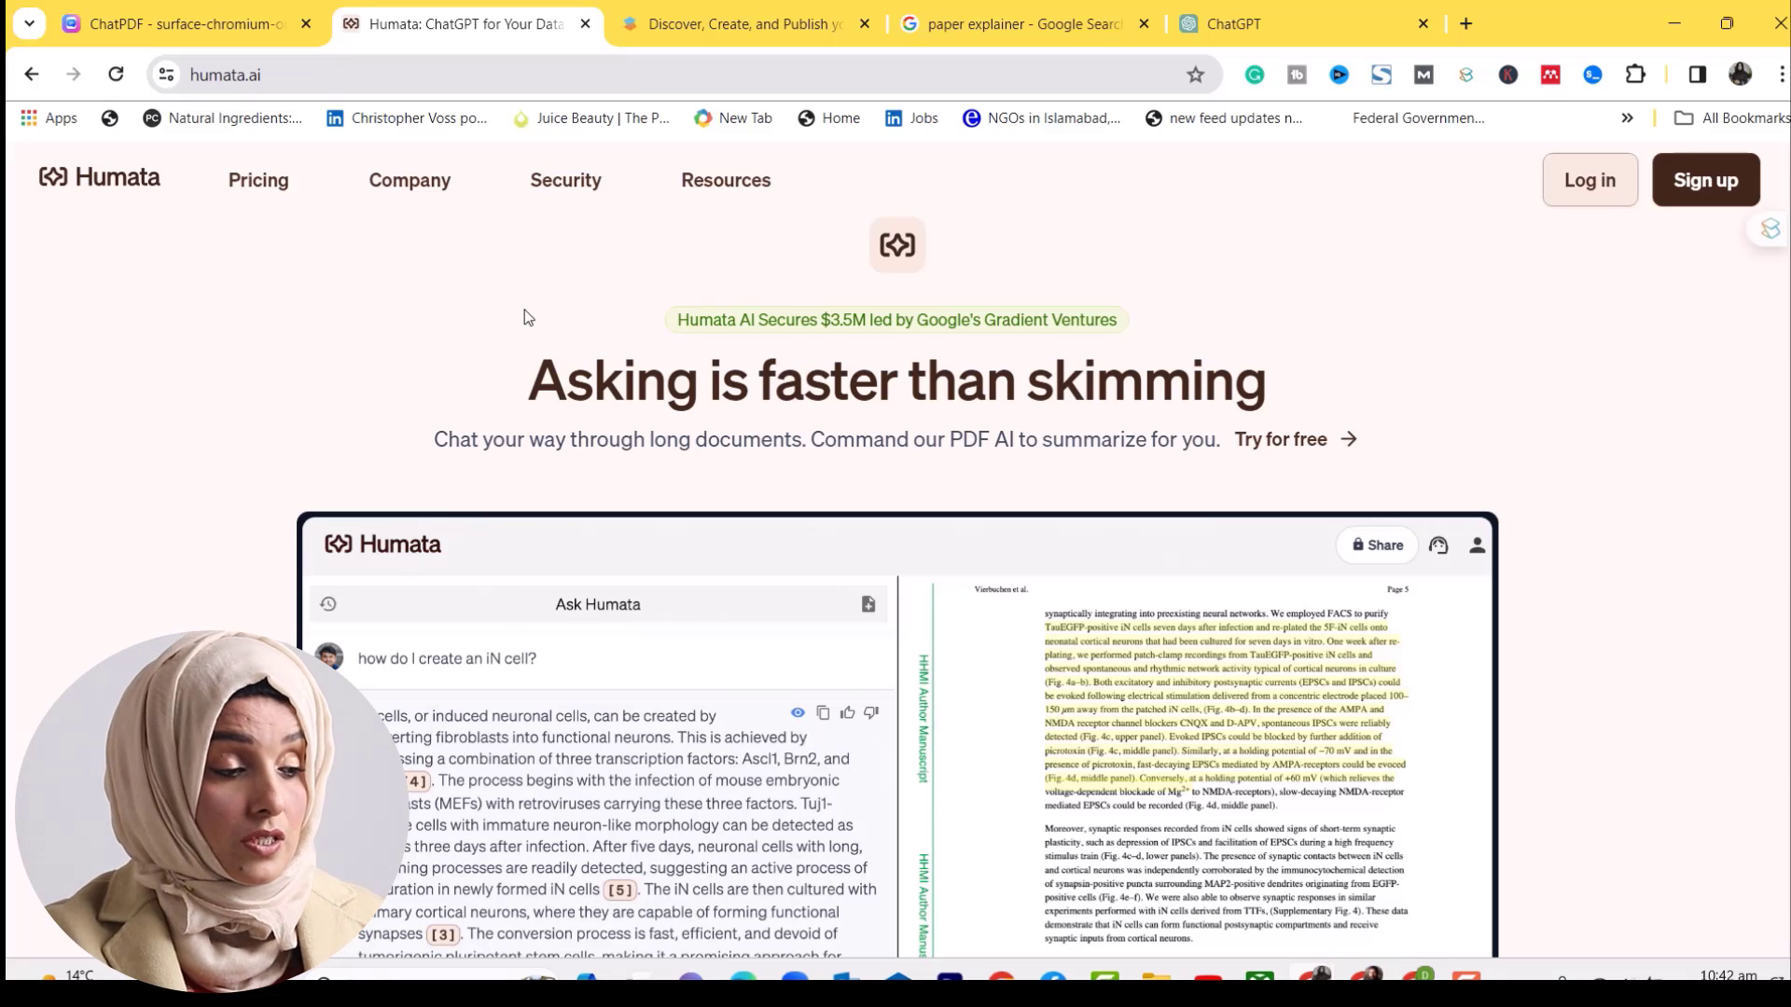
click(1586, 179)
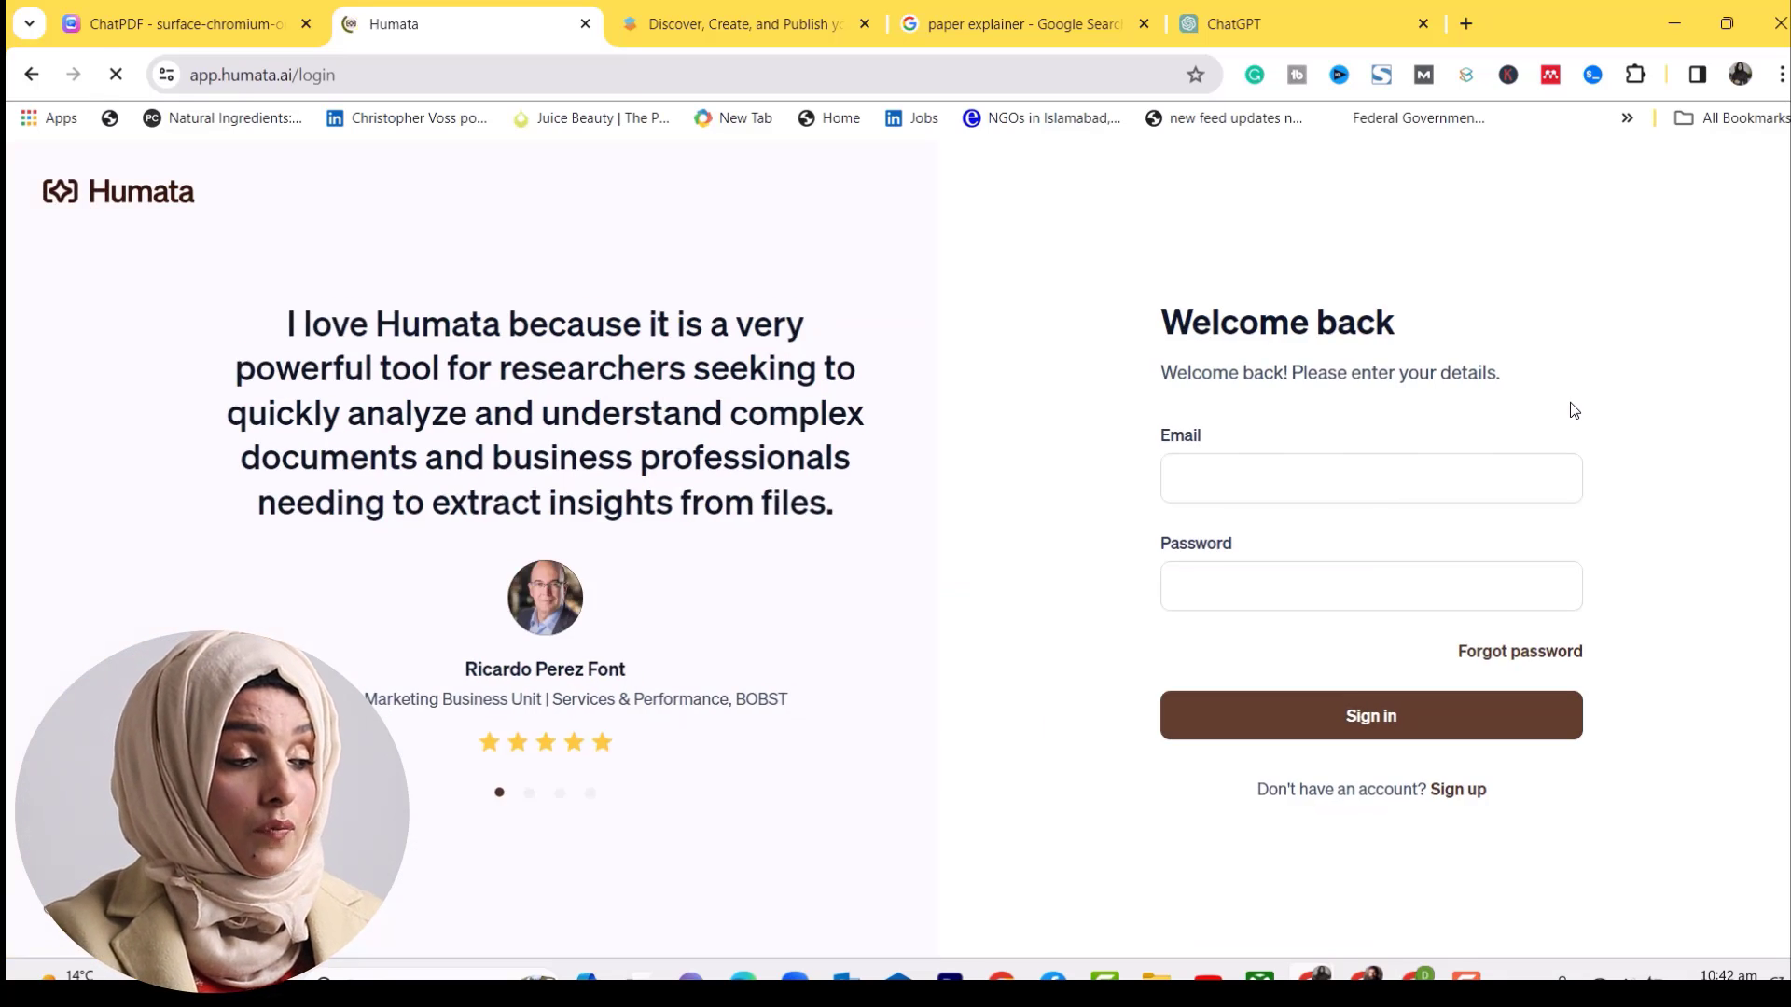
click(1369, 714)
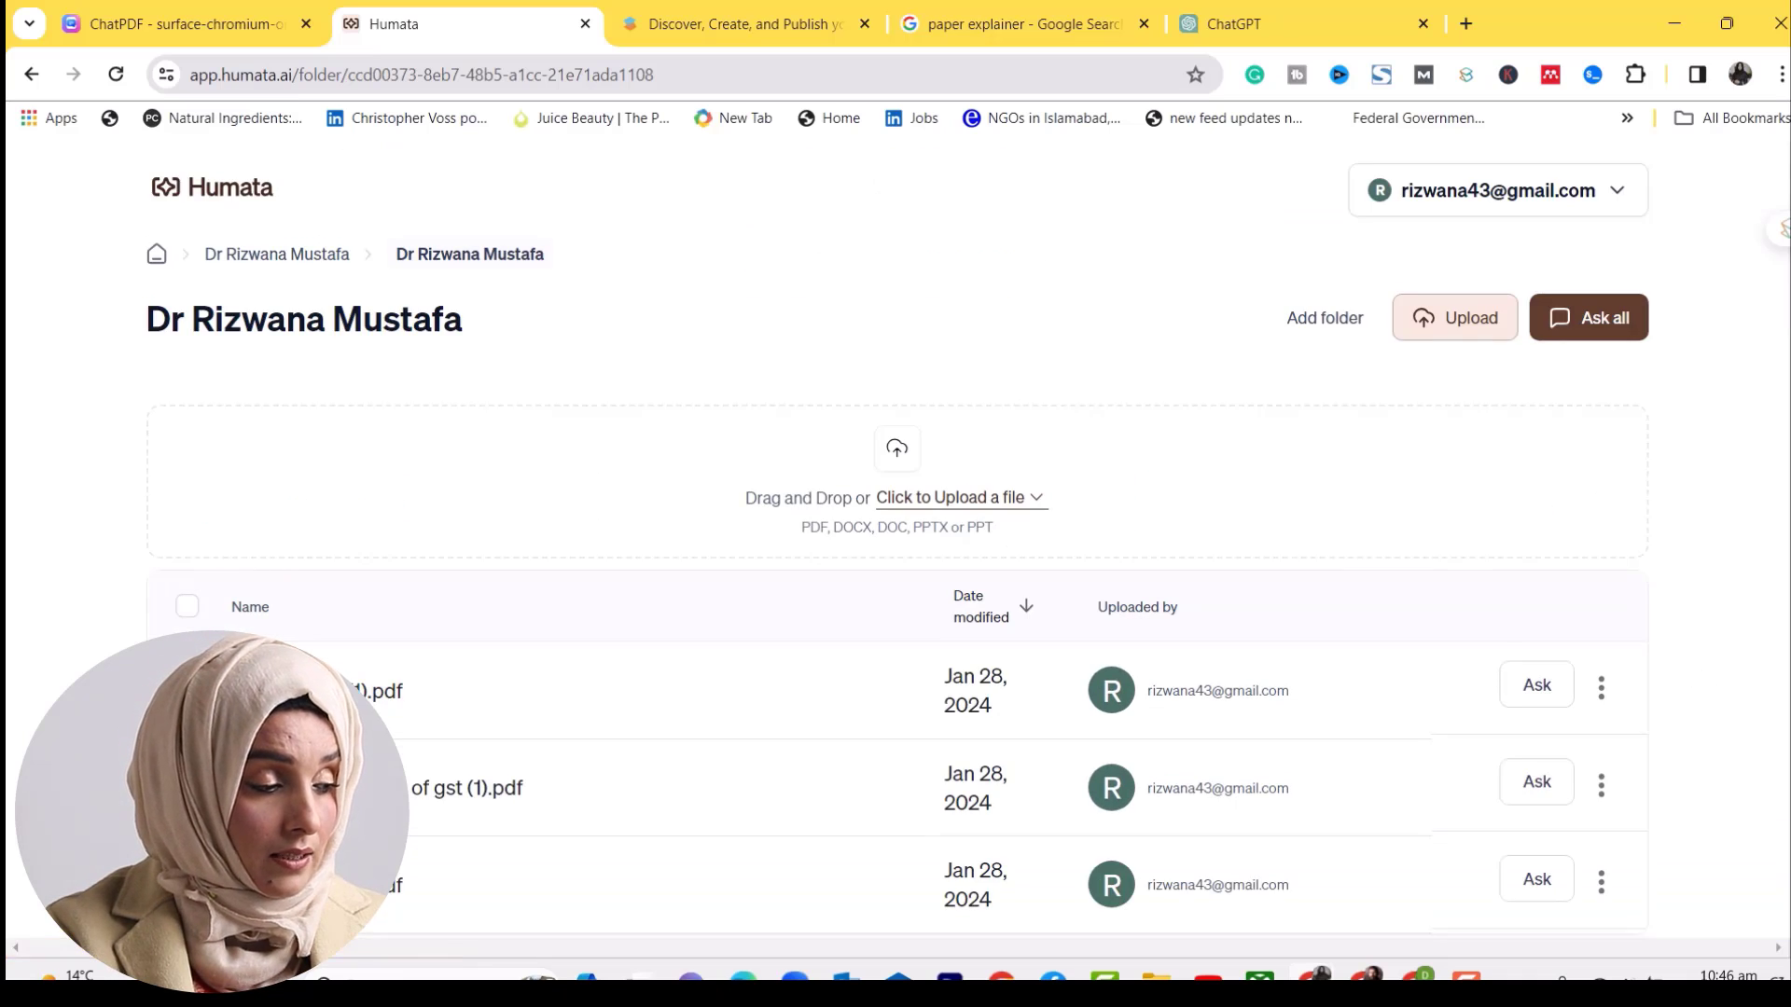
Select all three uploaded PDFs and start an Ask all chat across them
click(187, 606)
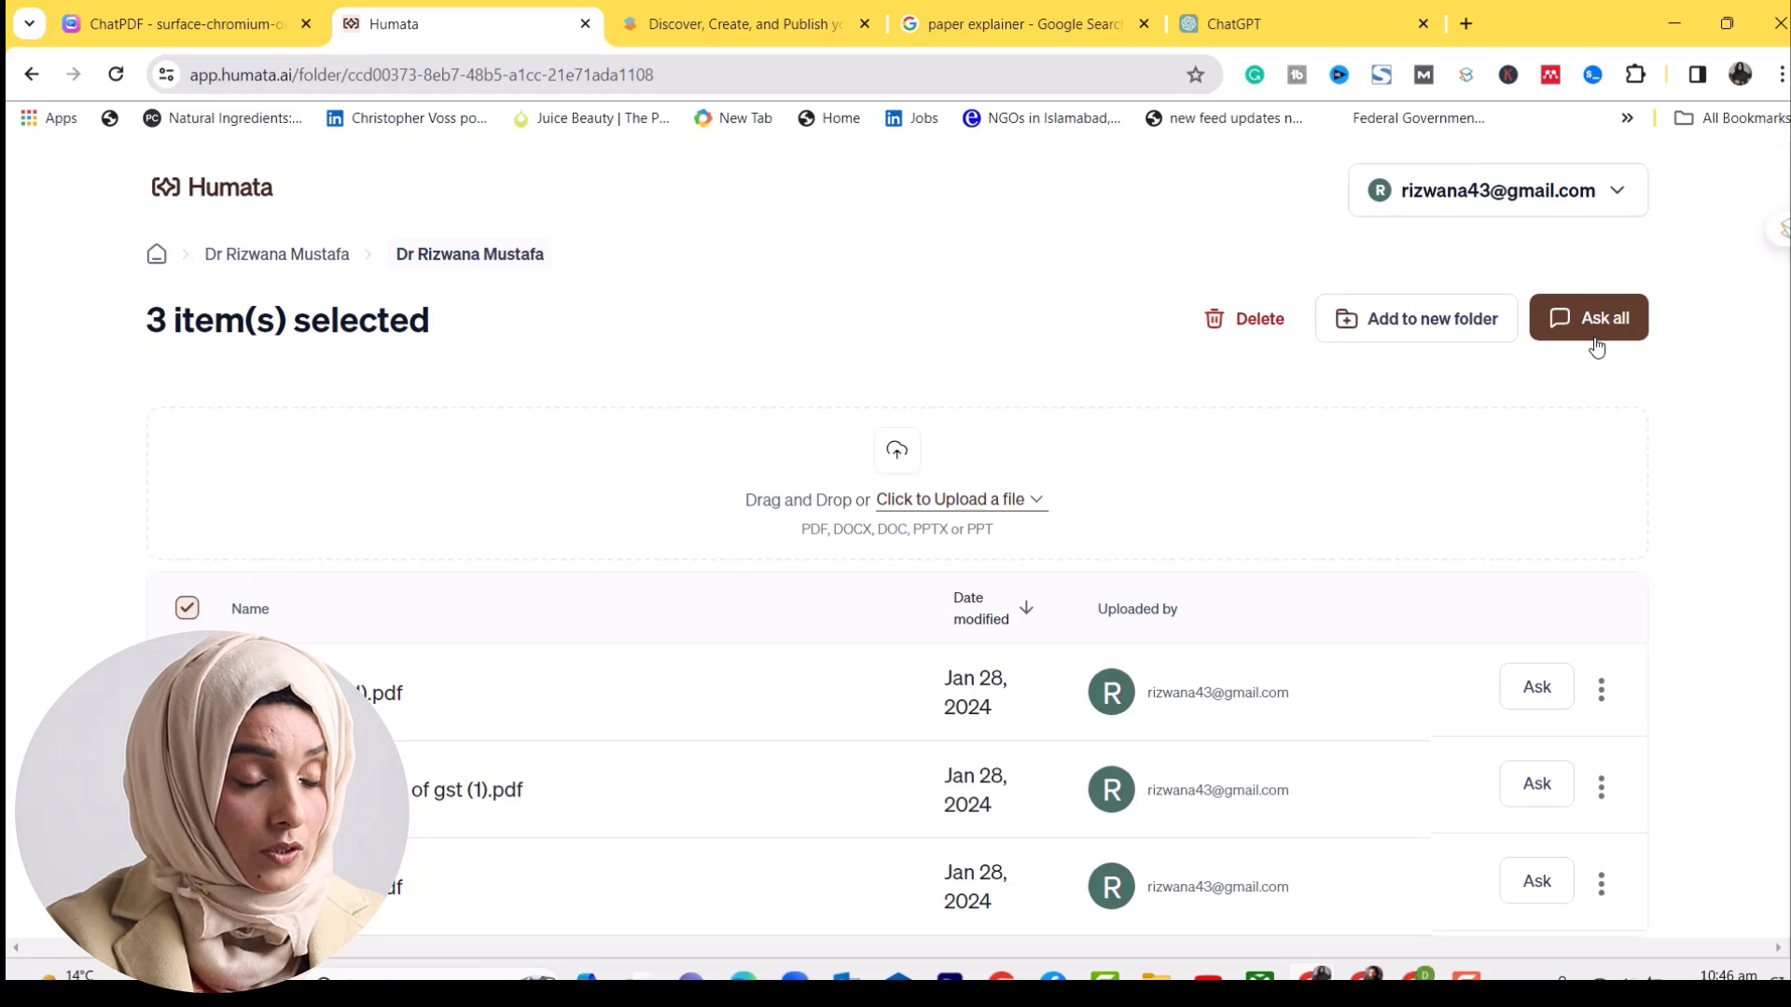
click(1587, 317)
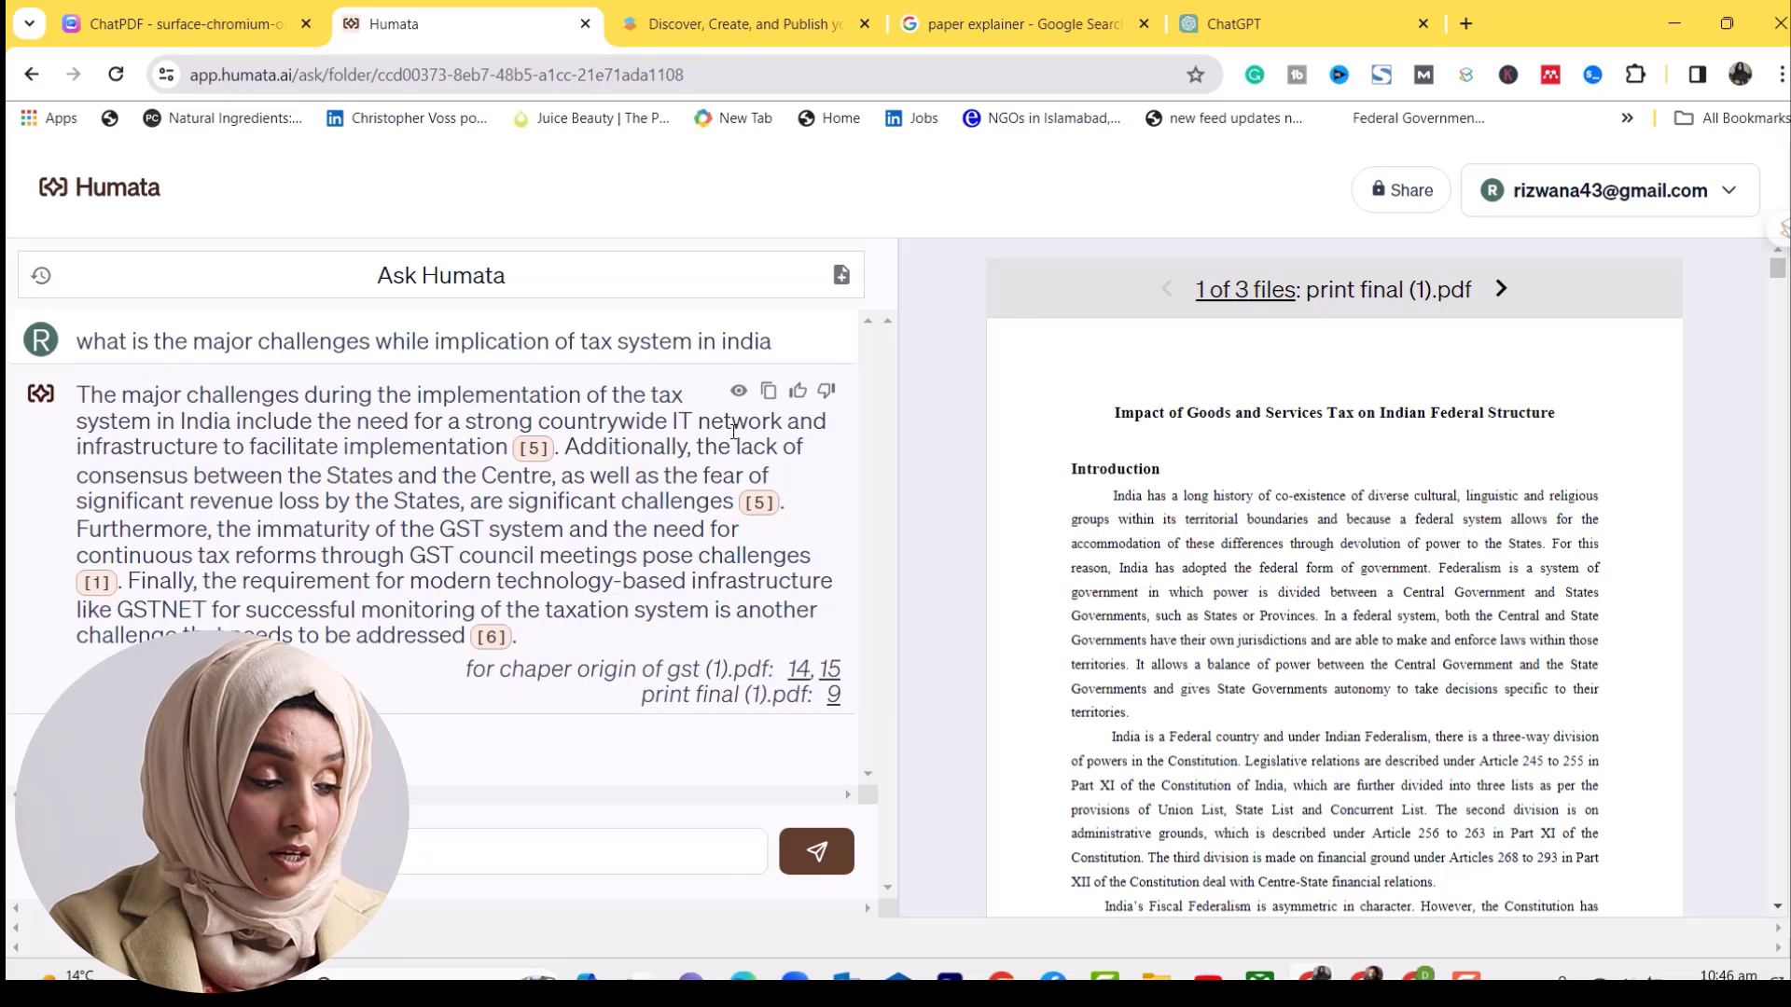
Send 'what are the future challenges in taxation system of india' to Humata, then move to SciSpace
drag(76, 394, 517, 636)
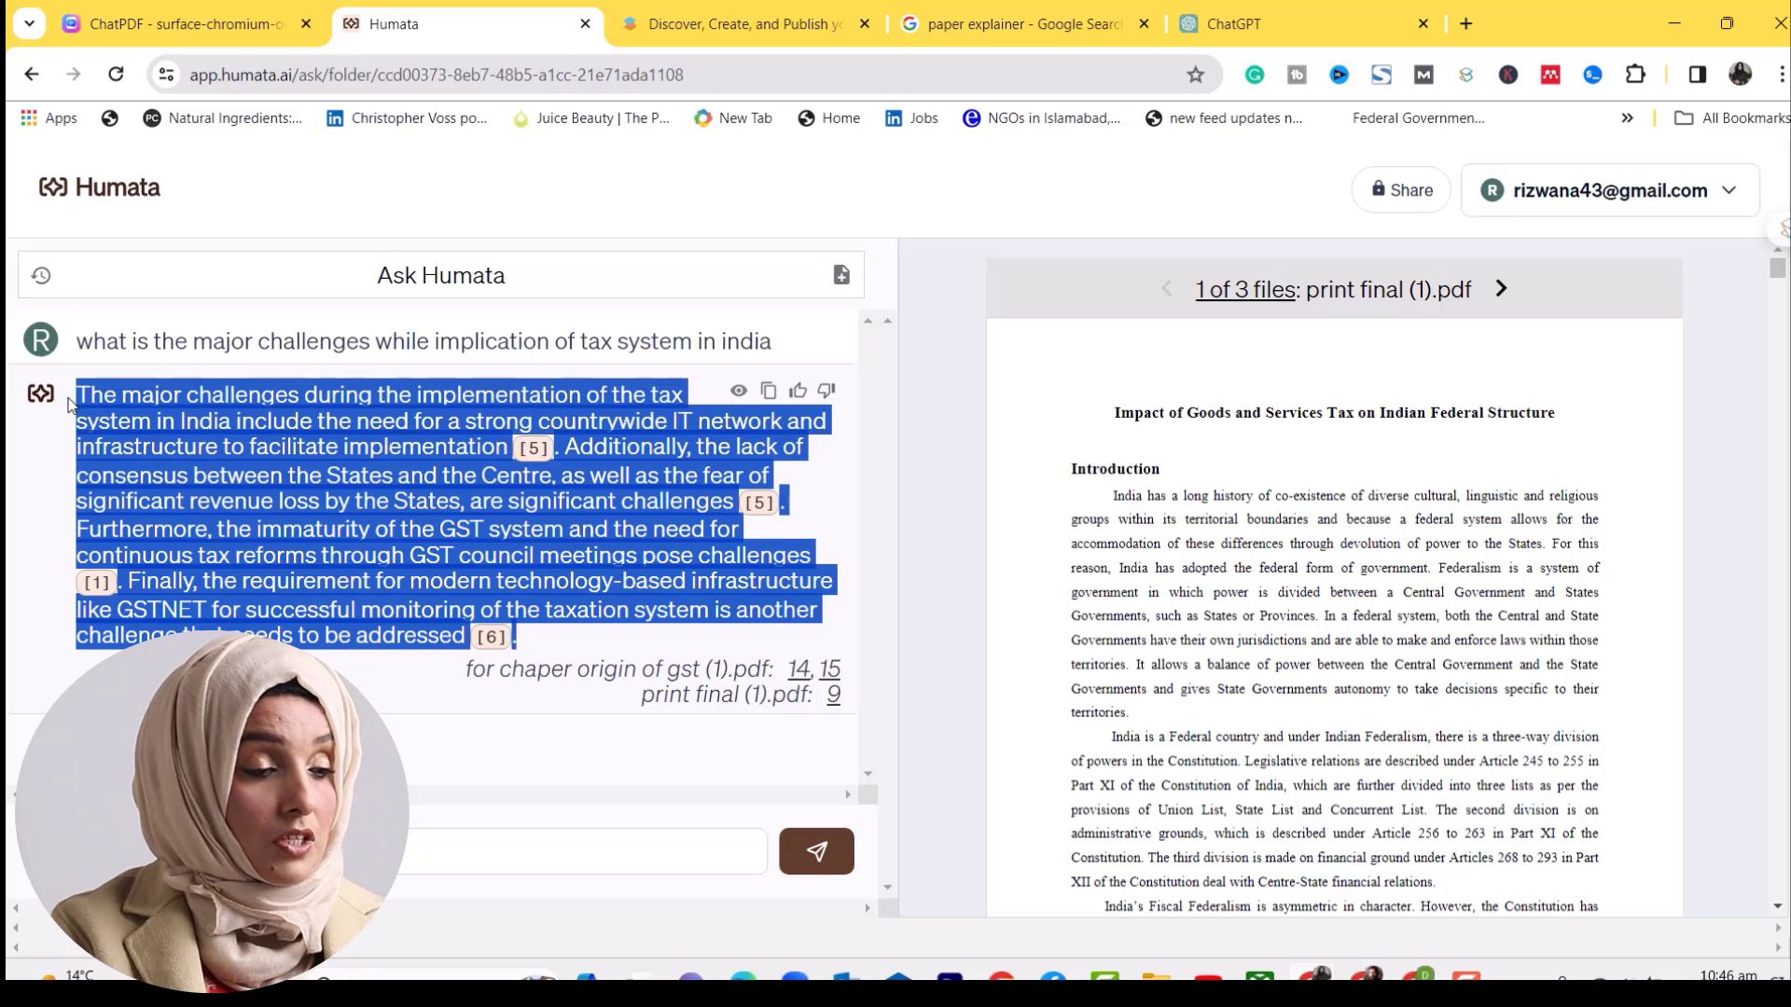
mouse_move(1559, 324)
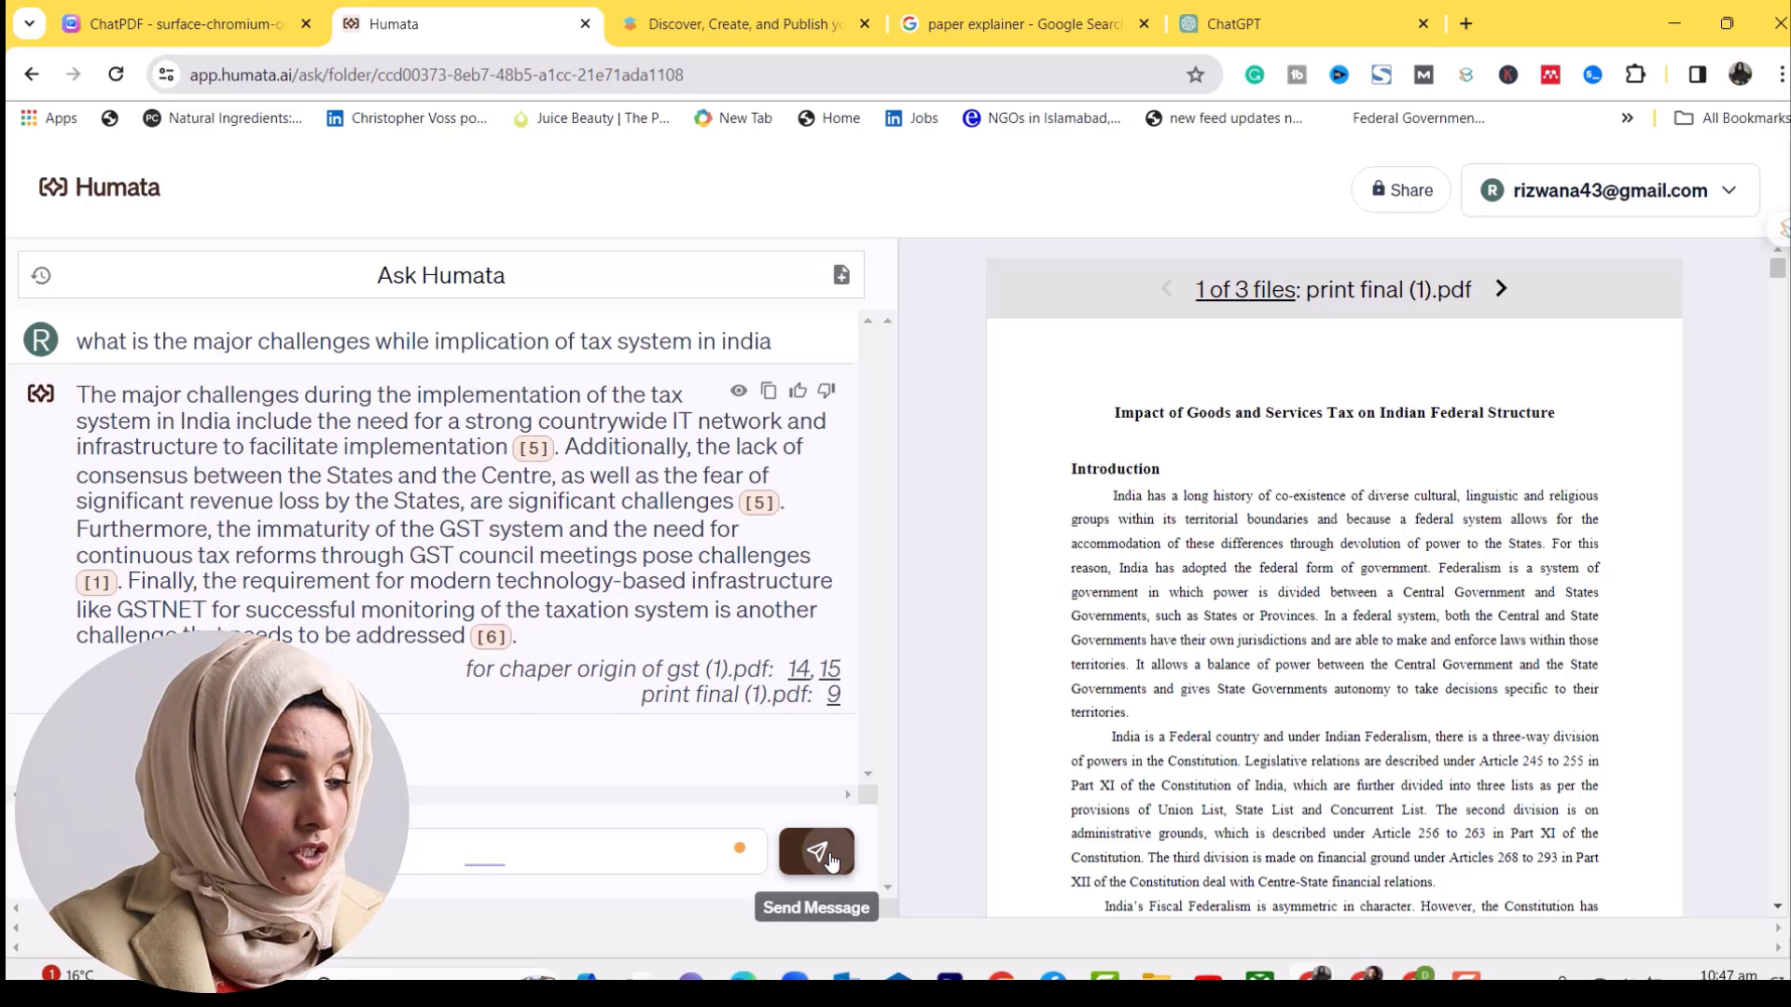
click(817, 853)
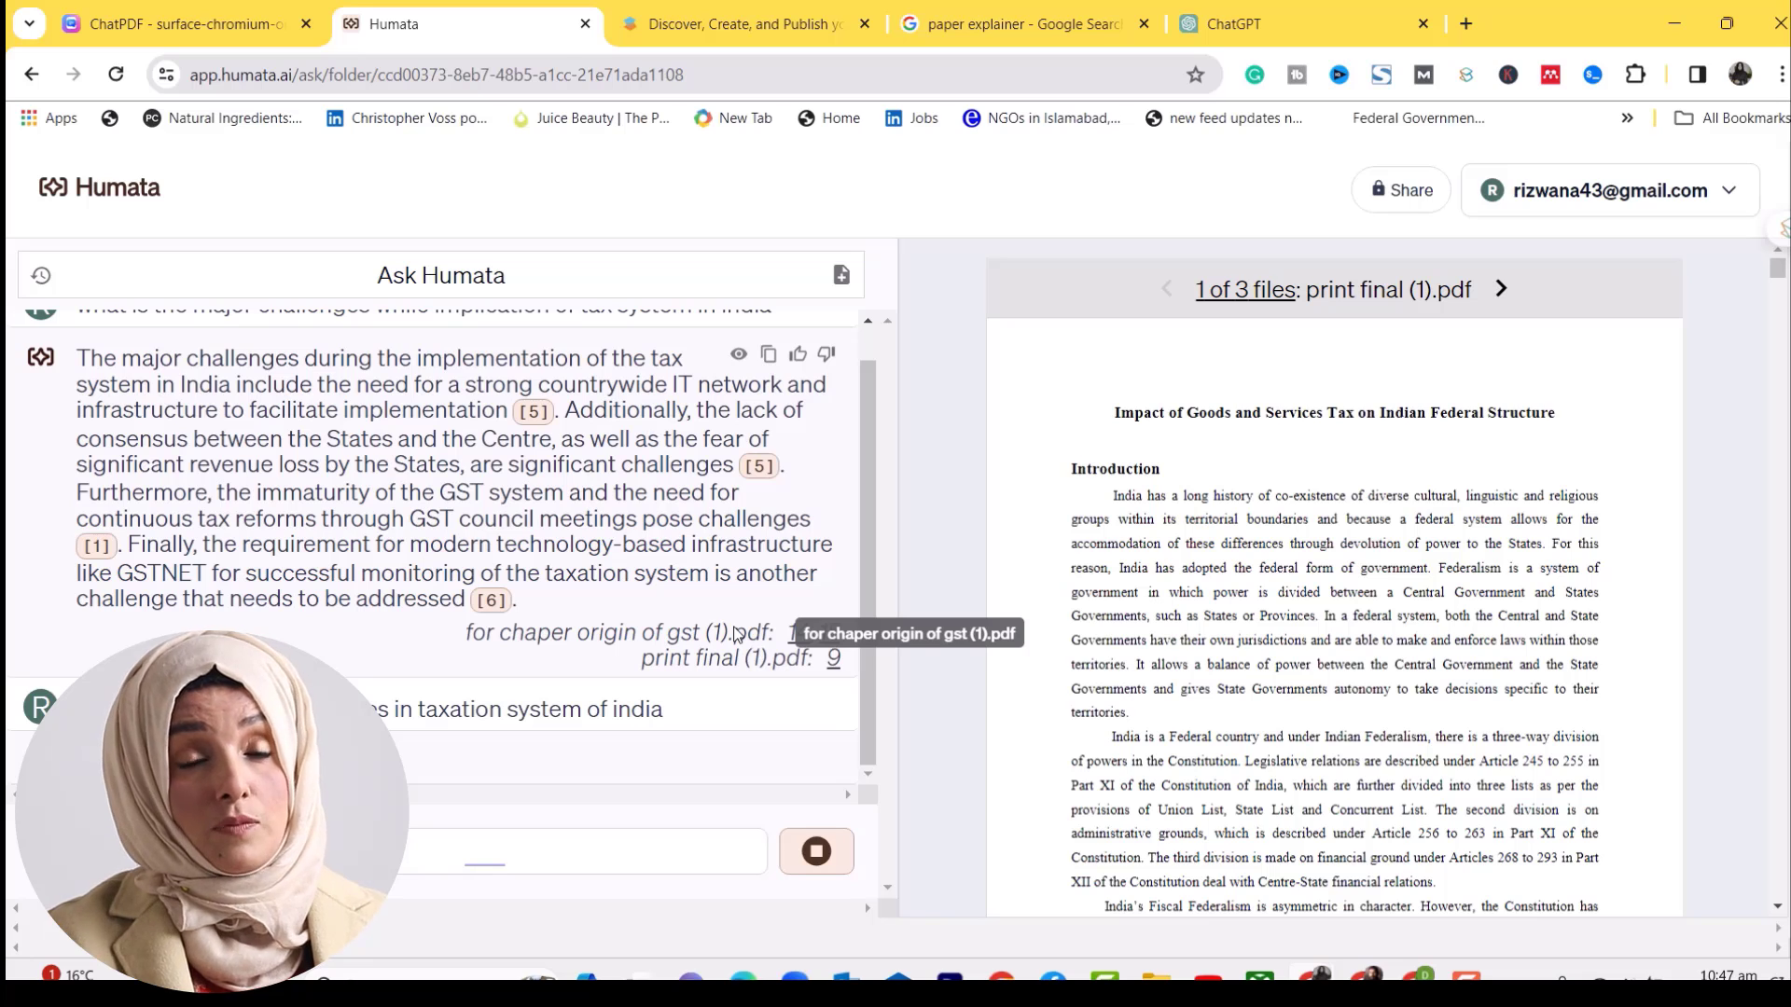
click(744, 24)
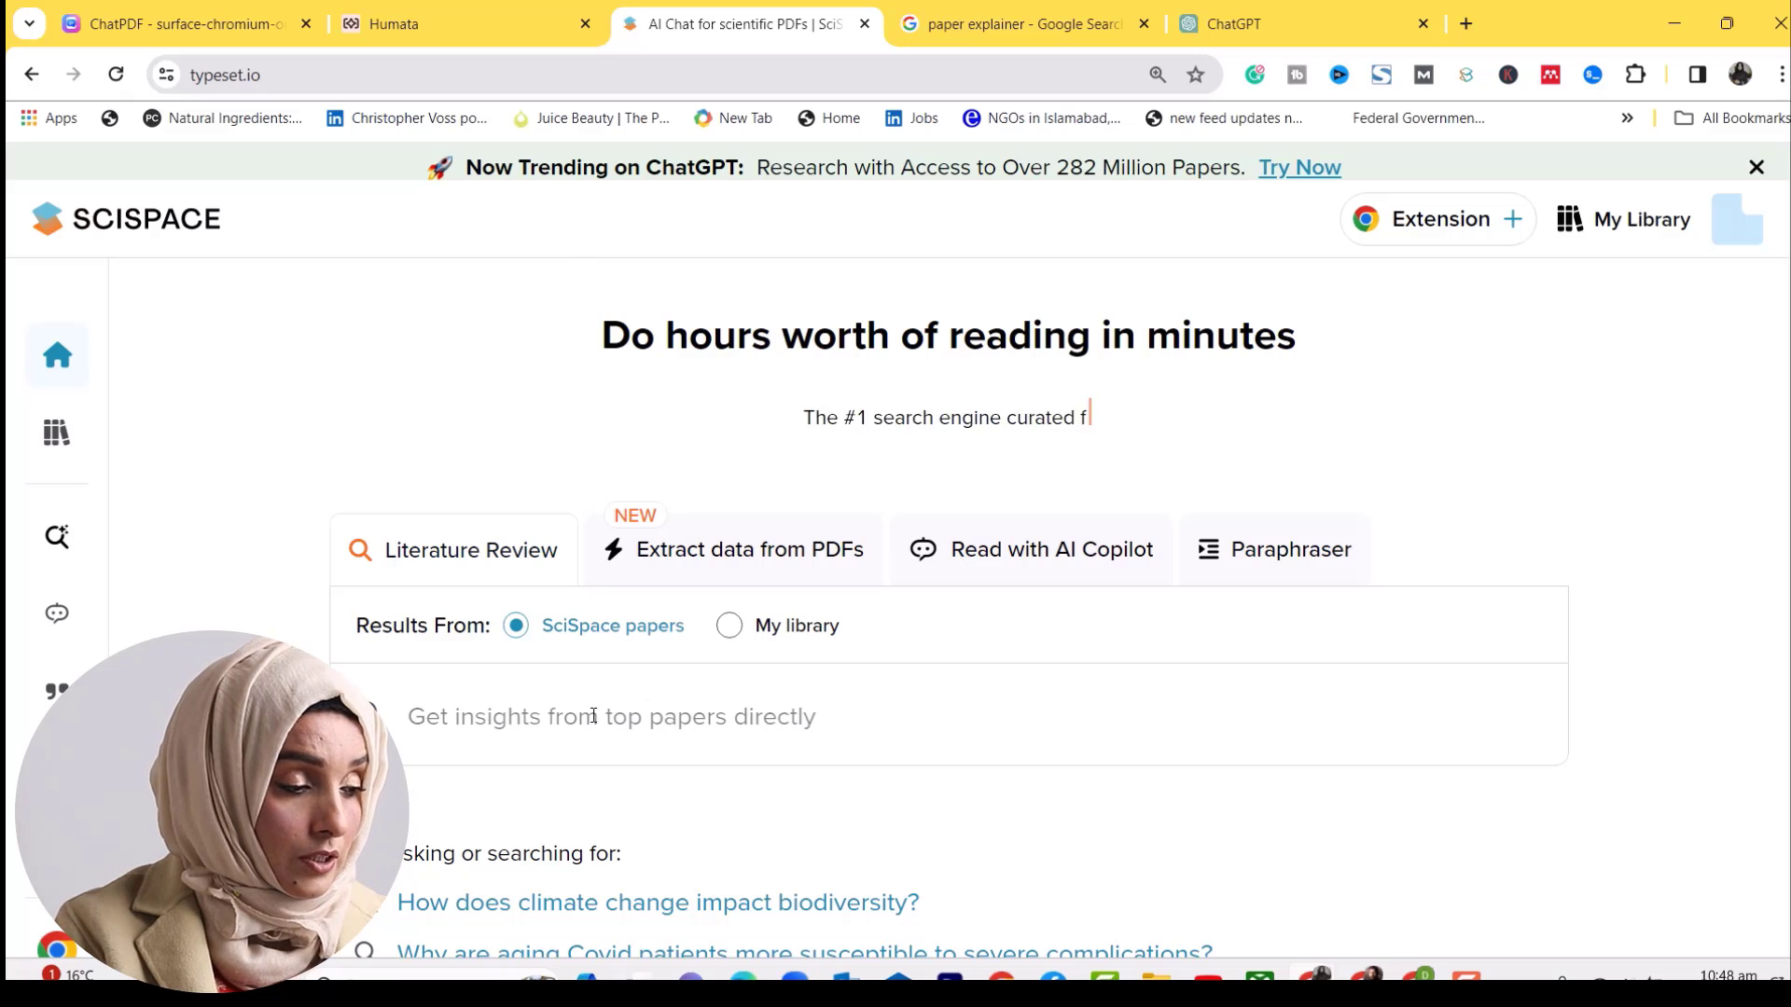
Rerun the recent imidazole search to reach the Molecular Docking paper
text(a)
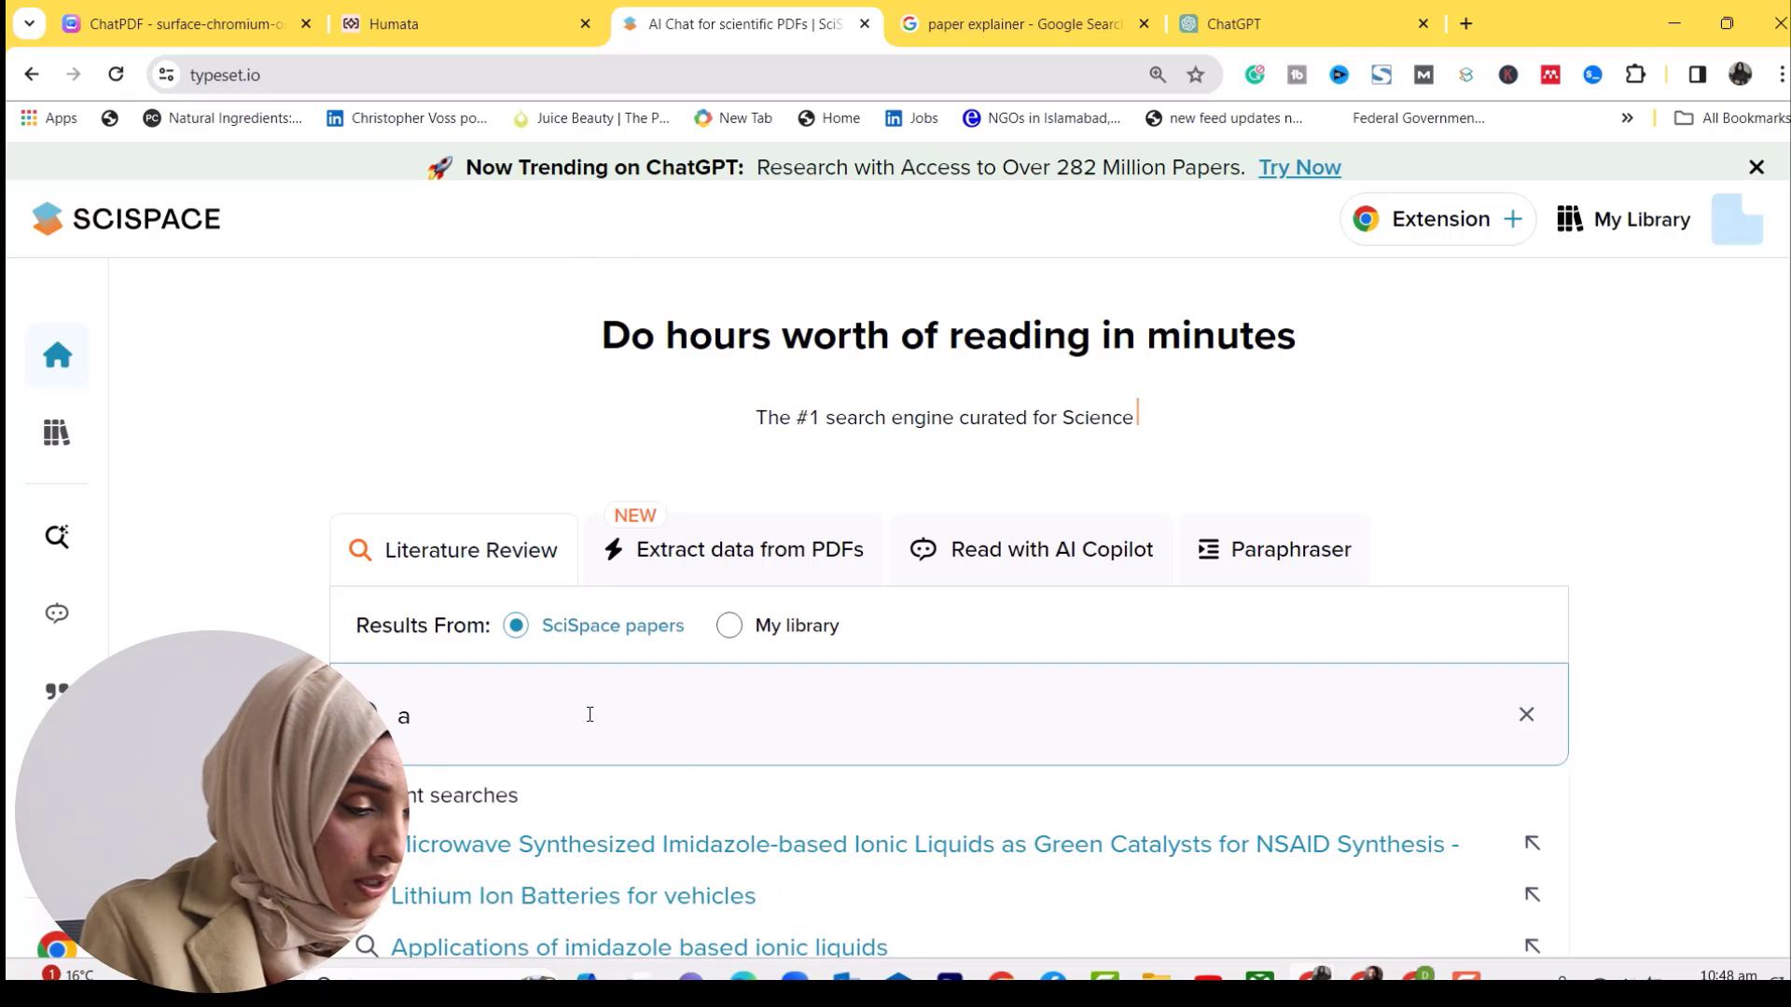
click(921, 843)
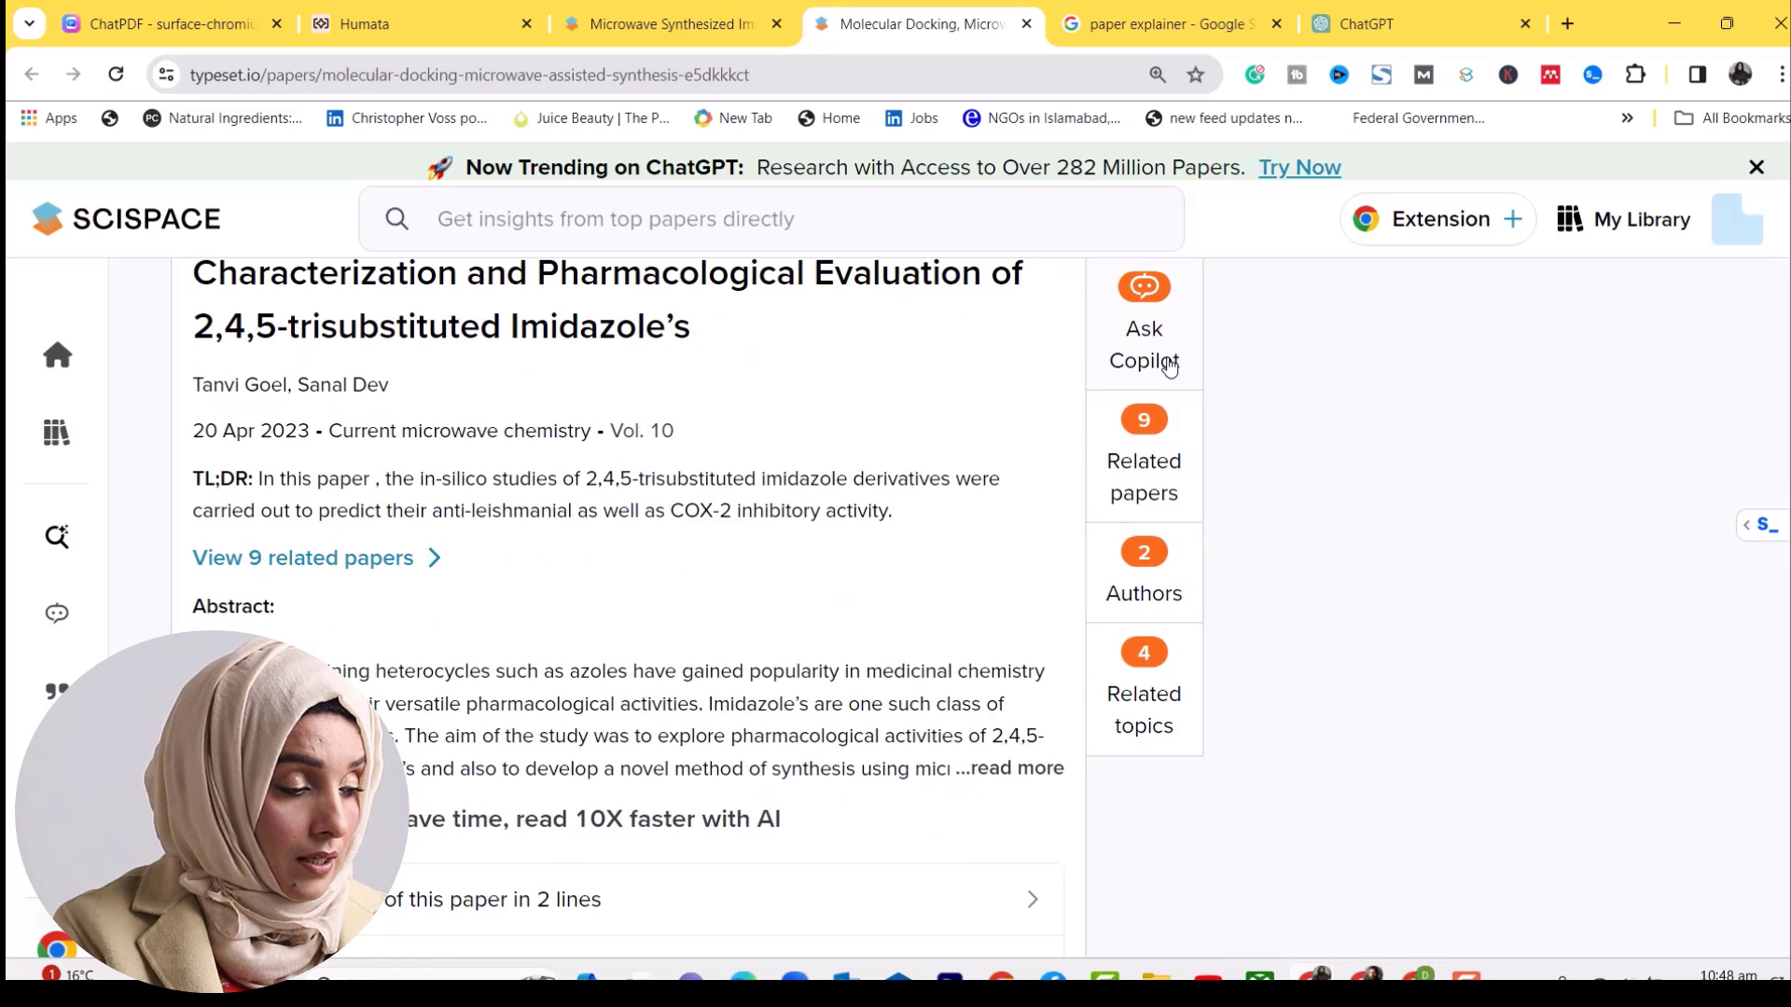
Expand the copilot's '+12 more' suggested questions beside the imidazole paper
scroll(down, 3)
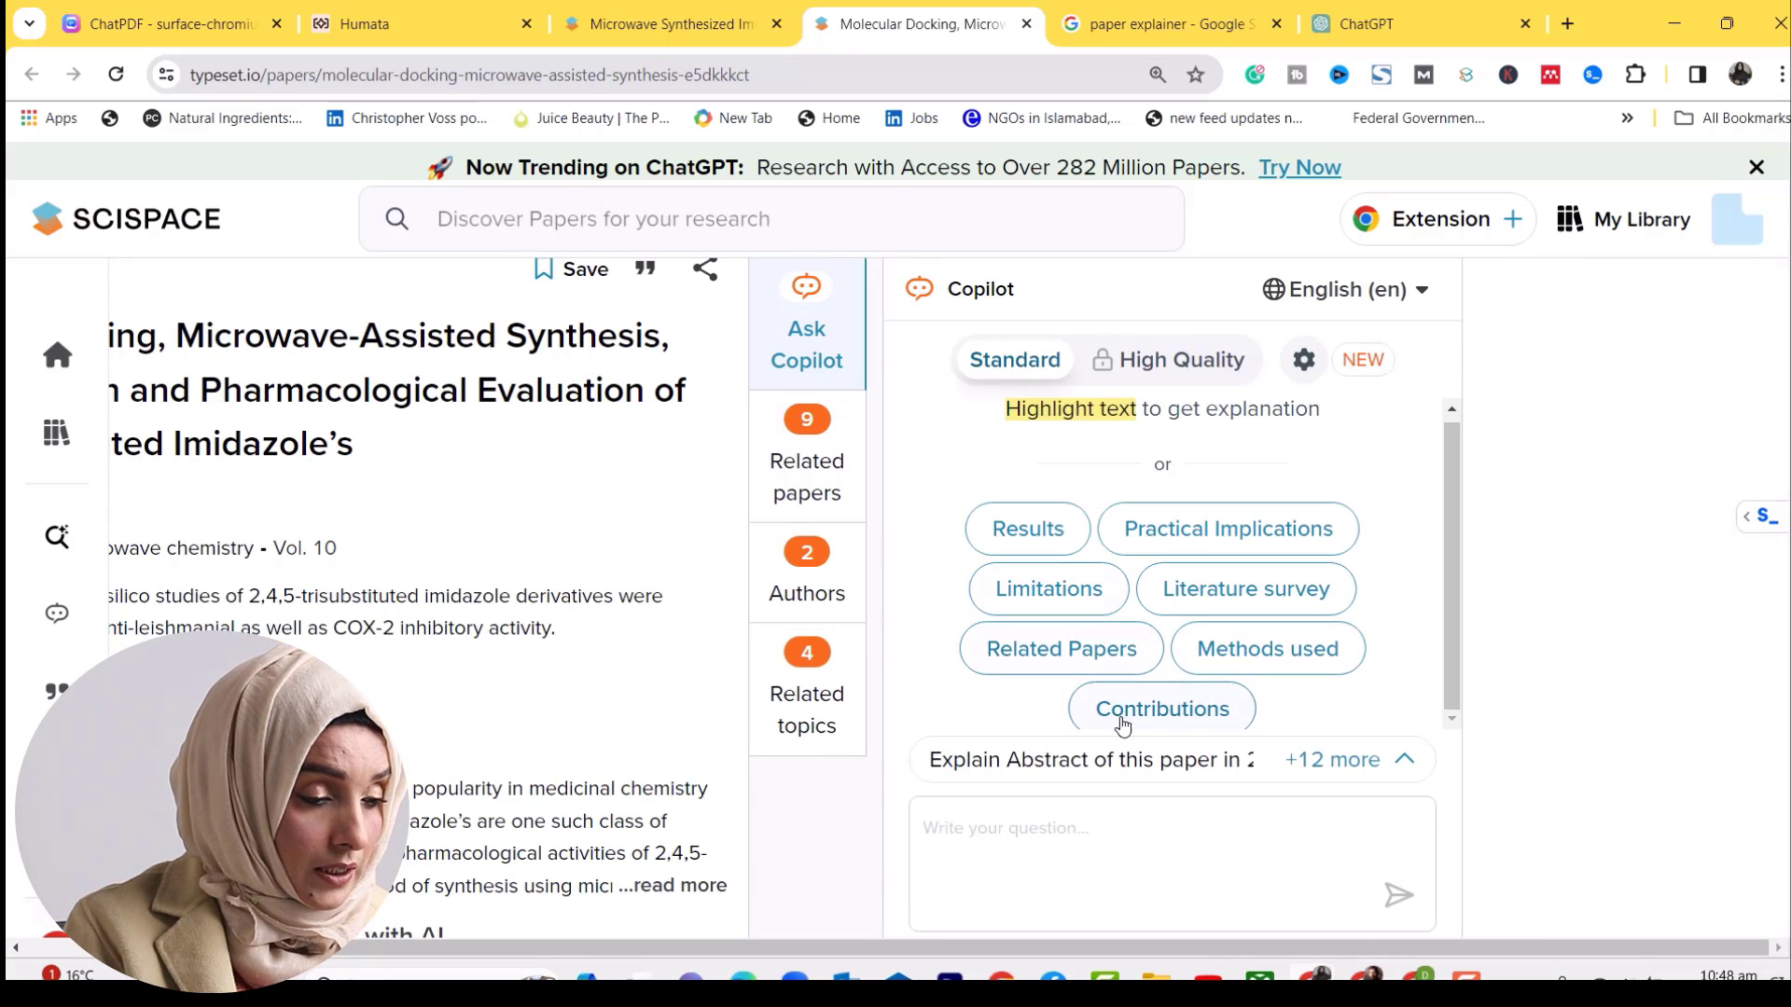
click(1332, 759)
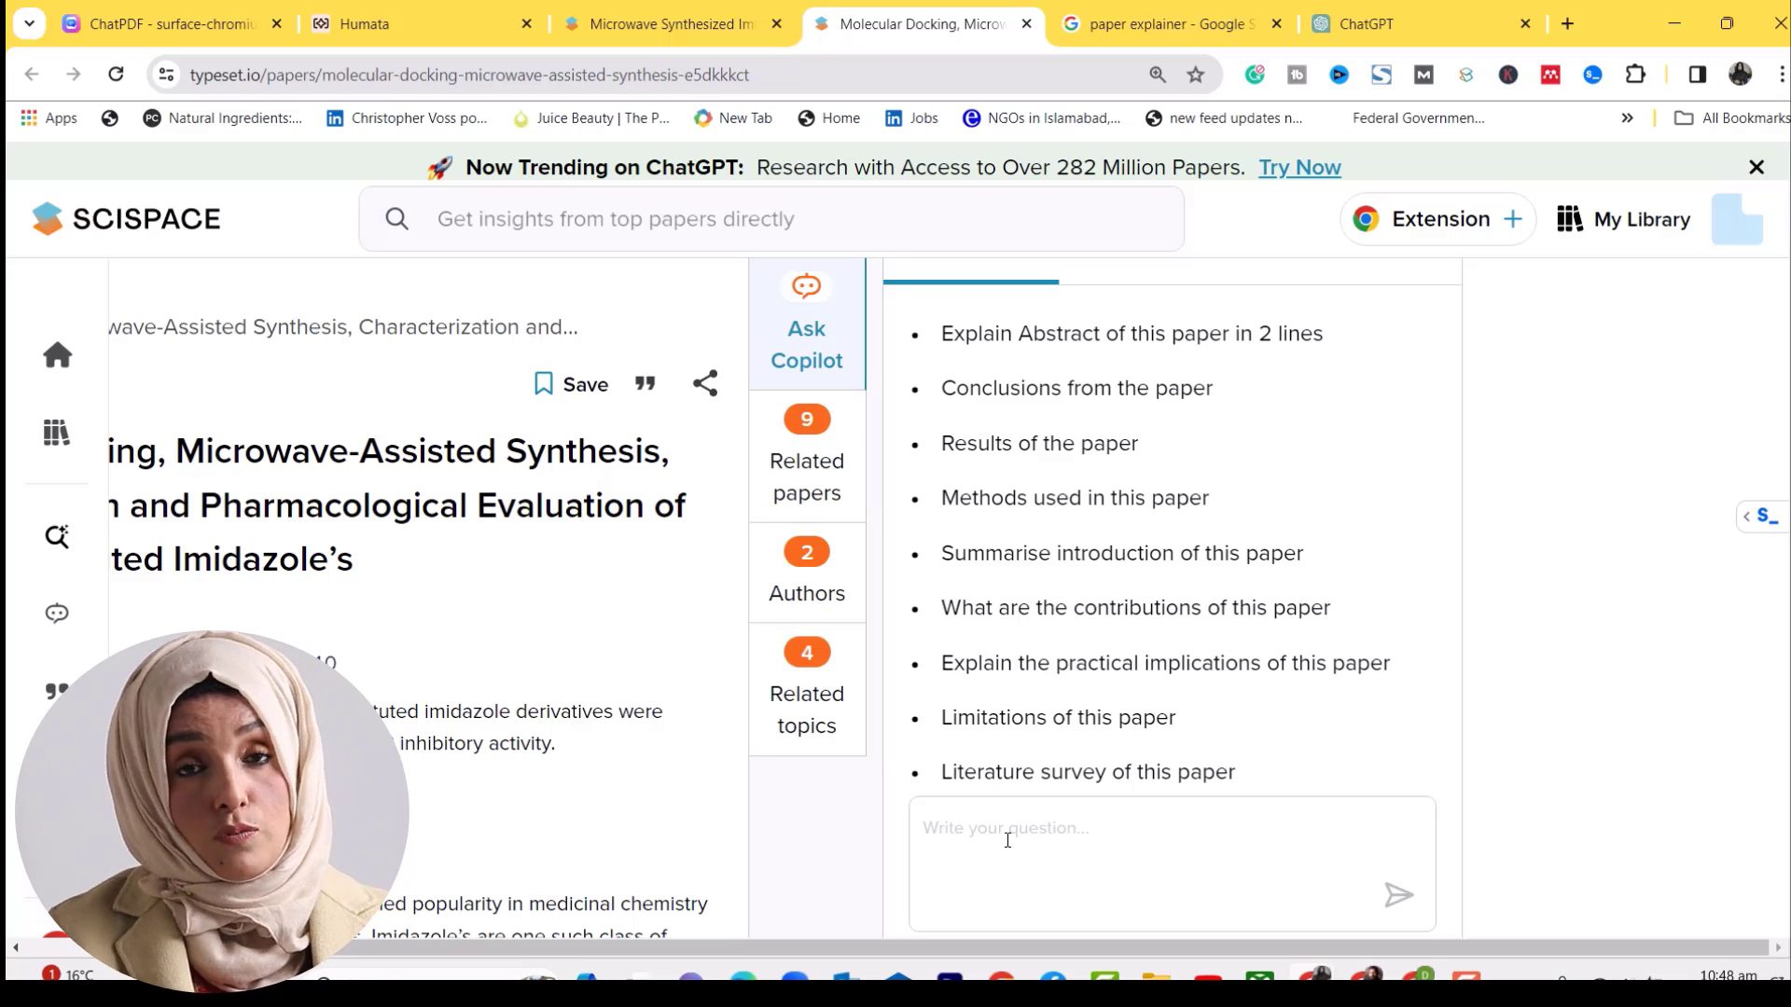
click(424, 24)
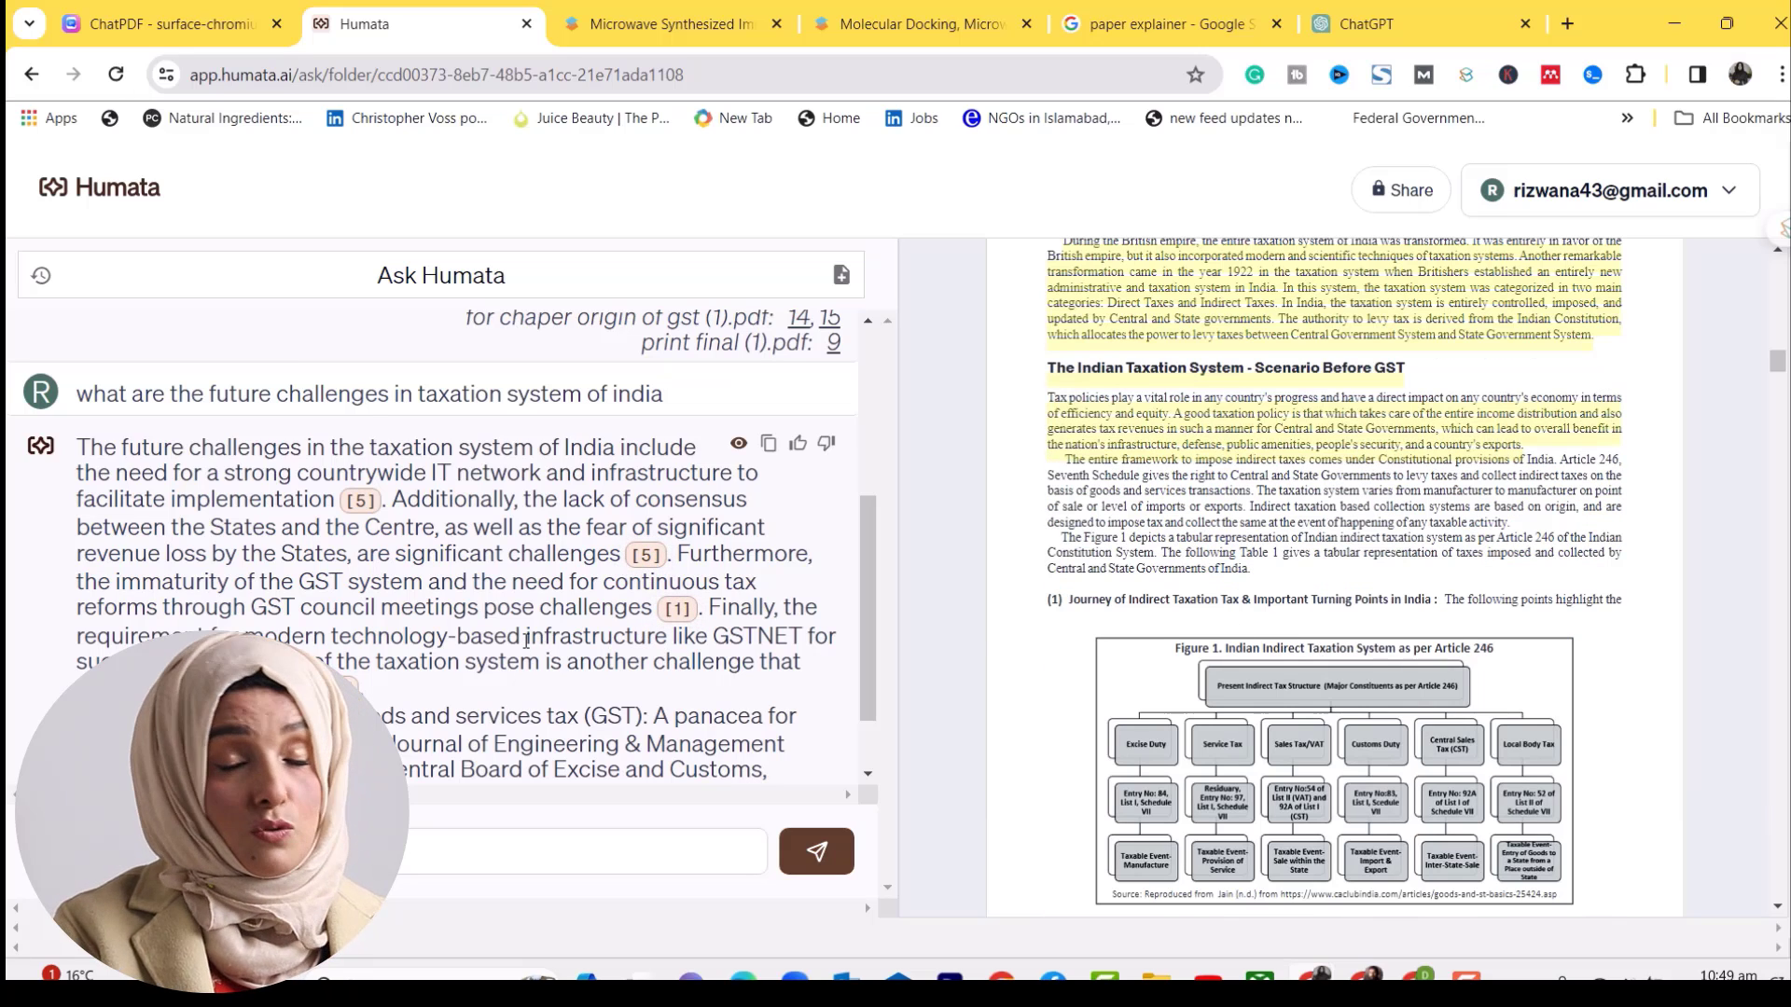
Scroll to the highlighted Conclusion passage and rate the future-challenges answer as helpful
scroll(down, 3)
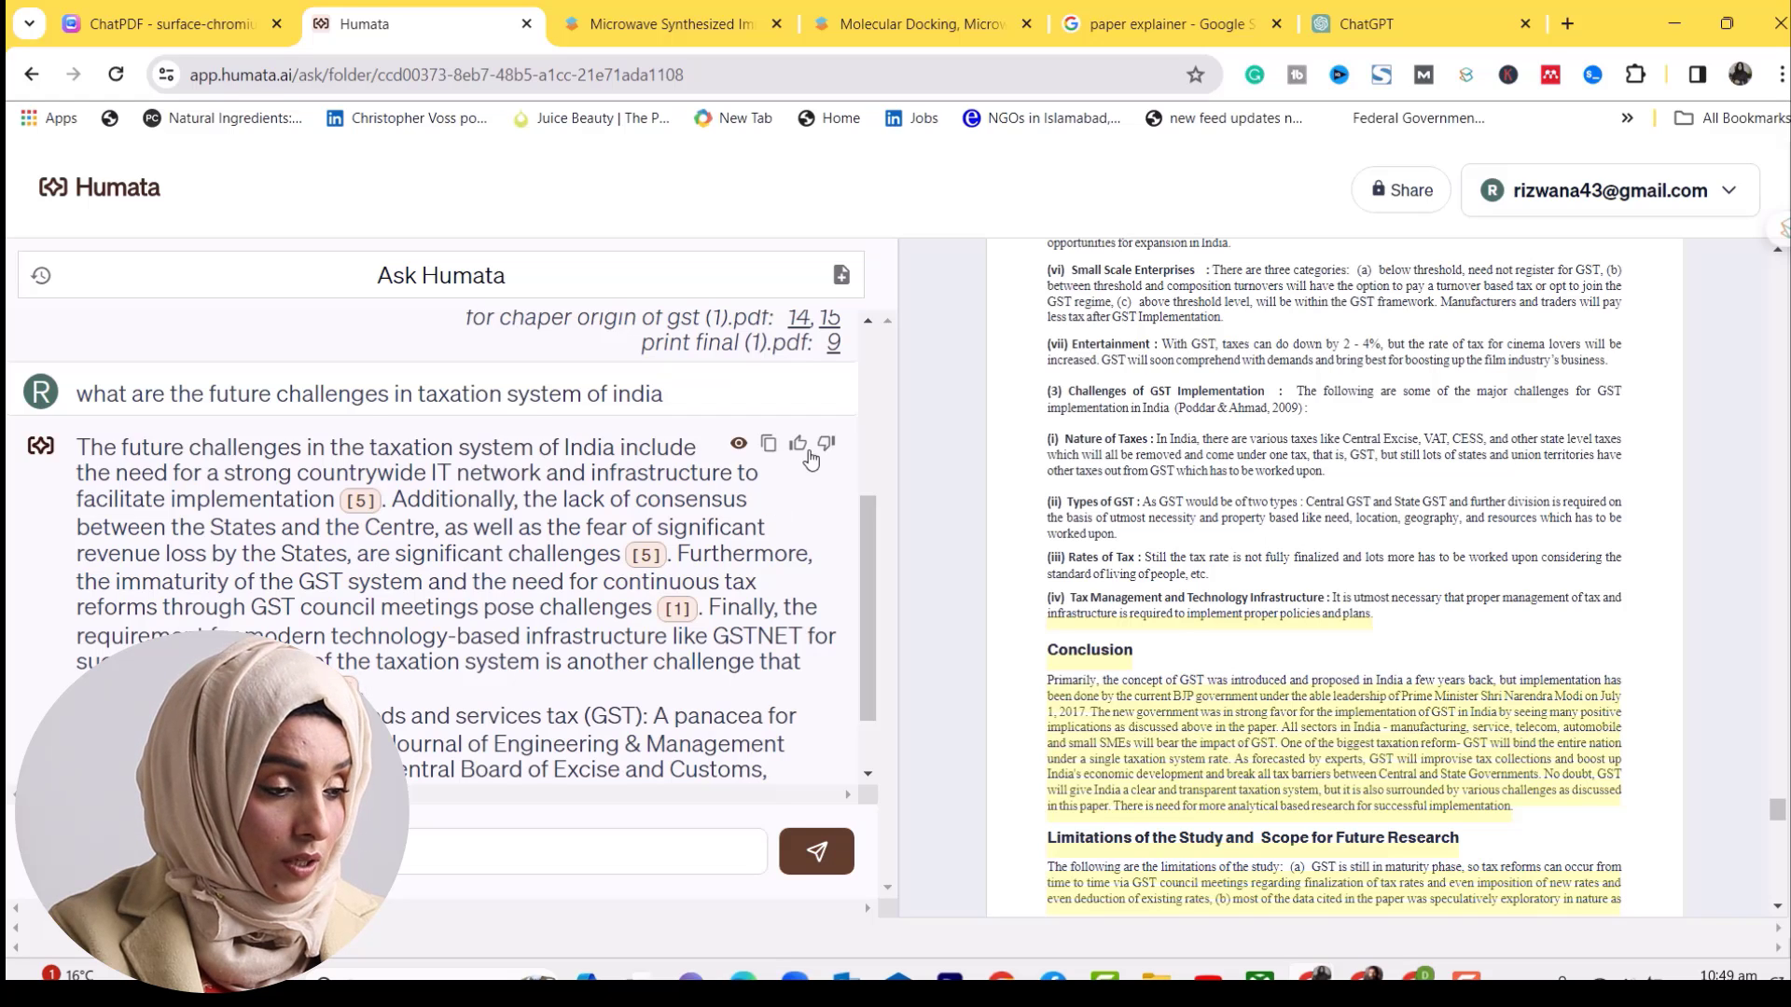
click(768, 444)
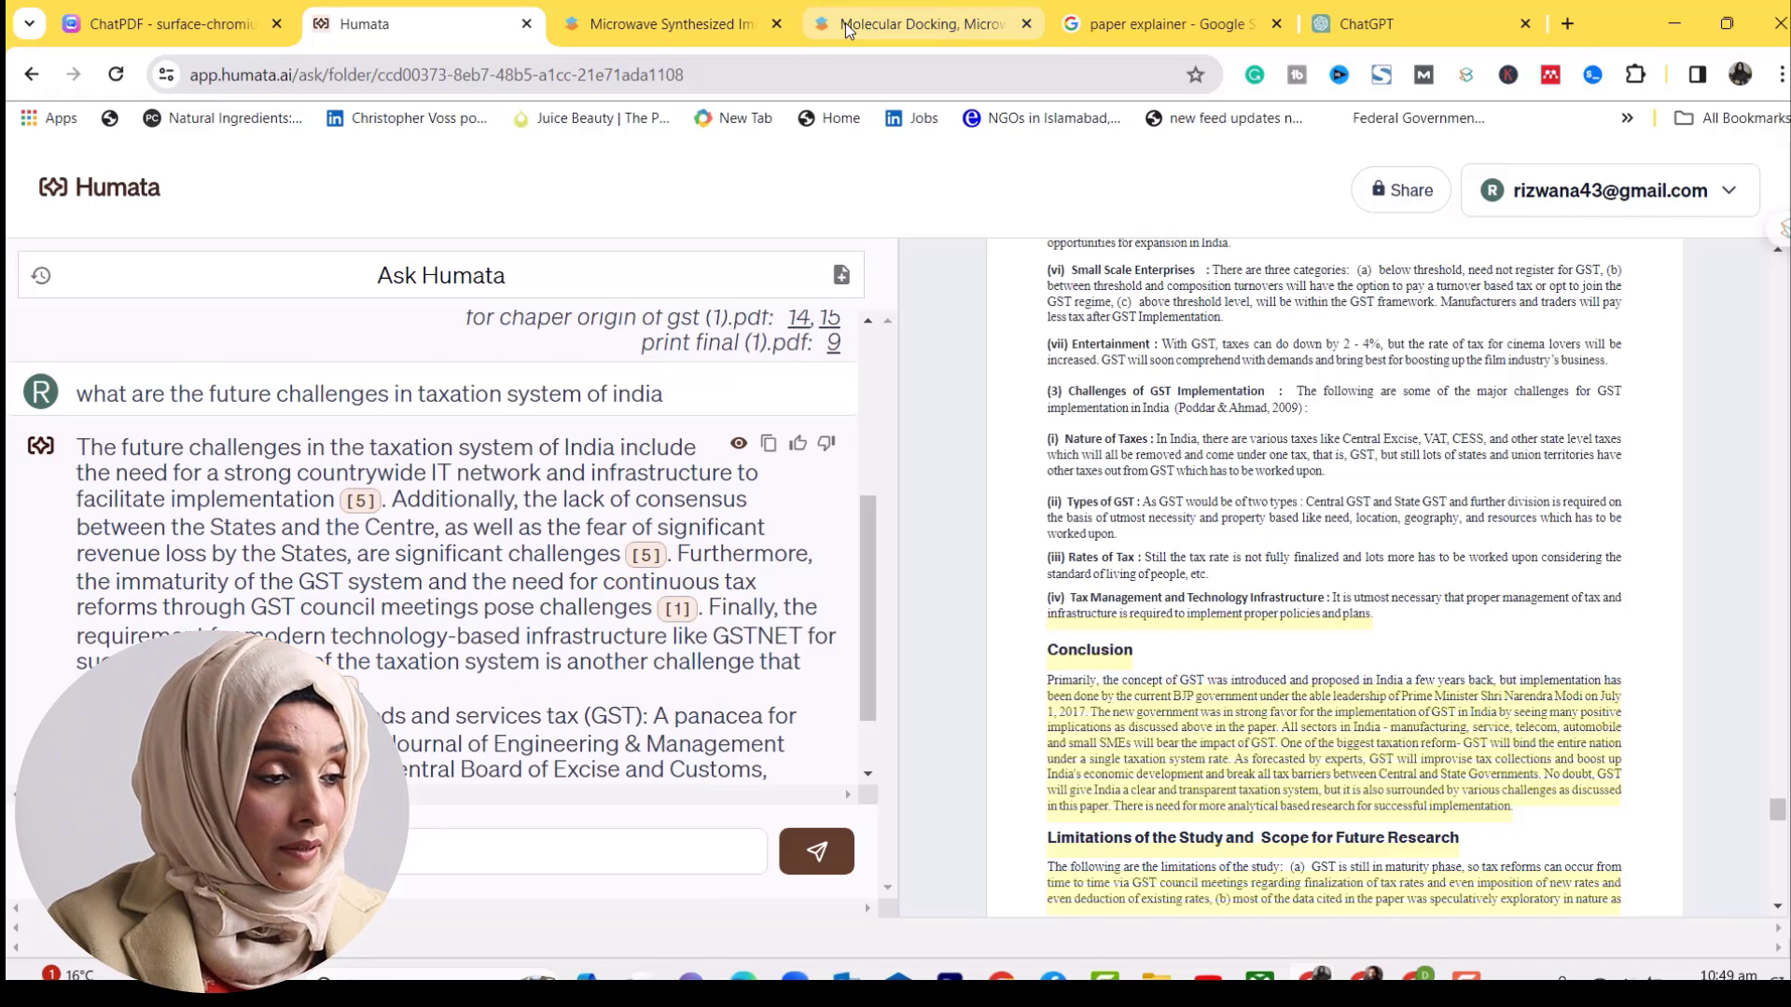
Get the Copilot's 'Results of the paper' answer for the imidazole paper, then return to the explainer search results
click(920, 24)
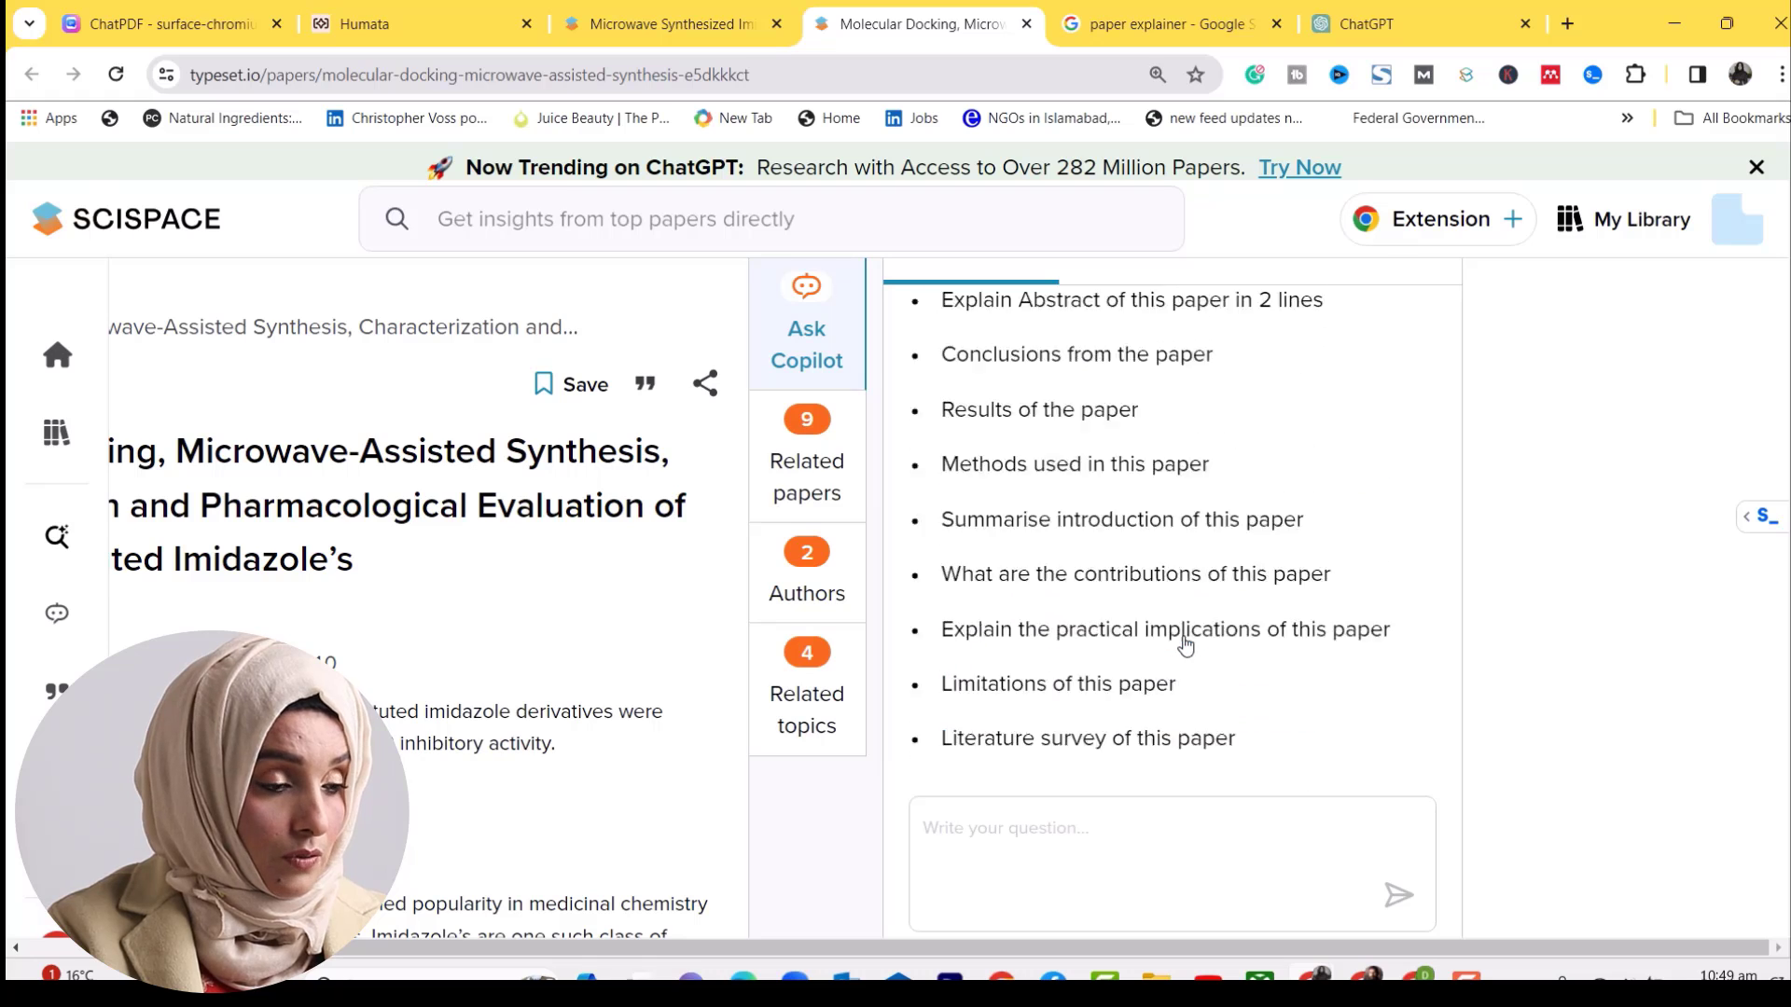
click(1131, 298)
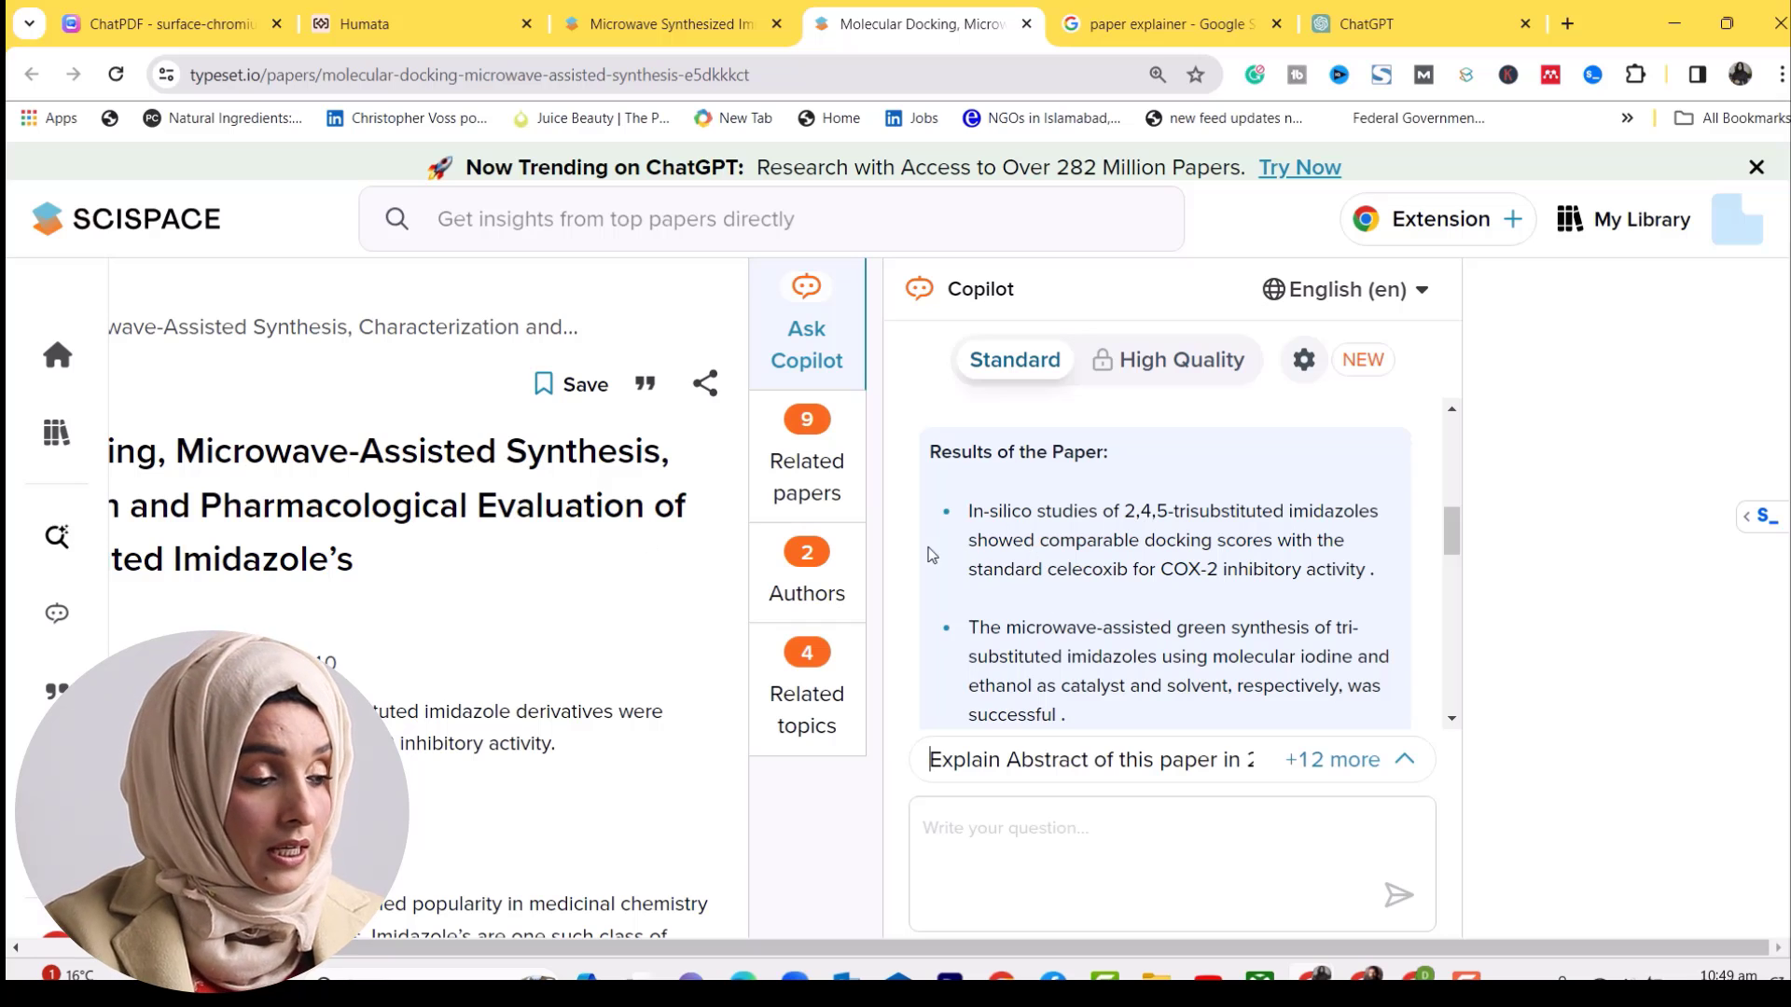
scroll(down, 3)
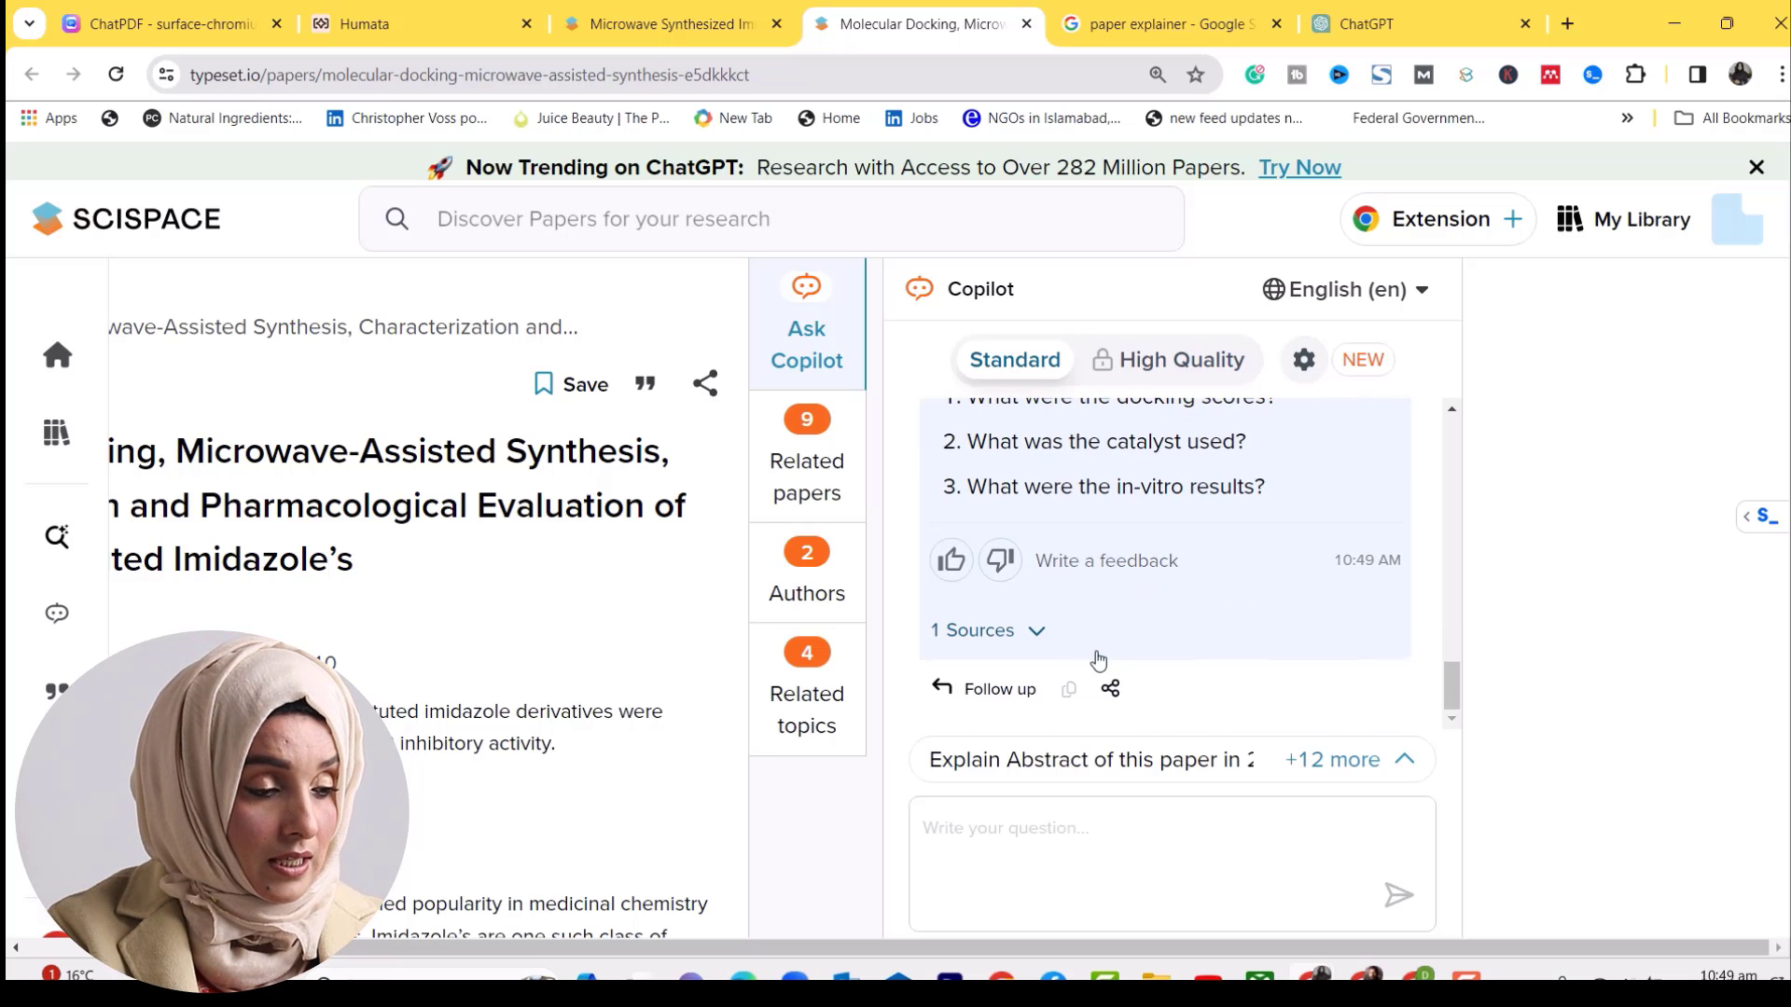
click(1156, 24)
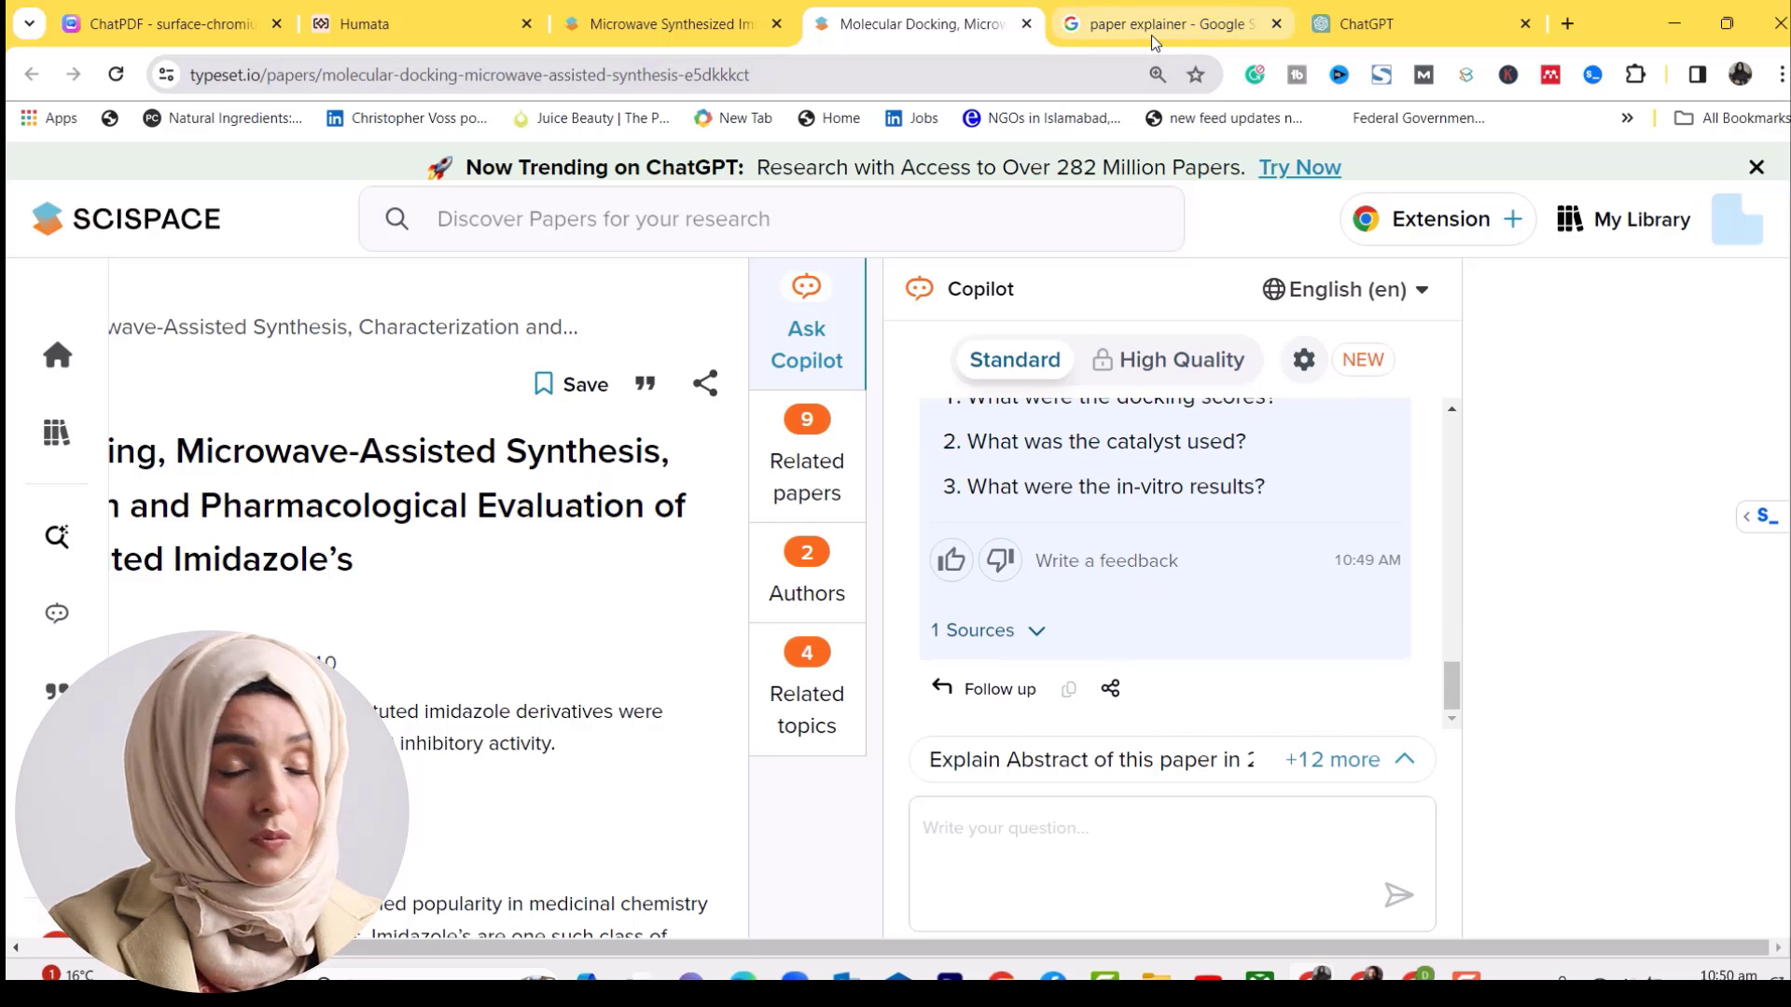
click(1164, 24)
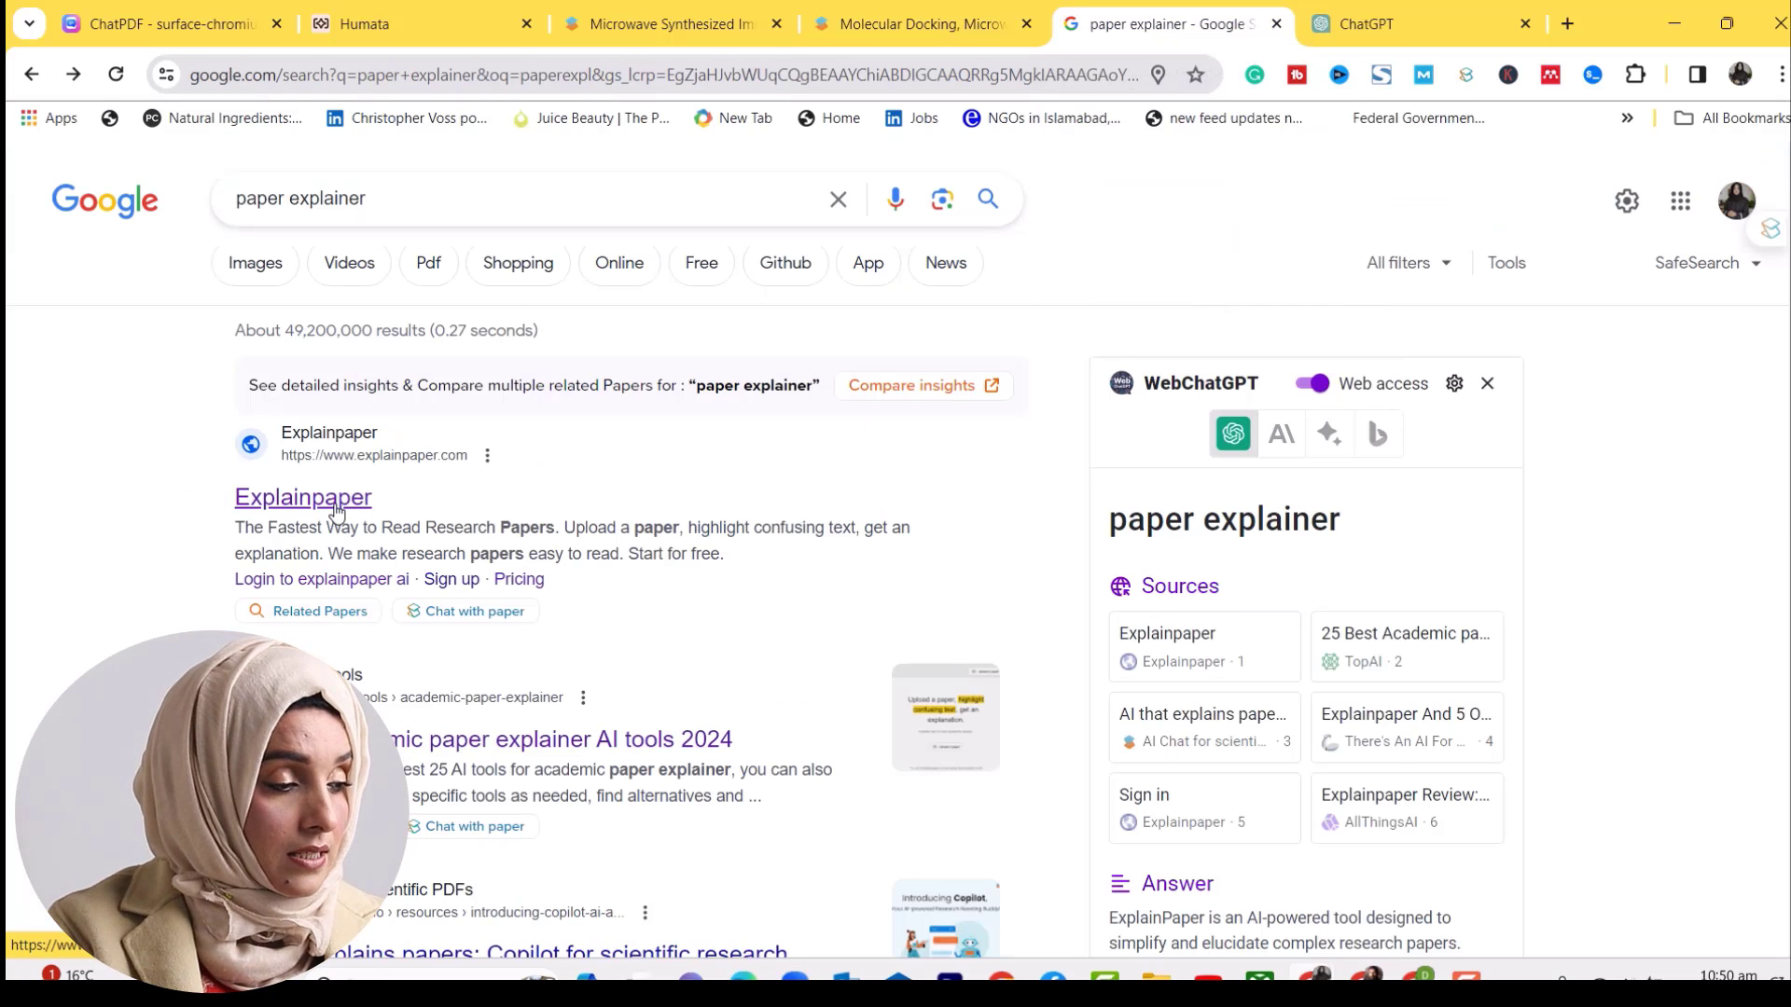
Open Explainpaper from the results and load the 'Investigation of Ammonium- and Phosphonium...' paper
click(303, 496)
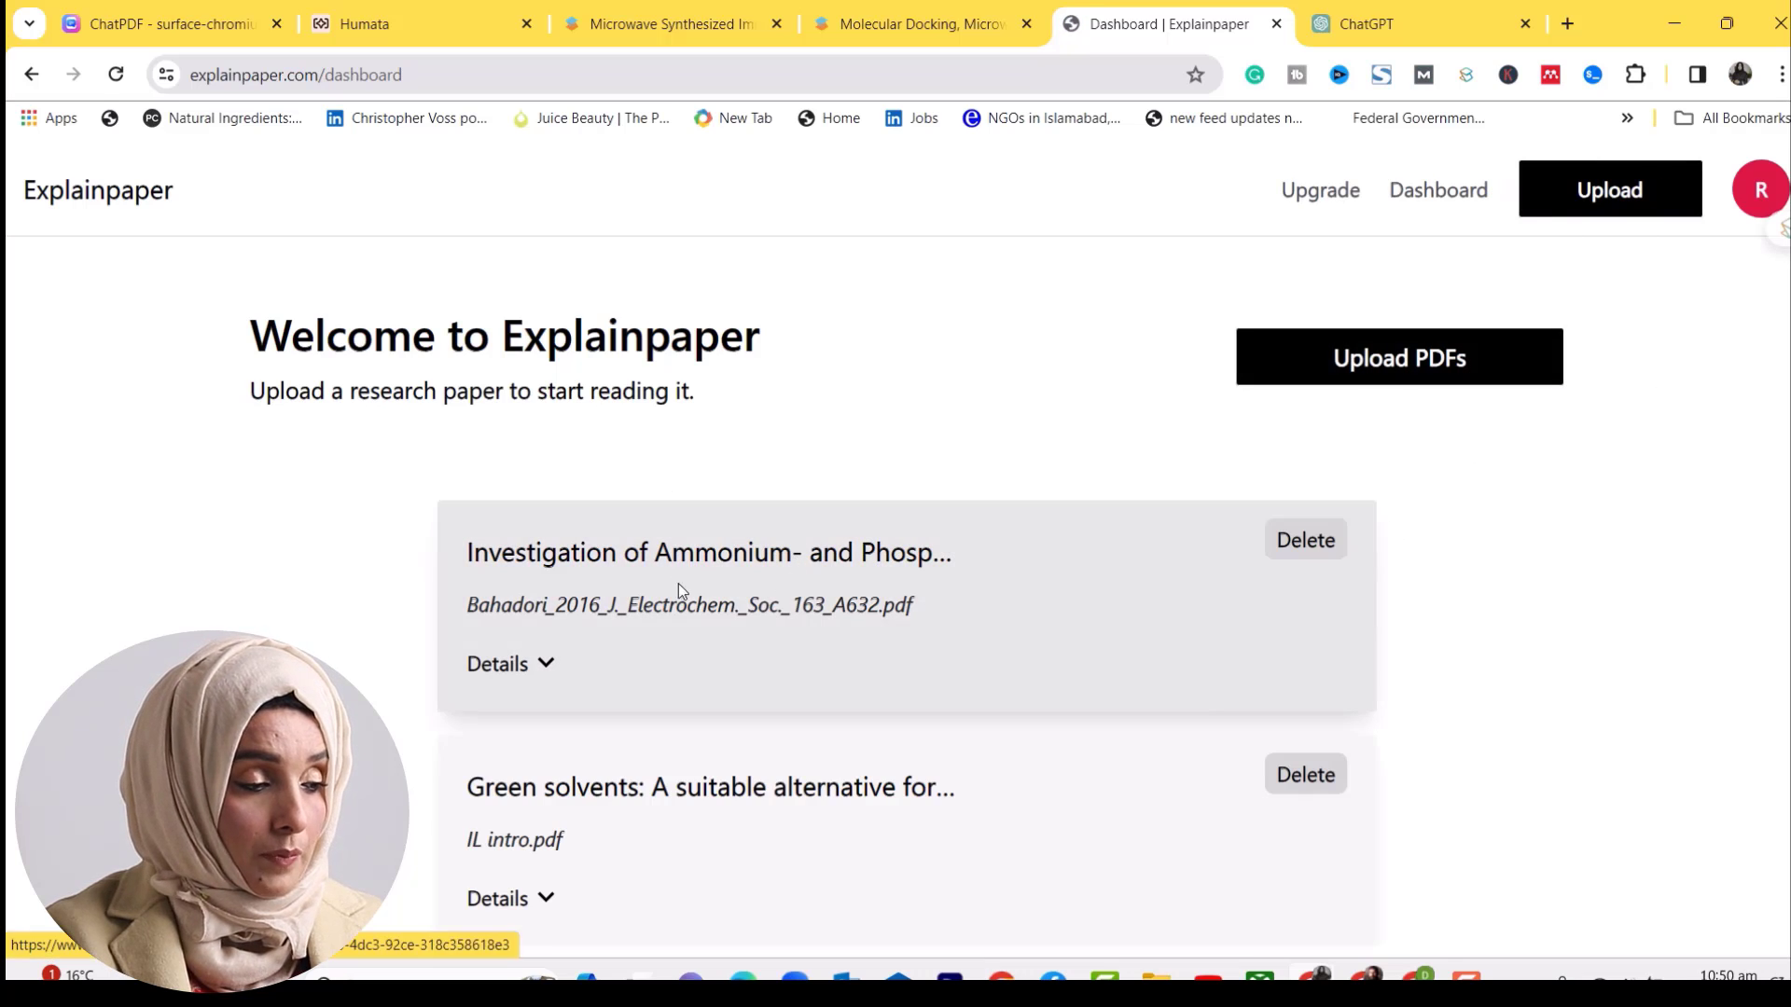
click(709, 552)
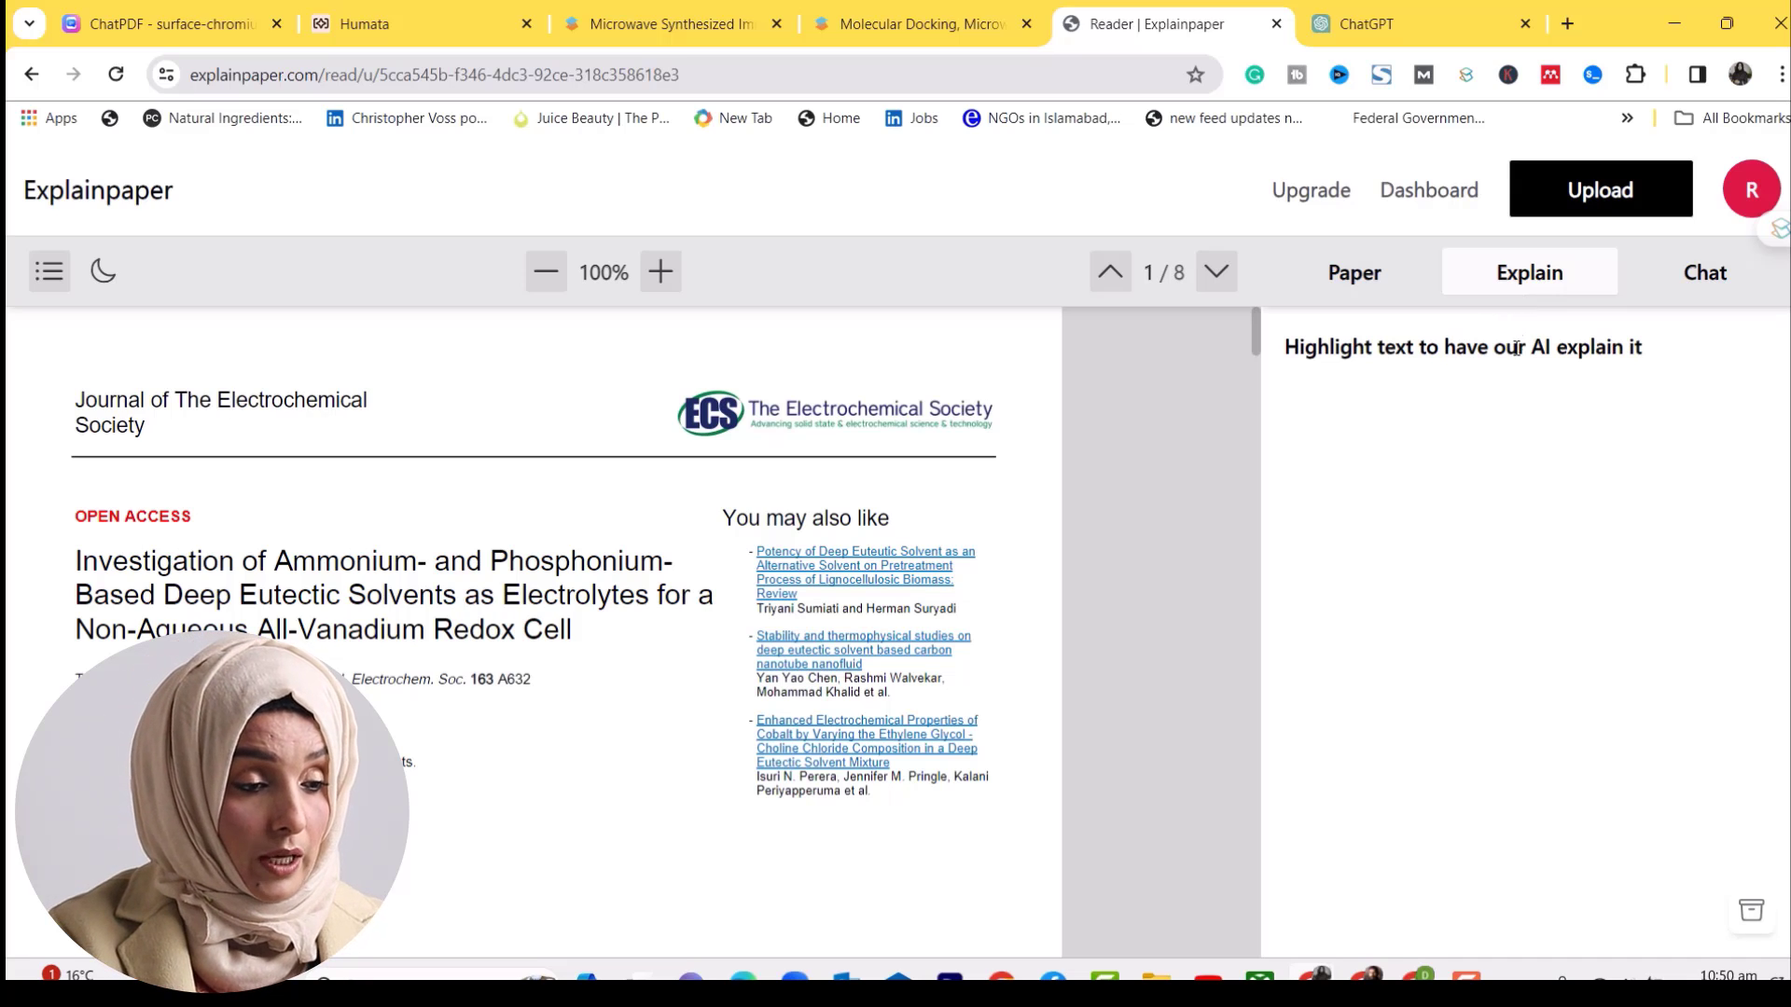
Get the explanation of the 'Low energy density...' paragraph and start a follow-up question on it
scroll(down, 3)
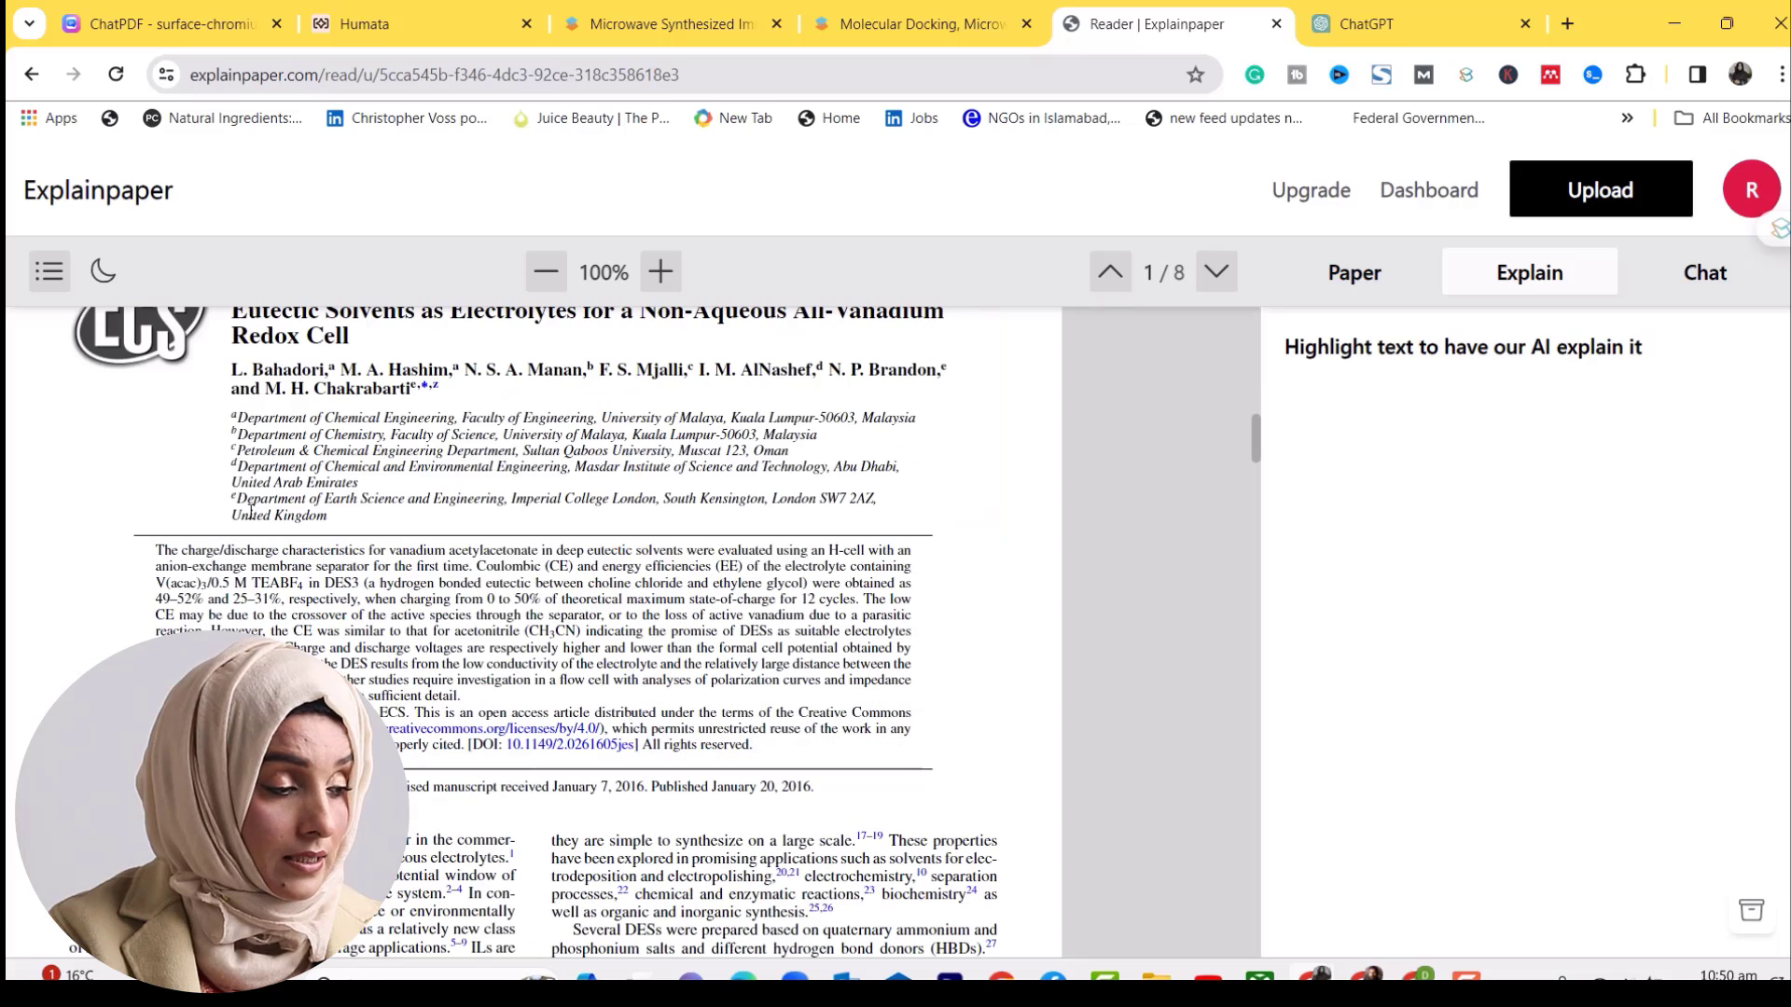
scroll(down, 3)
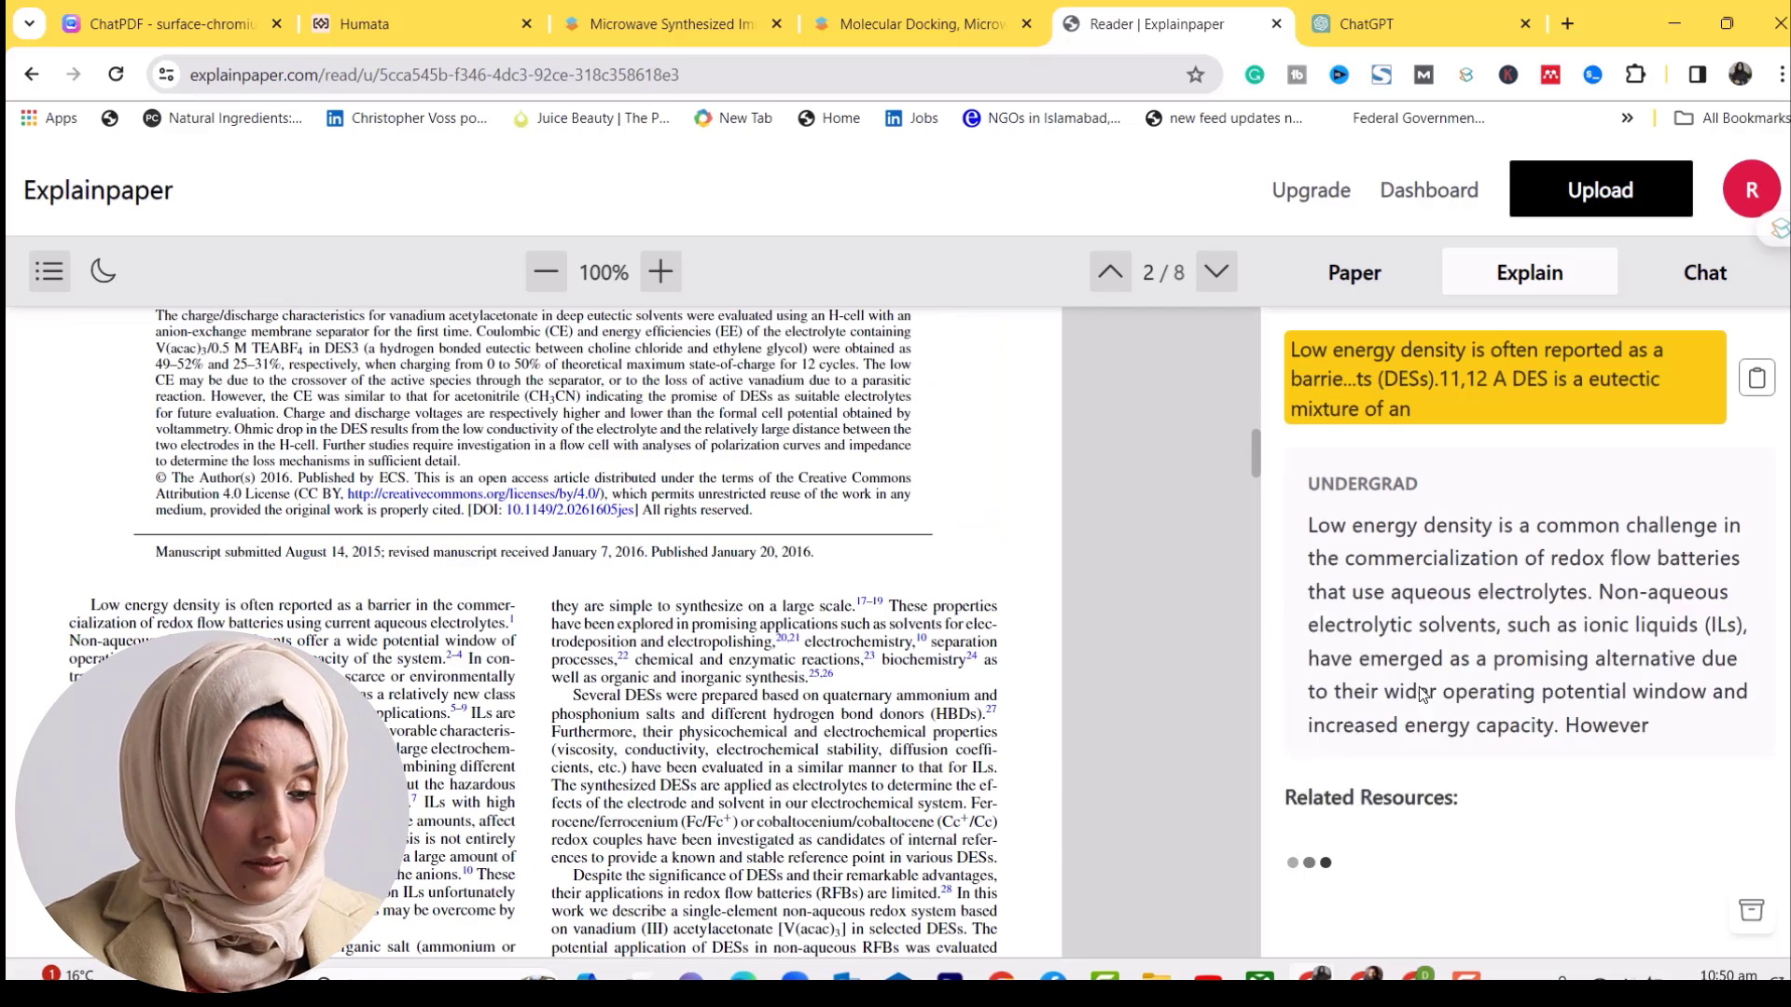
scroll(down, 3)
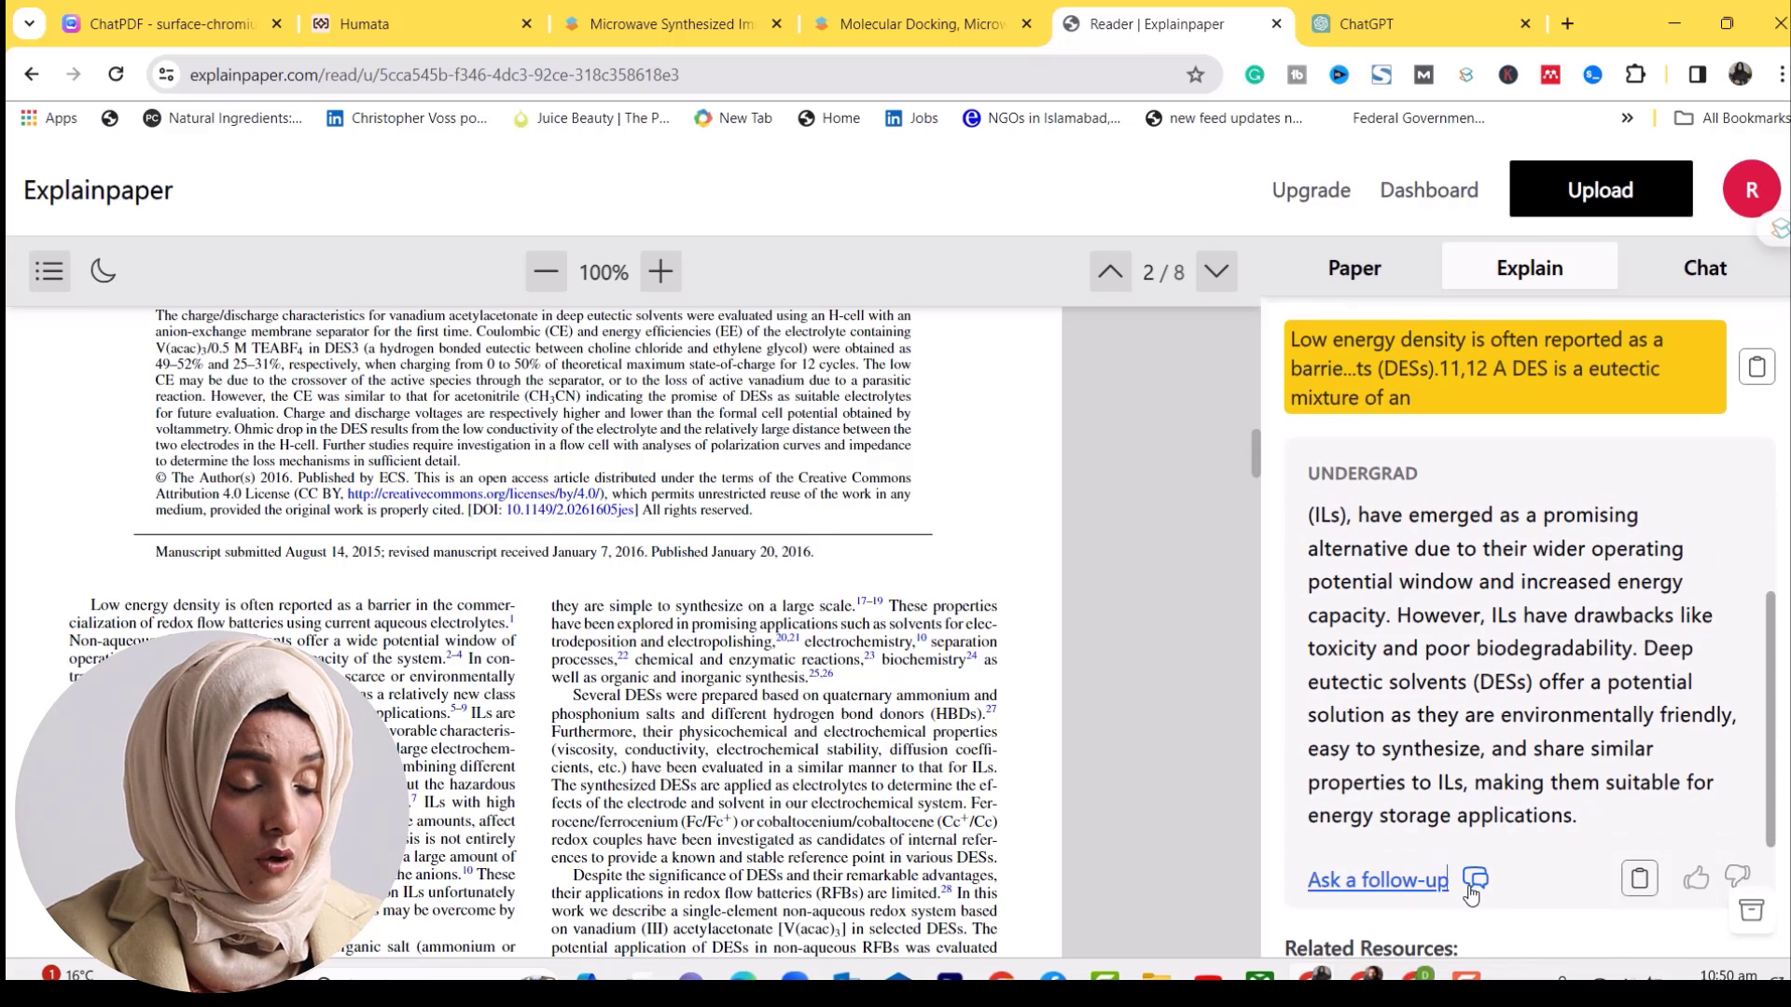
click(1377, 880)
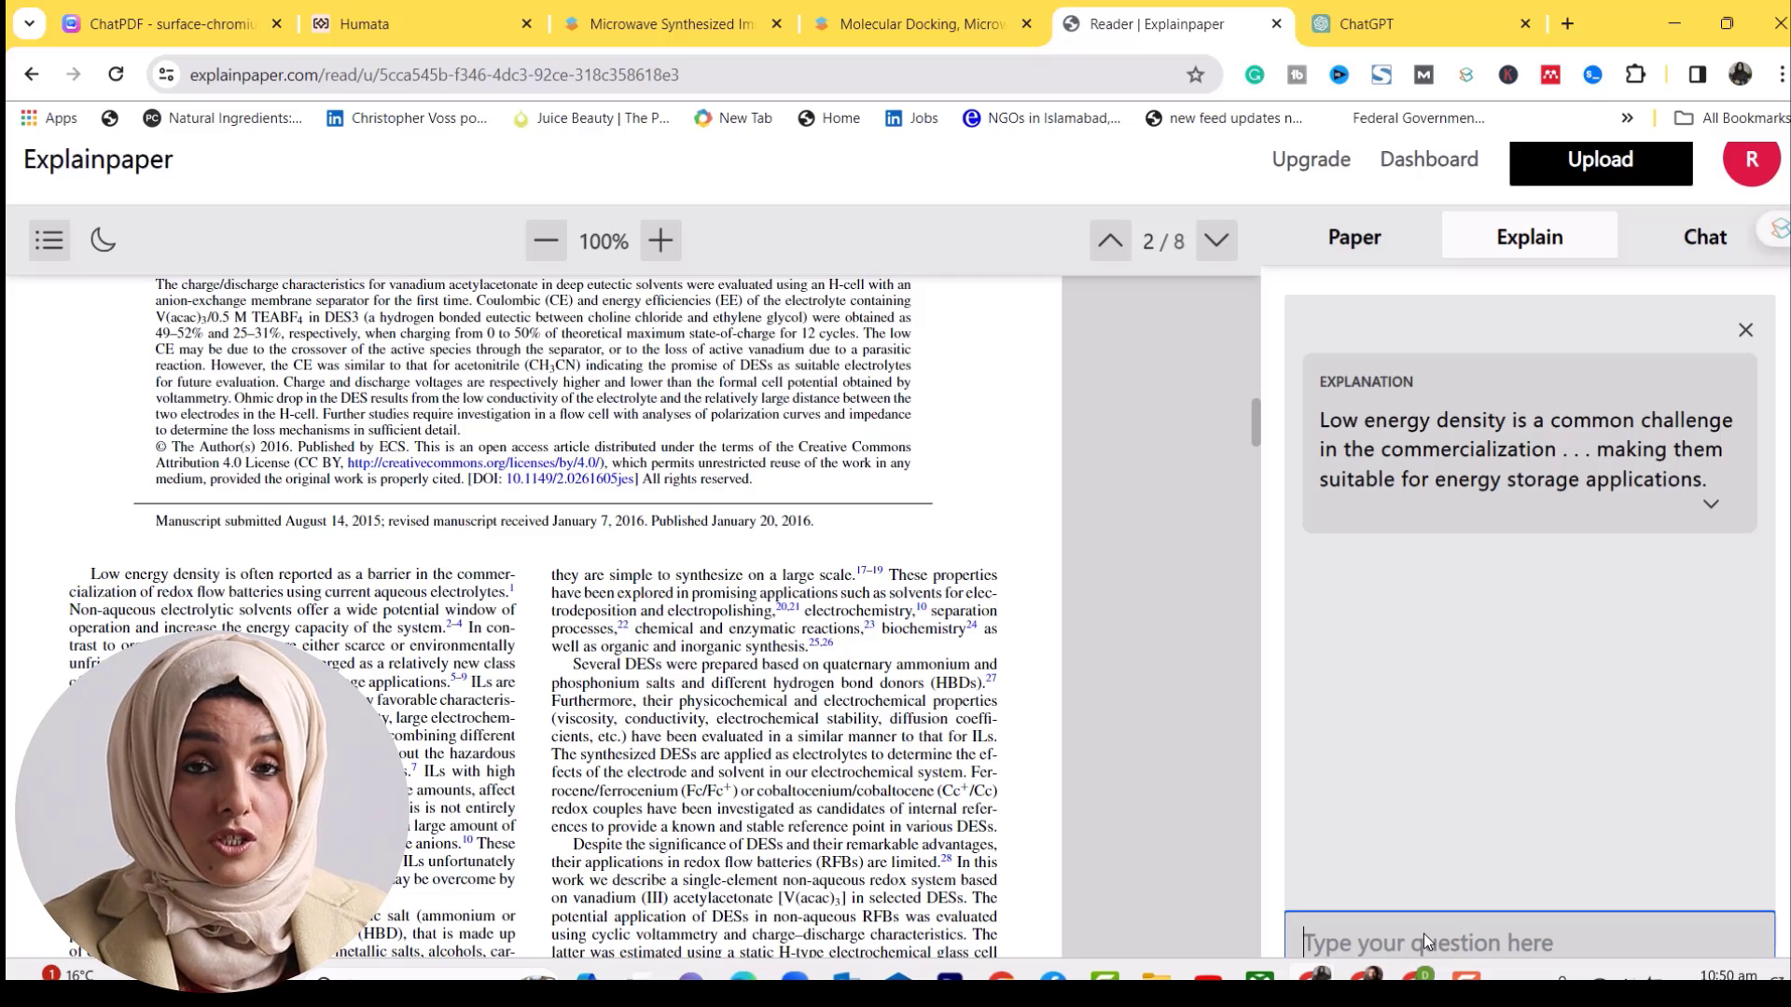